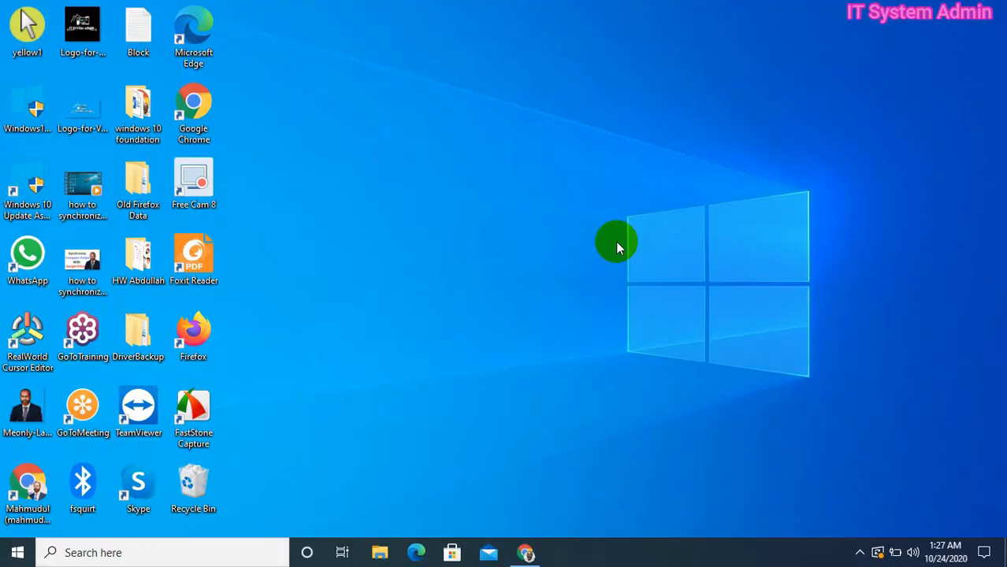
pyautogui.moveTo(634, 377)
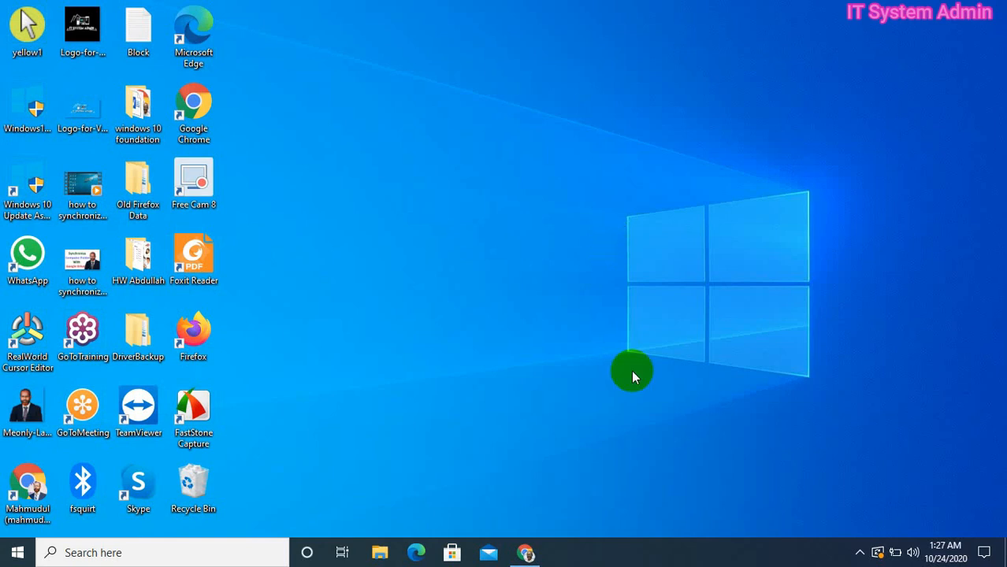
pyautogui.moveTo(668, 546)
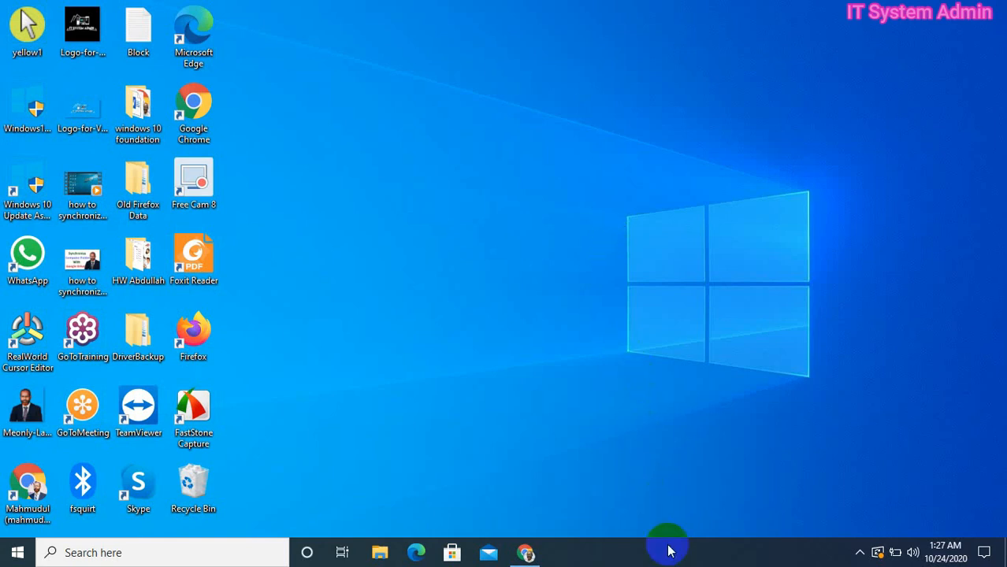
# Launch Task Manager from the taskbar and show the Performance page's memory statistics.
pyautogui.rightClick(668, 543)
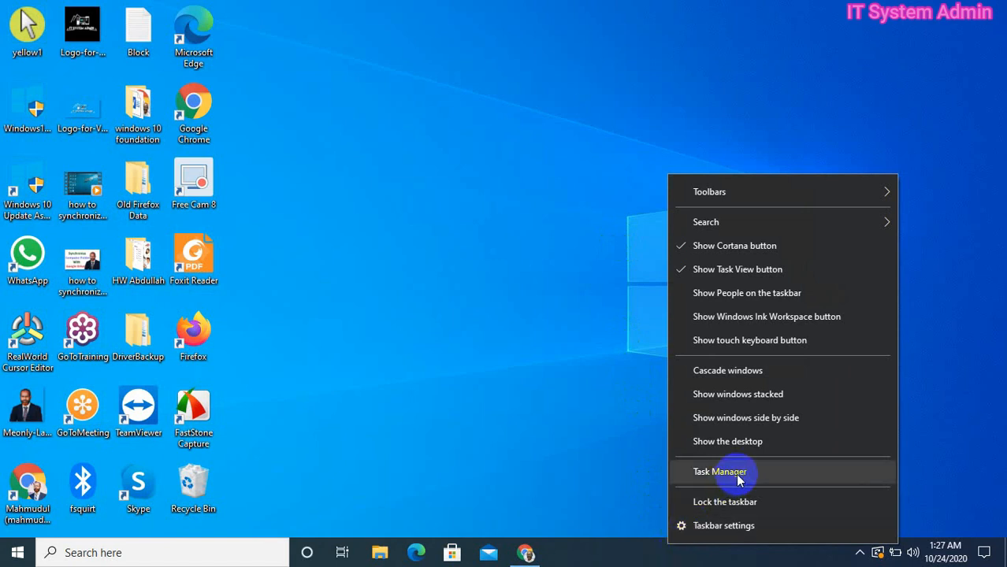
pyautogui.click(719, 472)
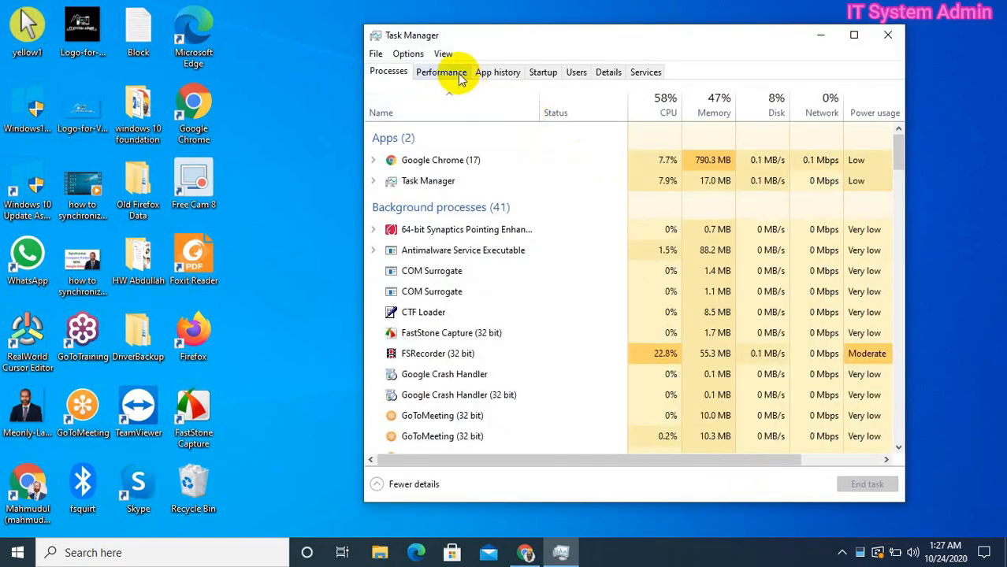
pyautogui.click(441, 73)
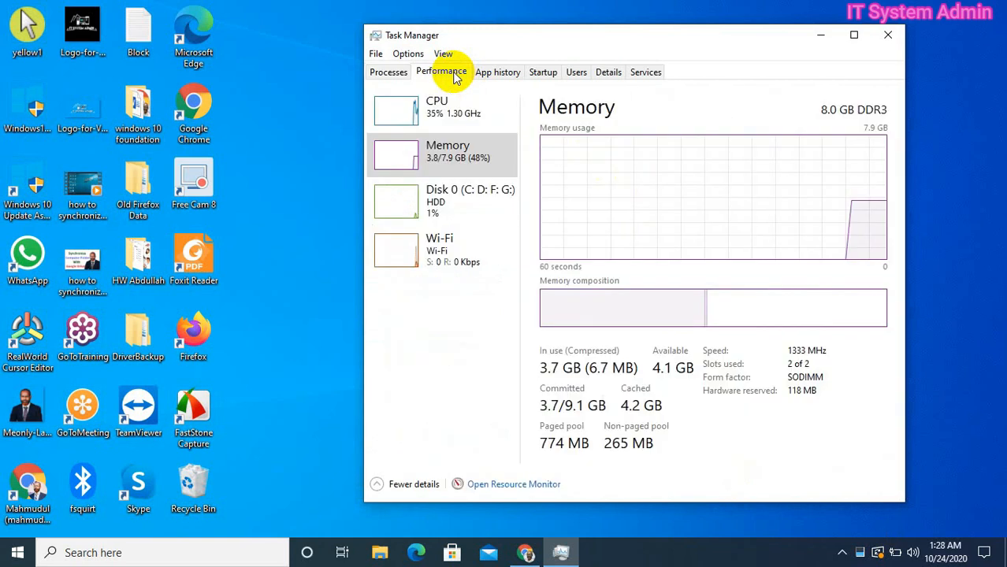
pyautogui.moveTo(438, 167)
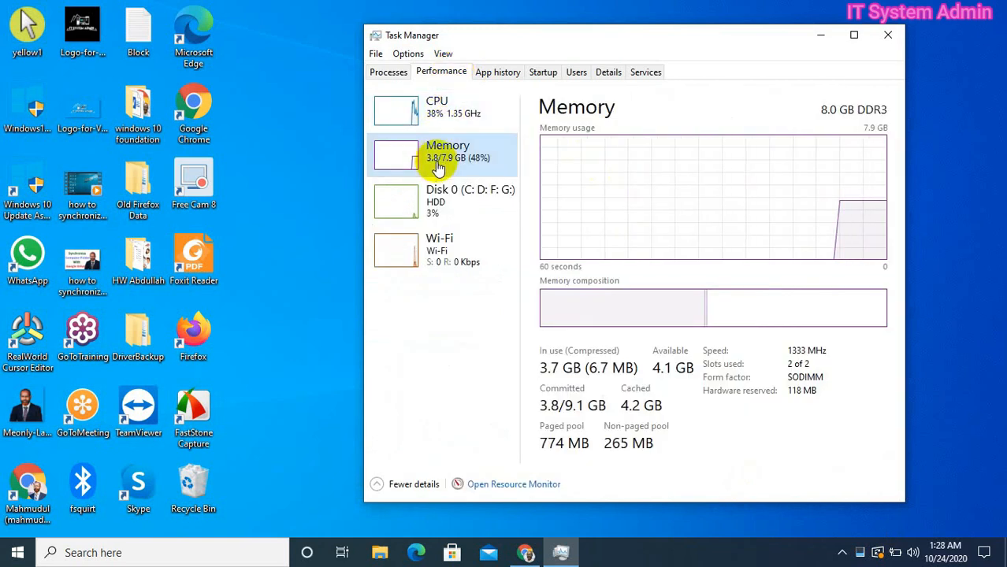
pyautogui.moveTo(606, 283)
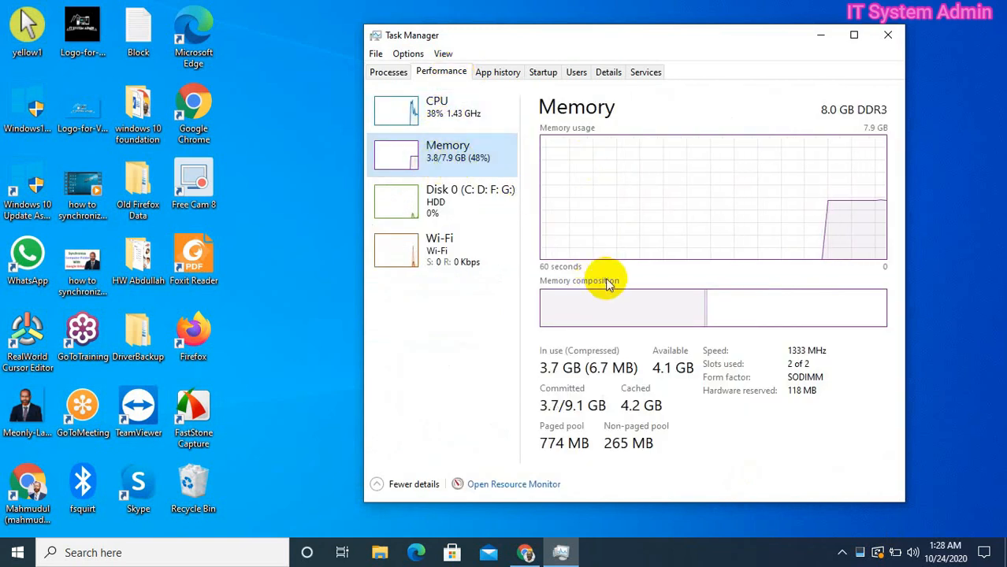
pyautogui.moveTo(697, 307)
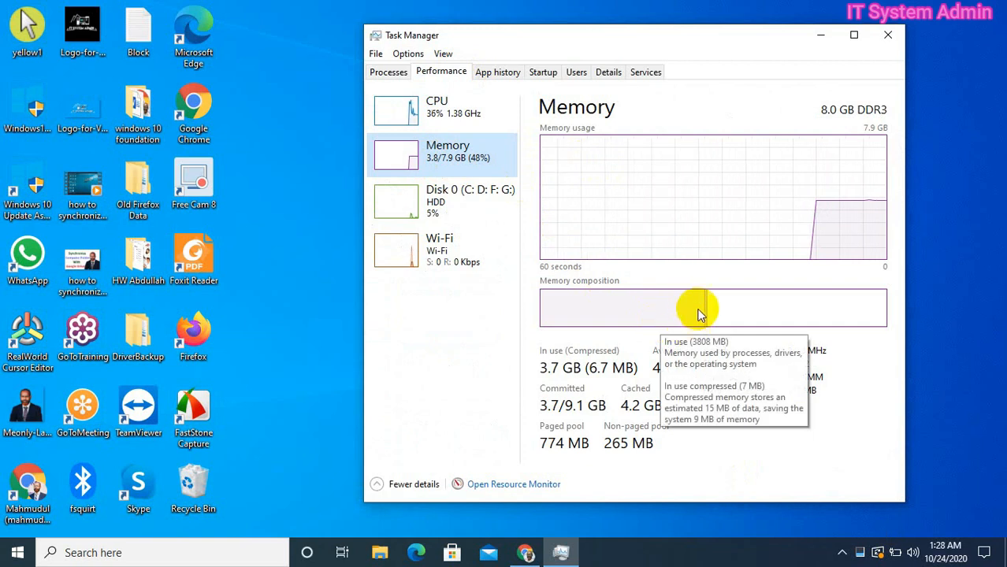
pyautogui.moveTo(567, 312)
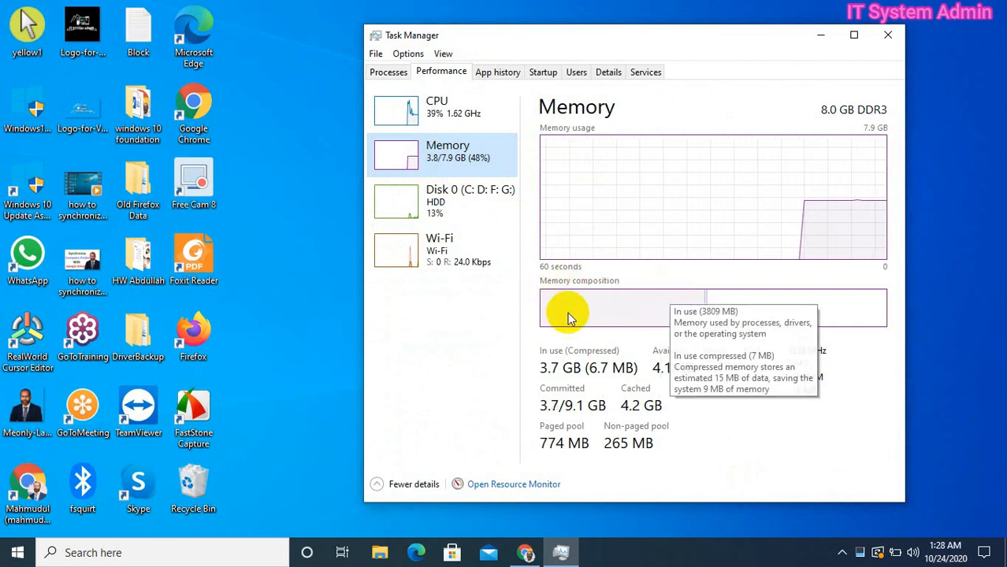
pyautogui.moveTo(650, 283)
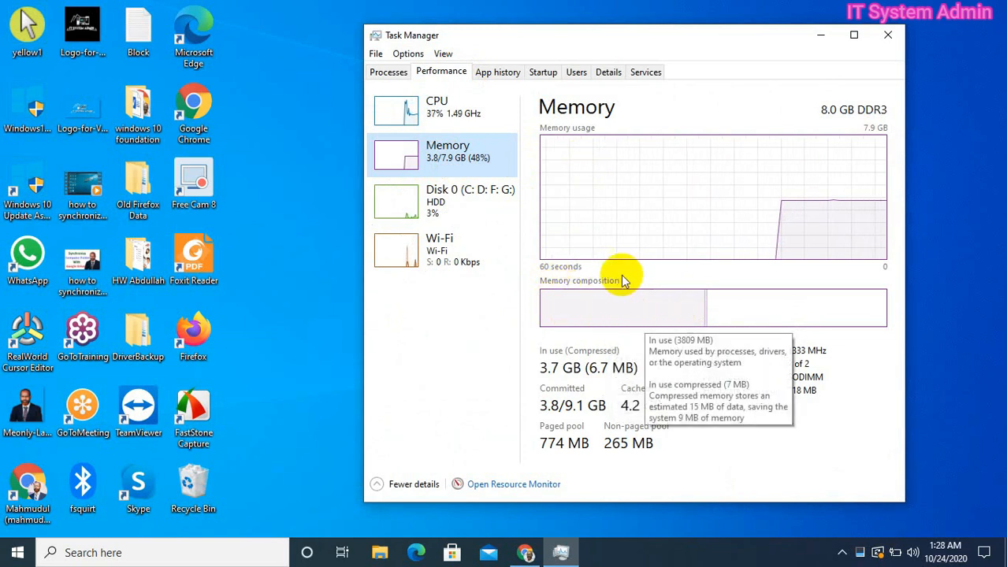
pyautogui.moveTo(681, 449)
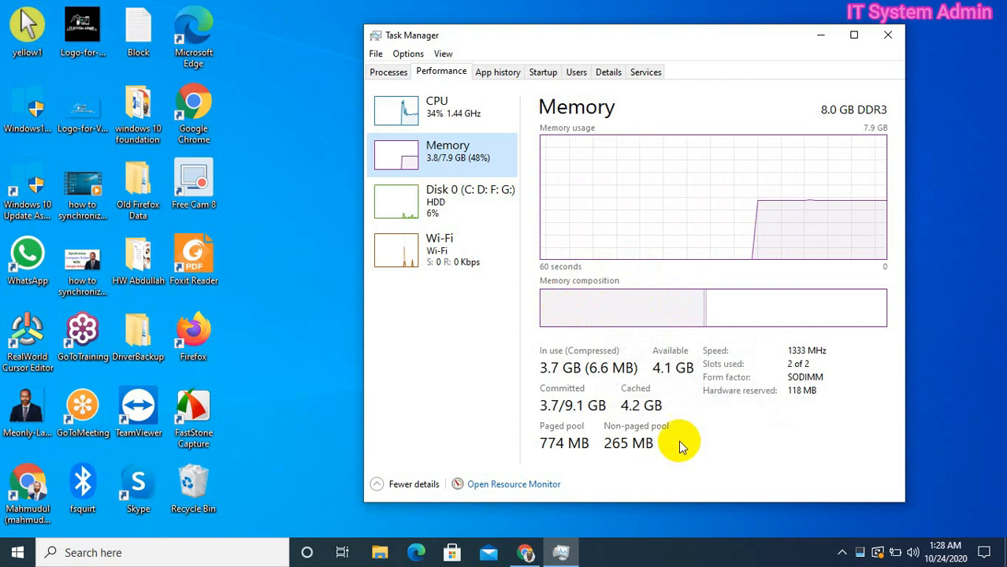
pyautogui.moveTo(659, 402)
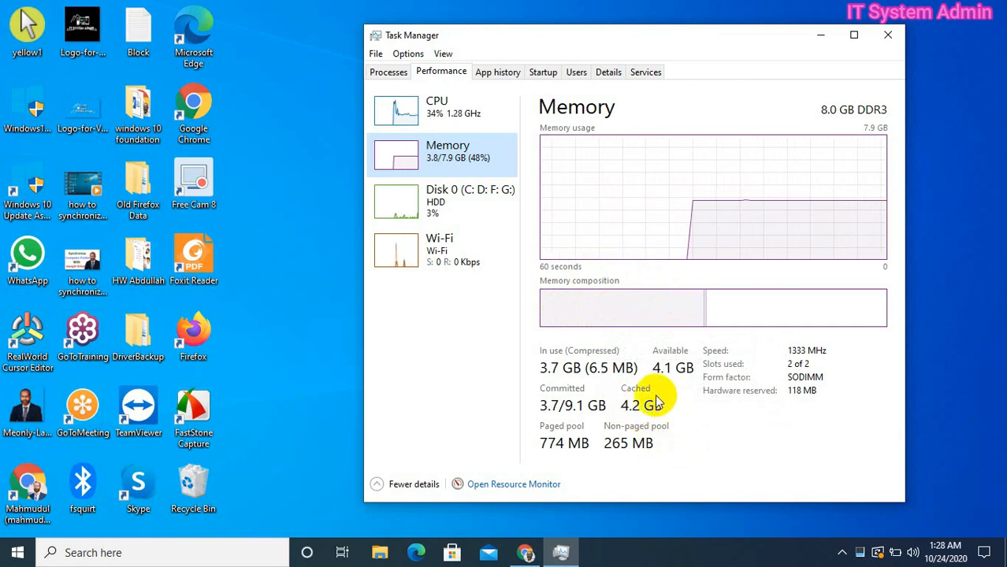
pyautogui.moveTo(627, 410)
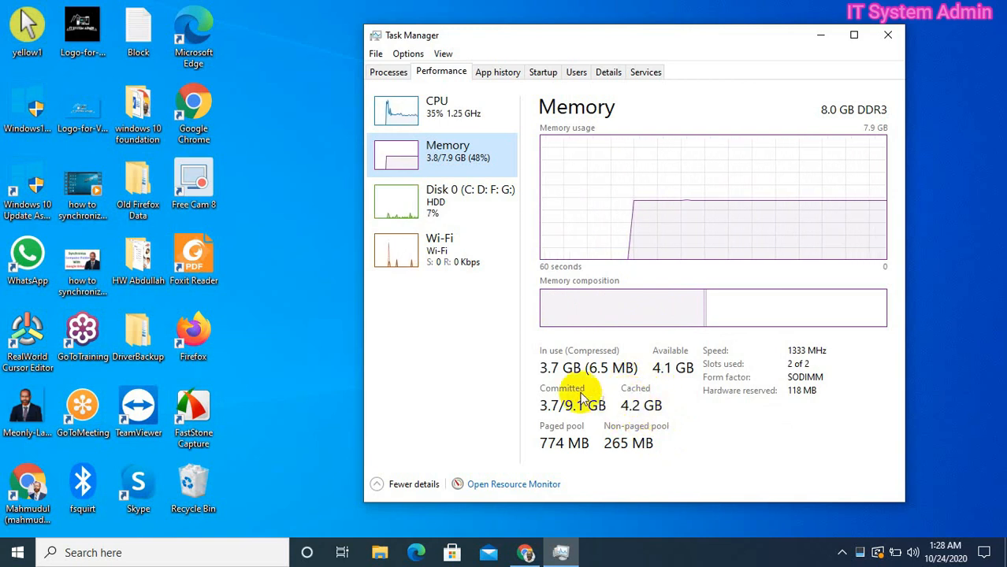
pyautogui.moveTo(503, 416)
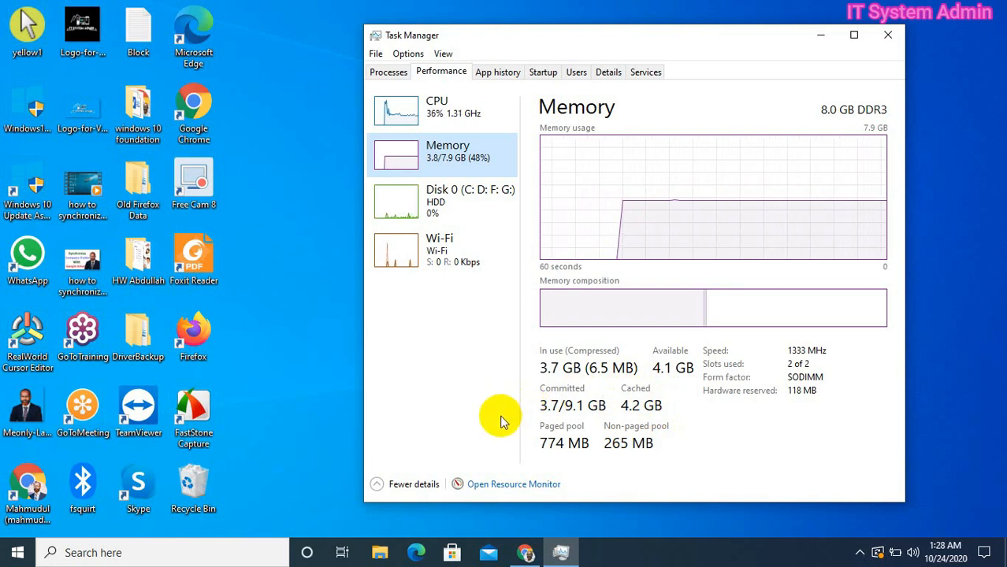
pyautogui.moveTo(496, 484)
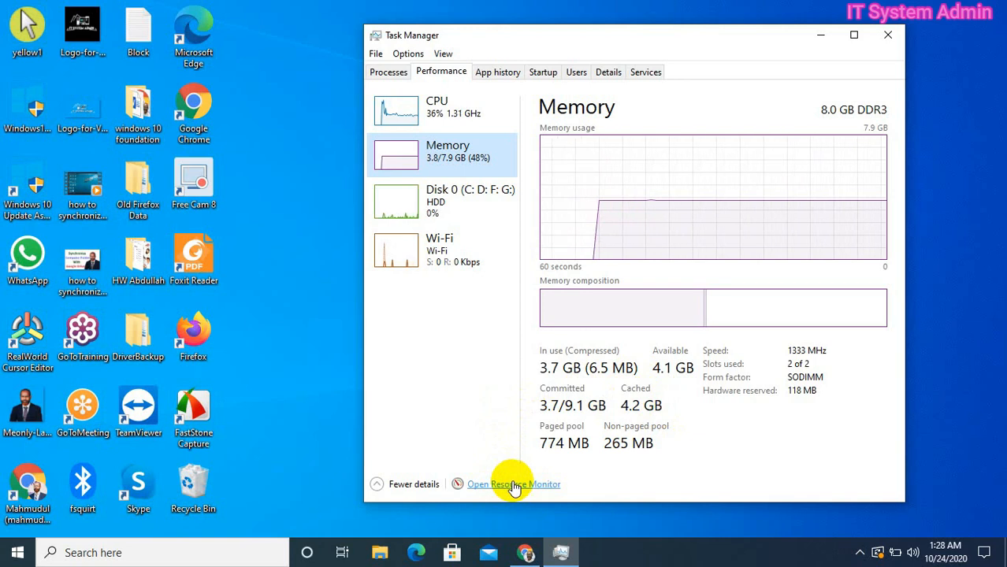
# Launch Resource Monitor and show its Memory tab with the physical memory breakdown.
pyautogui.click(514, 484)
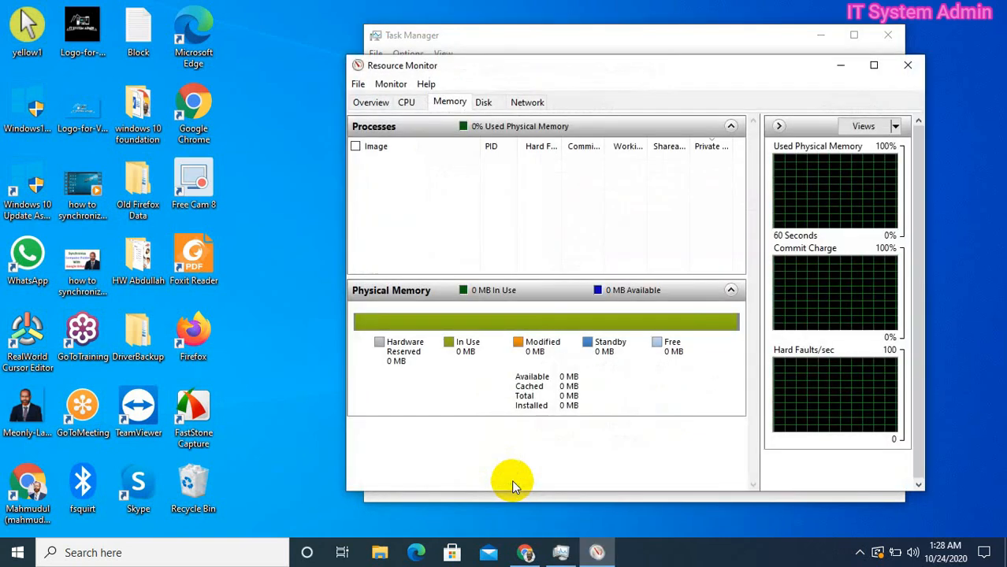
pyautogui.click(450, 101)
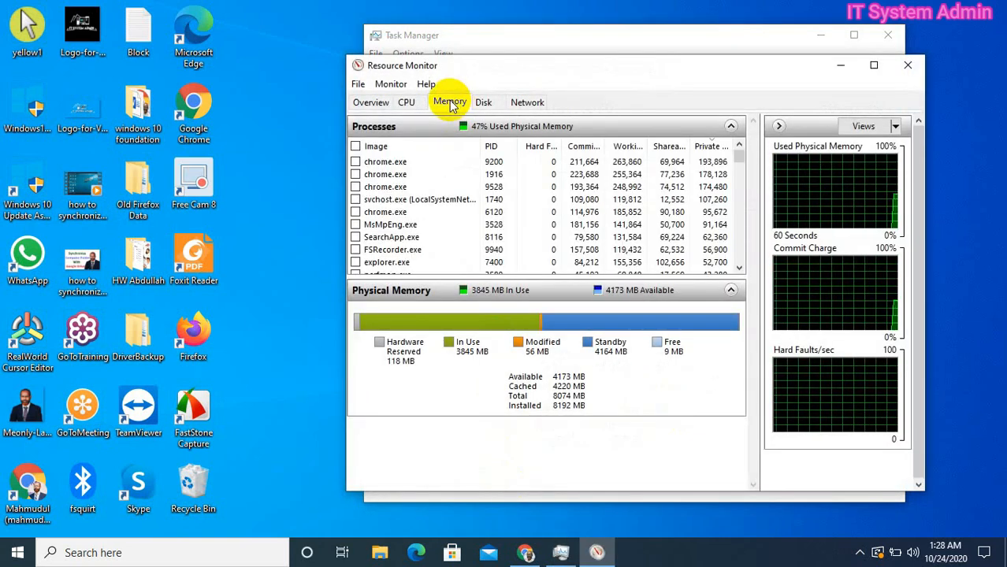
pyautogui.moveTo(451, 254)
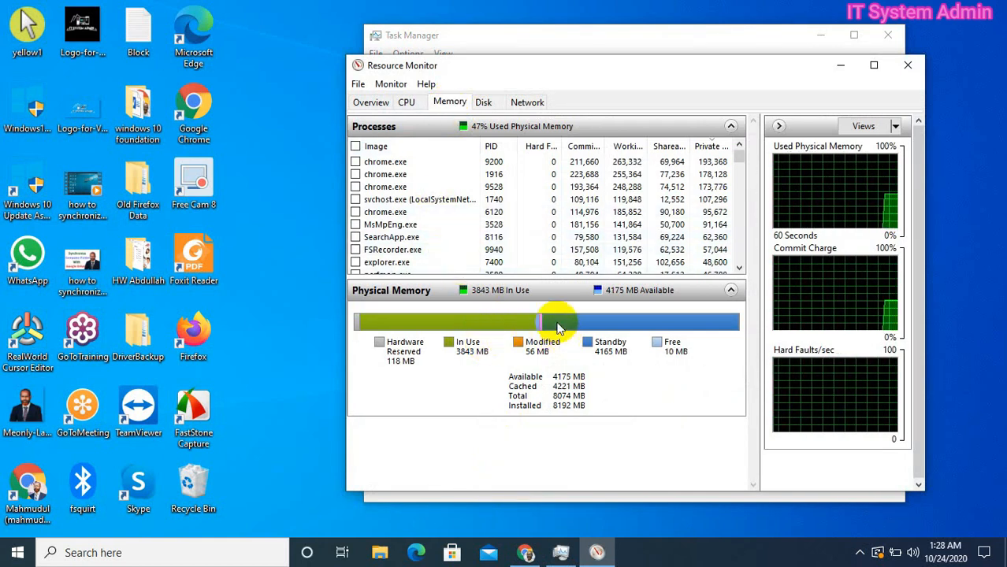
pyautogui.moveTo(622, 322)
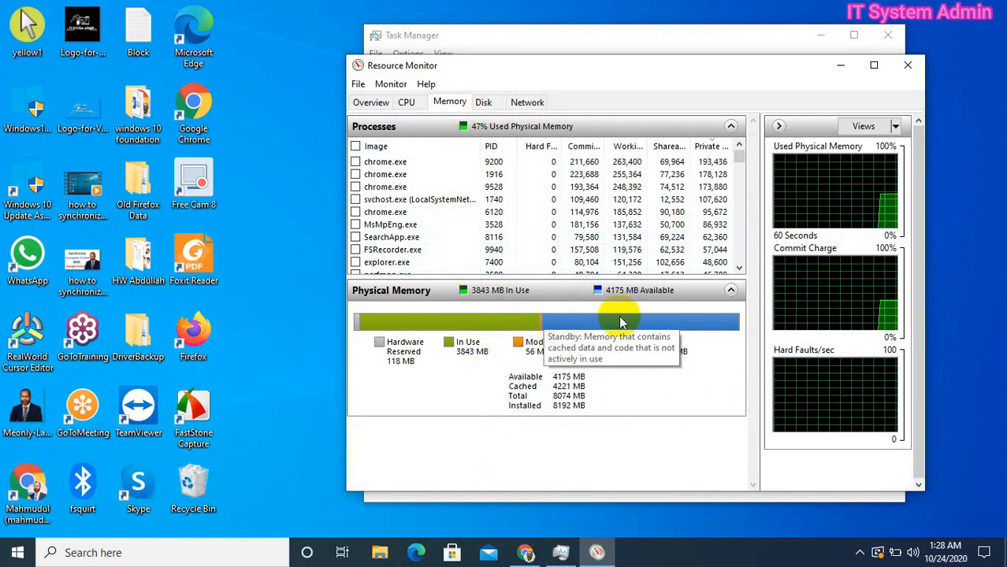
pyautogui.moveTo(725, 322)
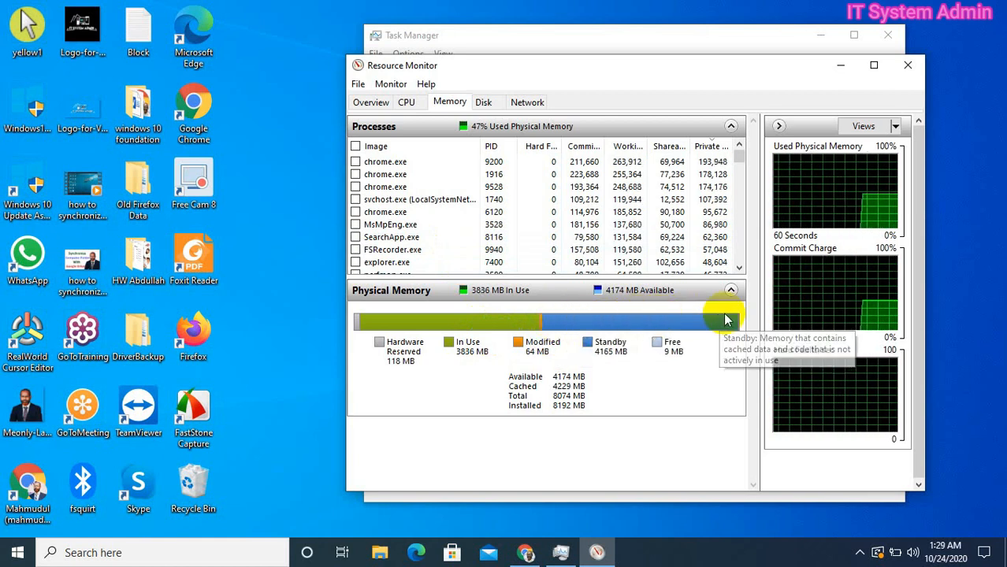
pyautogui.moveTo(536, 326)
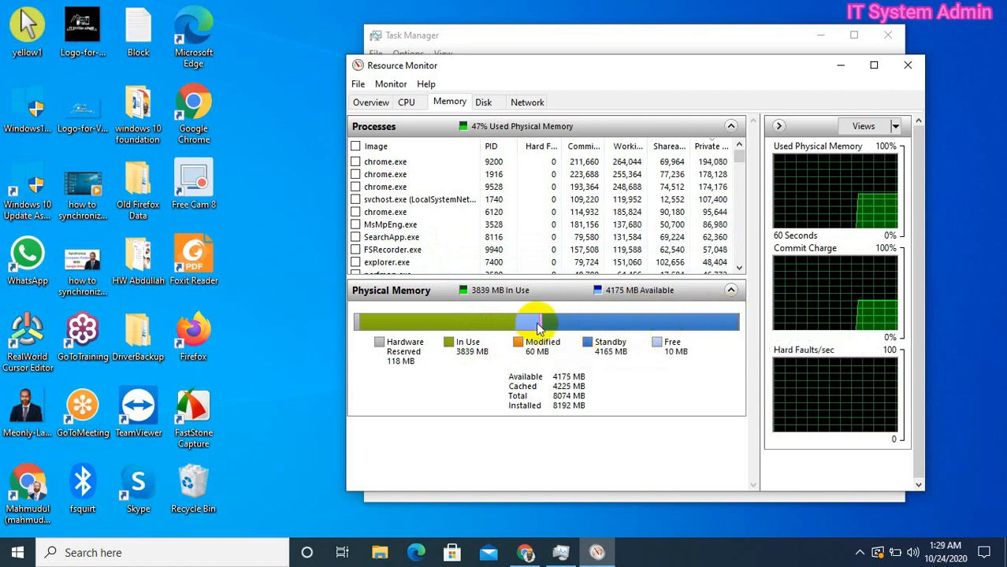
pyautogui.moveTo(599, 360)
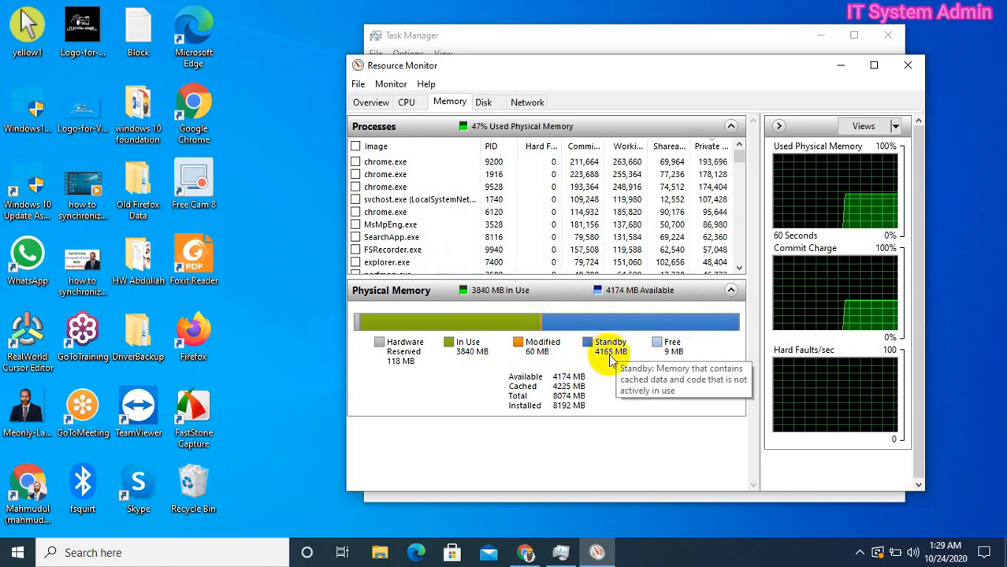
pyautogui.moveTo(690, 325)
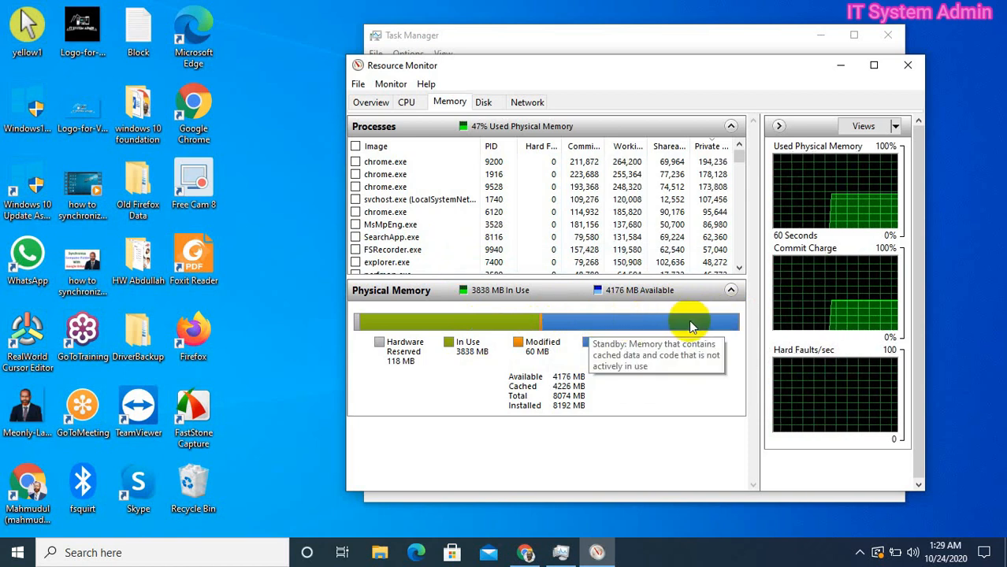
pyautogui.moveTo(640, 376)
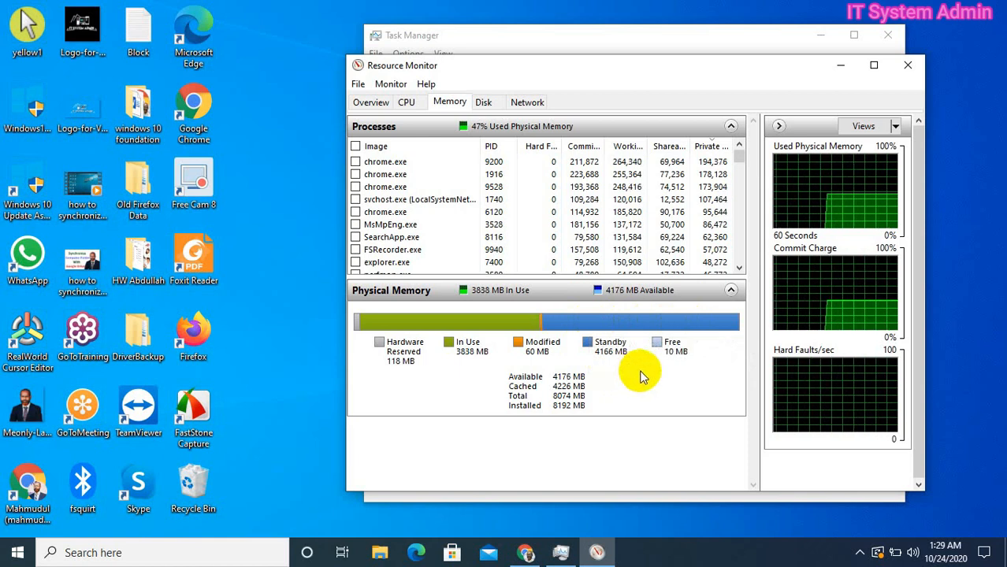
pyautogui.moveTo(675, 350)
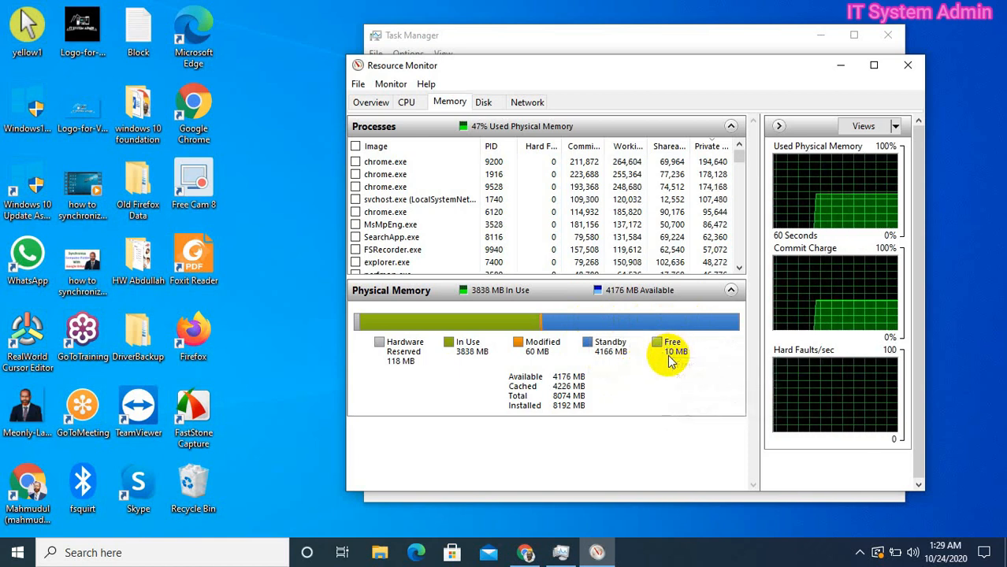
pyautogui.moveTo(669, 350)
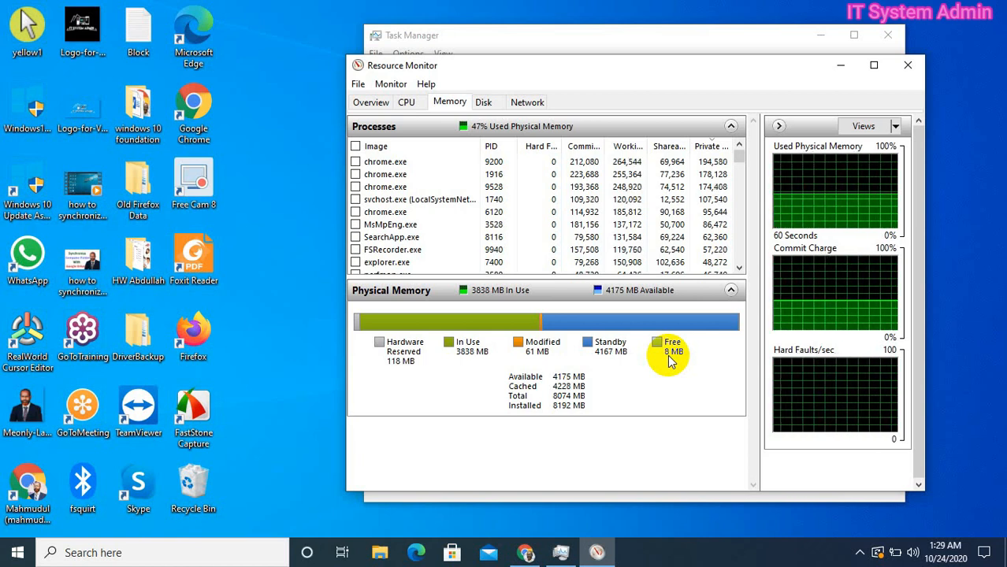
pyautogui.moveTo(561, 475)
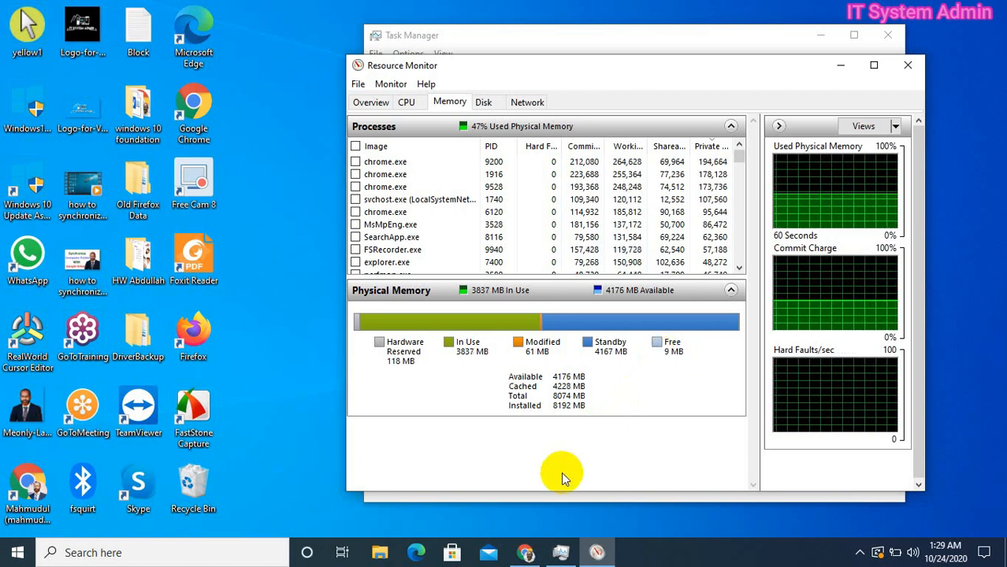
# Bring up the Sysinternals RAMMap v1.60 download page in Chrome.
pyautogui.click(525, 552)
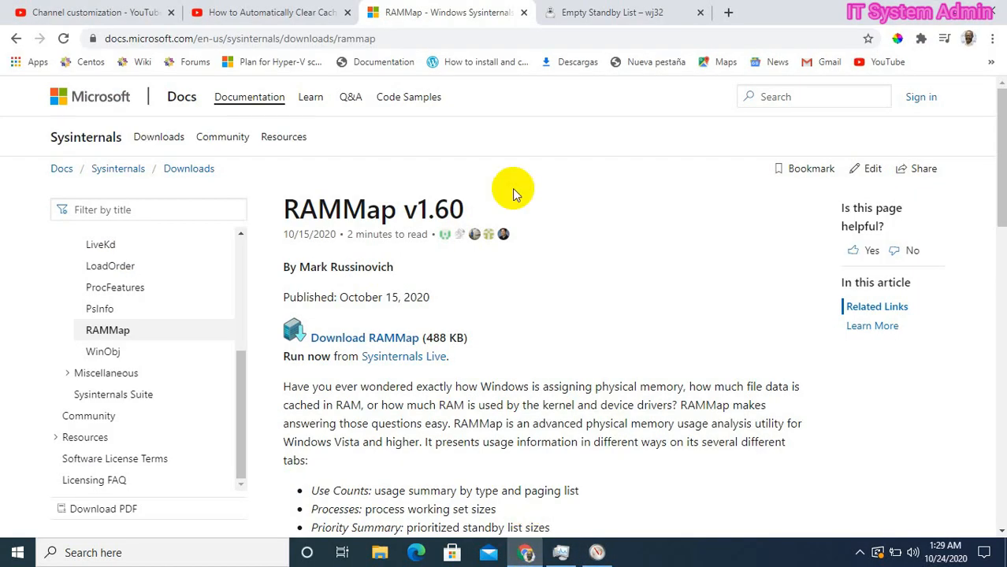
pyautogui.moveTo(417, 131)
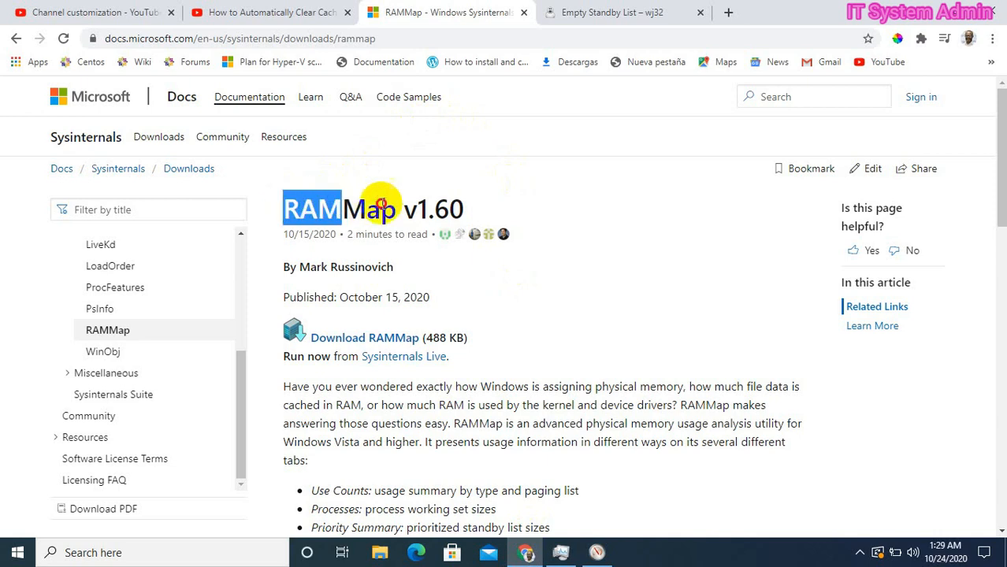
pyautogui.moveTo(484, 291)
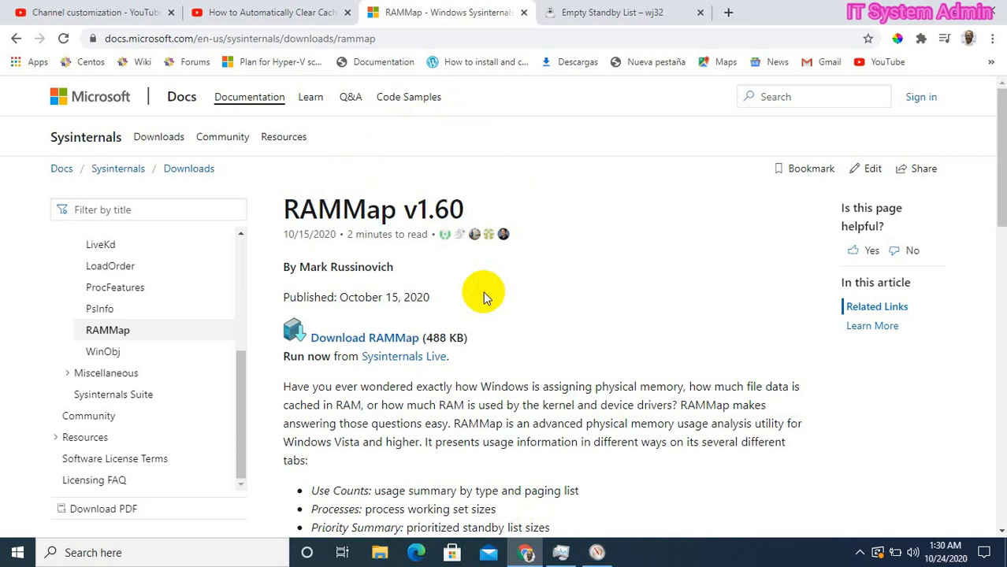
pyautogui.moveTo(612, 12)
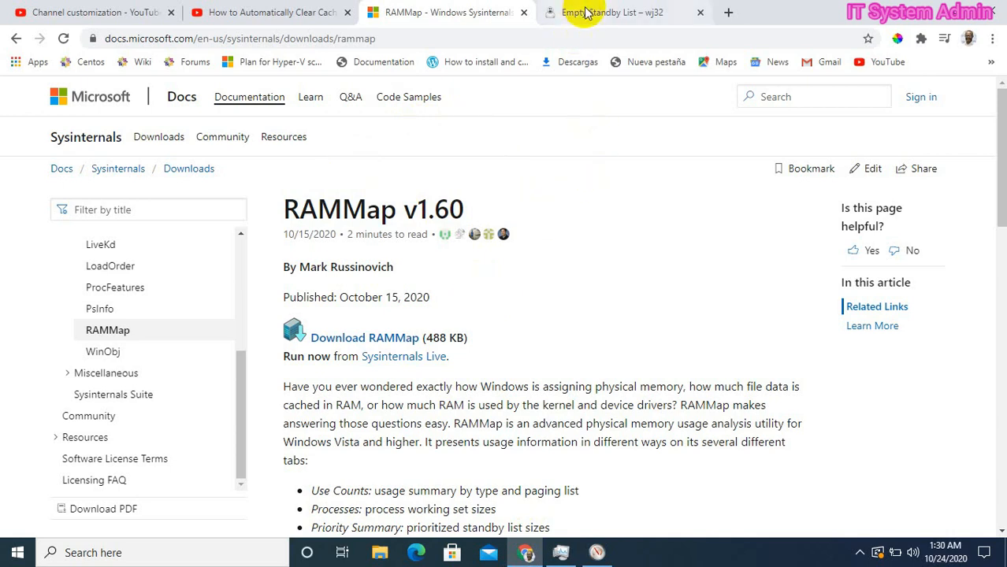
# Switch to the Empty Standby List (wj32) page to get EmptyStandbyList.exe.
pyautogui.click(612, 13)
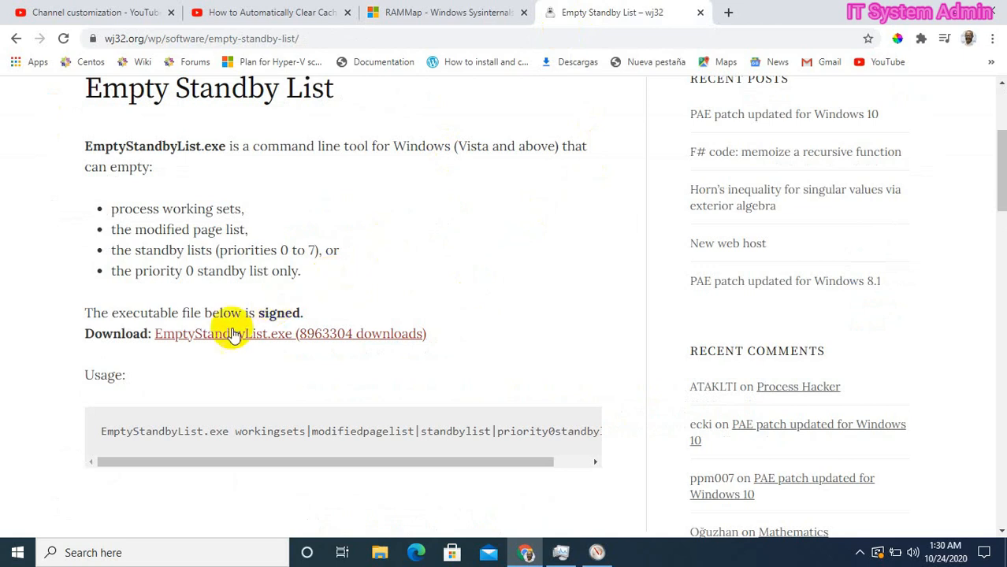
pyautogui.moveTo(208, 347)
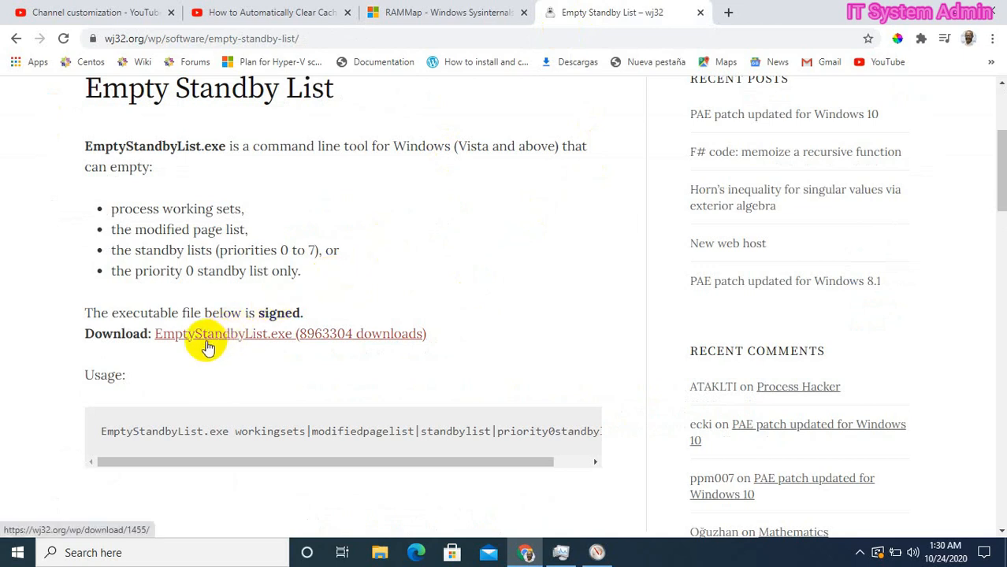
pyautogui.moveTo(307, 386)
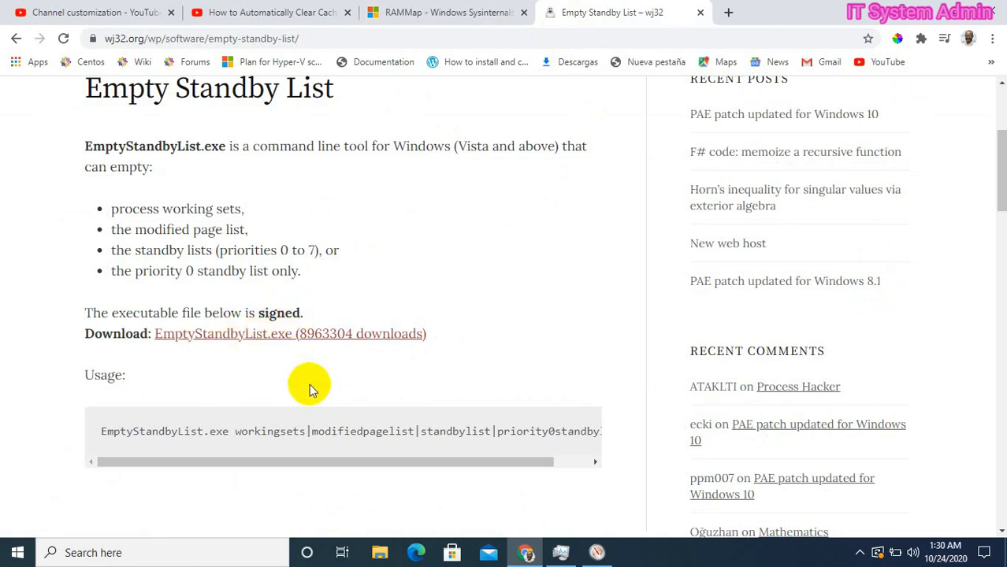
pyautogui.moveTo(370, 239)
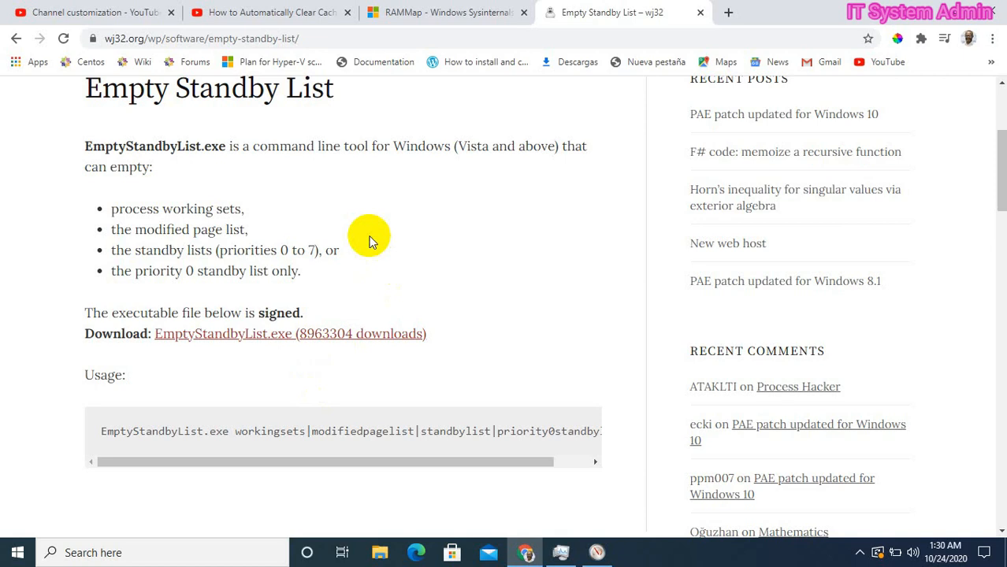
pyautogui.moveTo(249, 334)
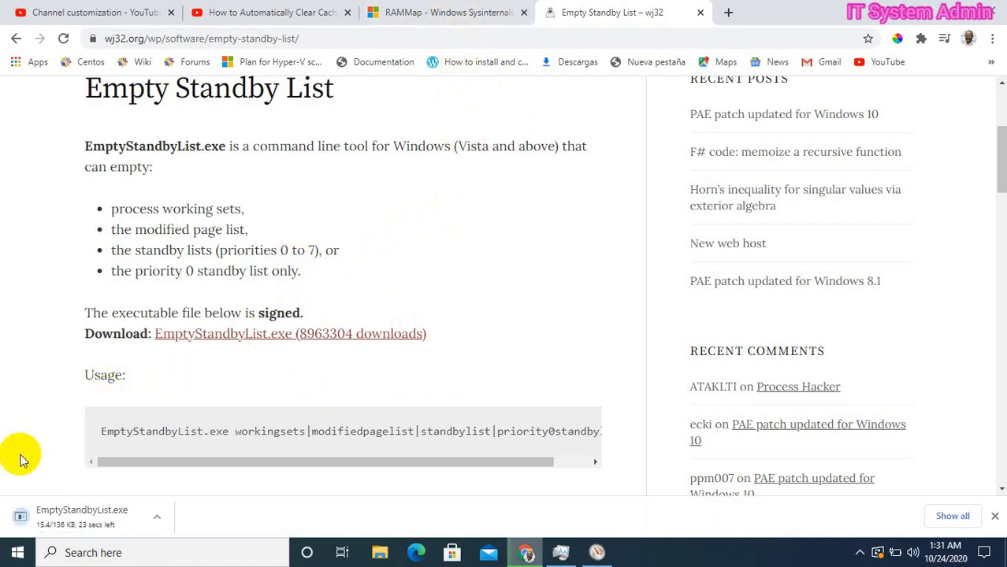
pyautogui.moveTo(76, 492)
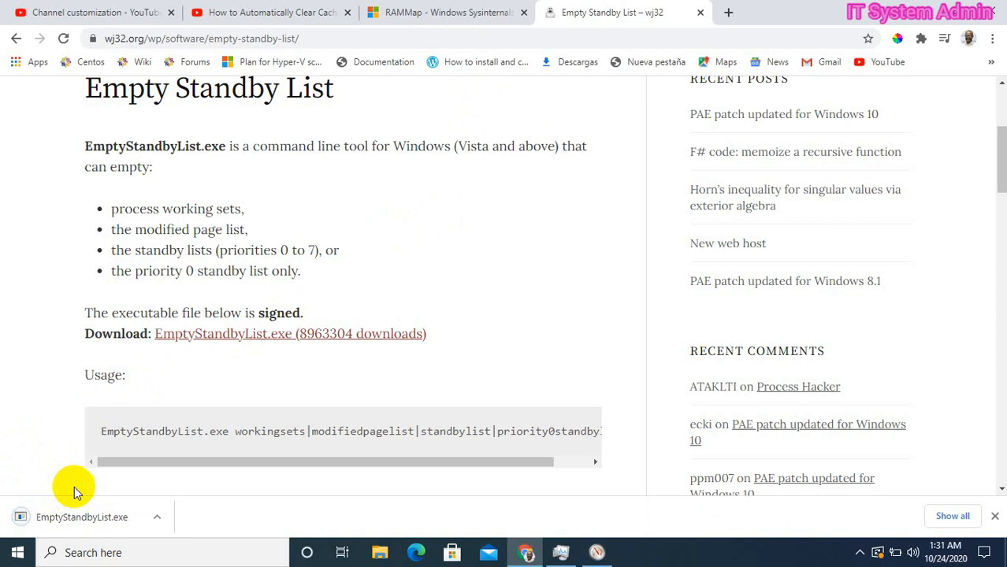
pyautogui.moveTo(386, 220)
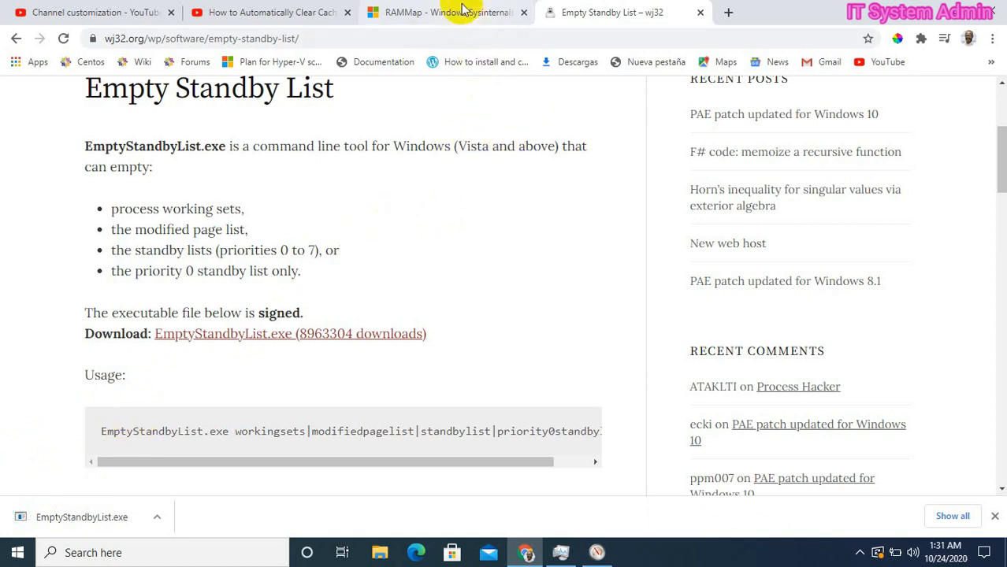
# Download RAMMap.zip from the RAMMap page and show Chrome's full downloads list.
pyautogui.click(438, 13)
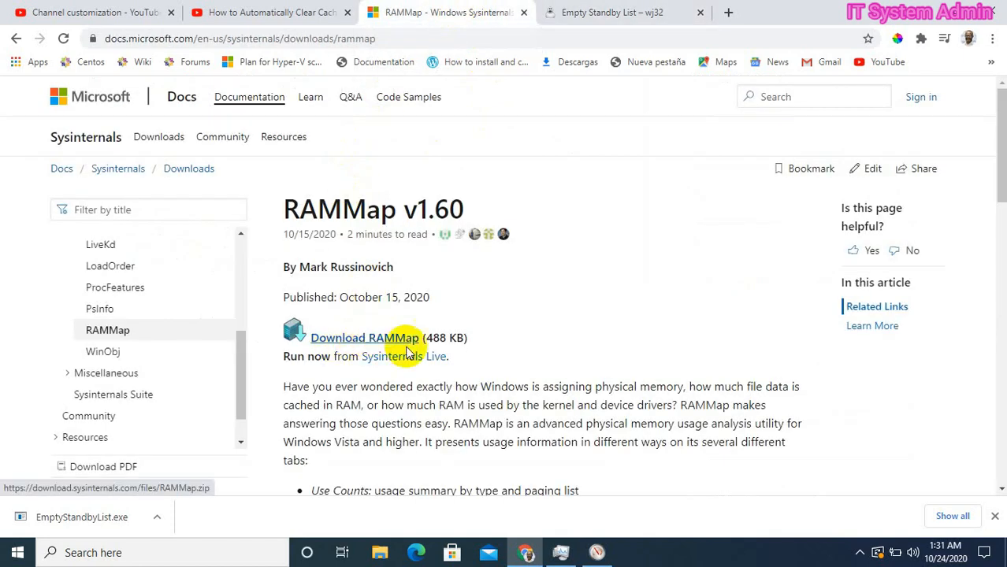
pyautogui.click(364, 338)
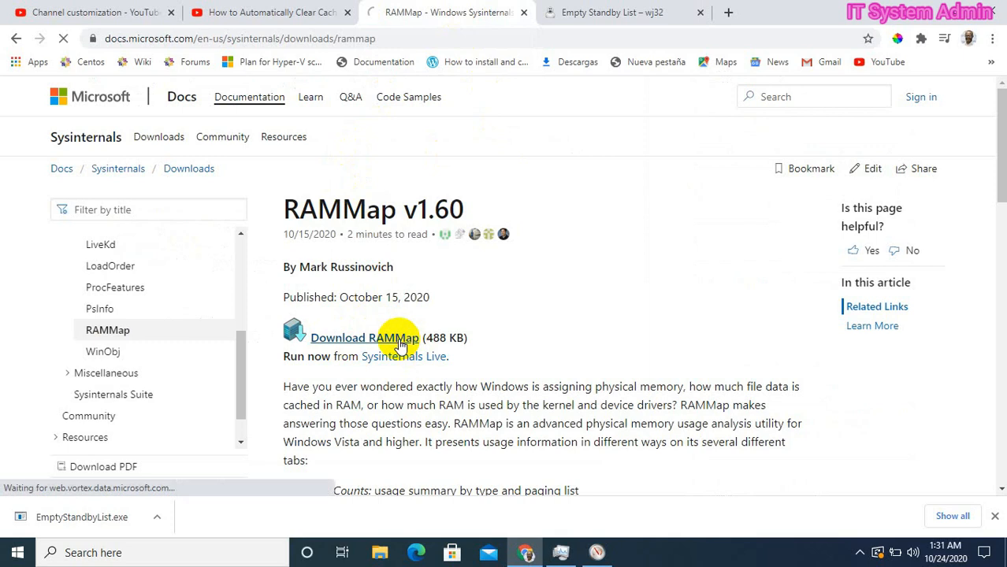
pyautogui.click(364, 337)
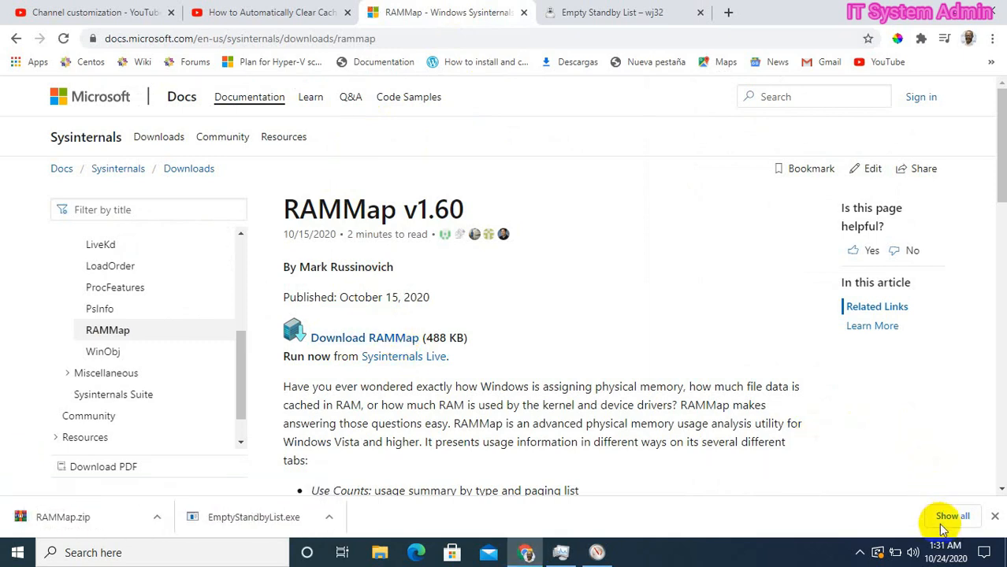
pyautogui.click(952, 517)
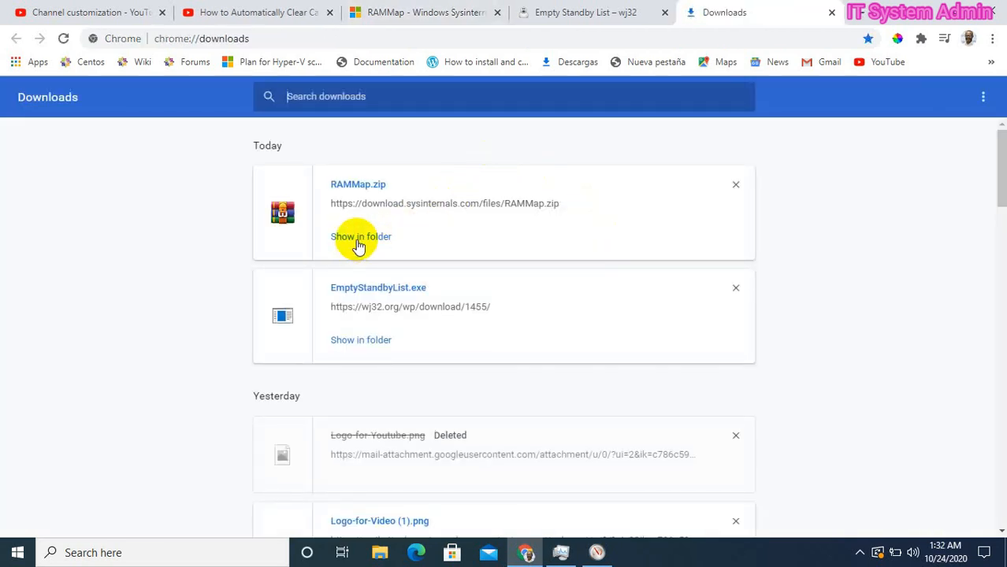
# Show RAMMap.zip in its folder and extract it into Downloads.
pyautogui.click(361, 236)
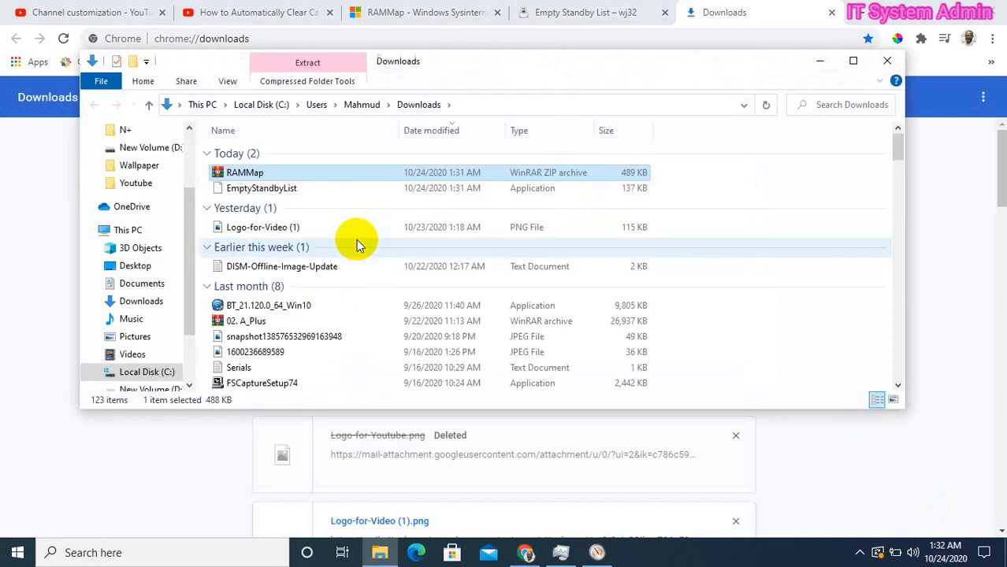
pyautogui.rightClick(245, 172)
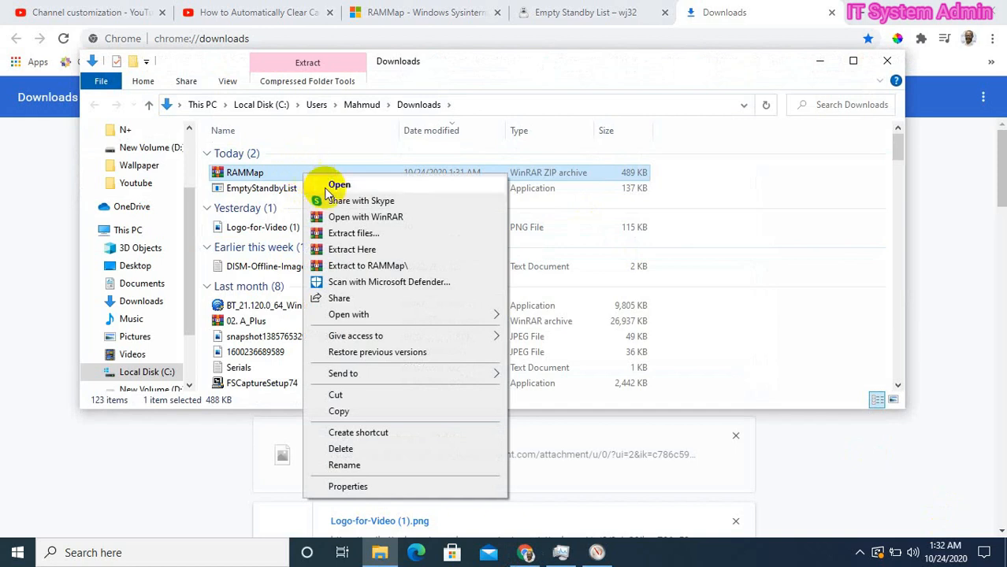
pyautogui.moveTo(372, 252)
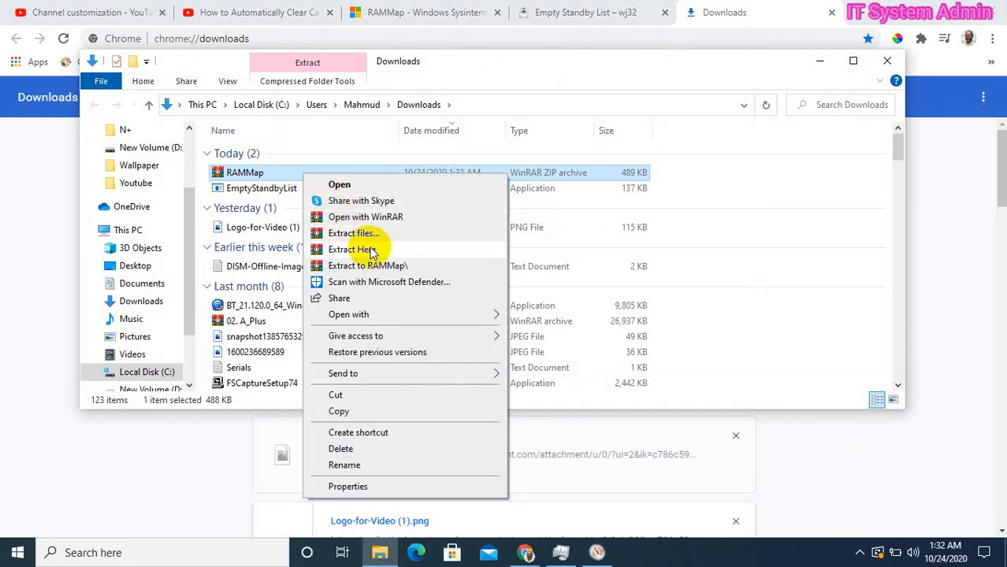
pyautogui.click(353, 234)
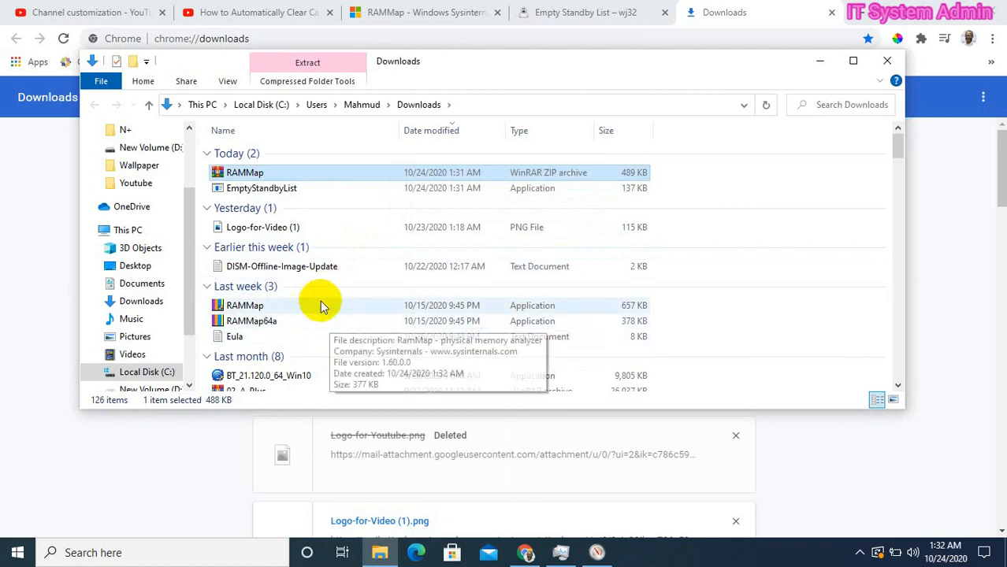
pyautogui.moveTo(298, 313)
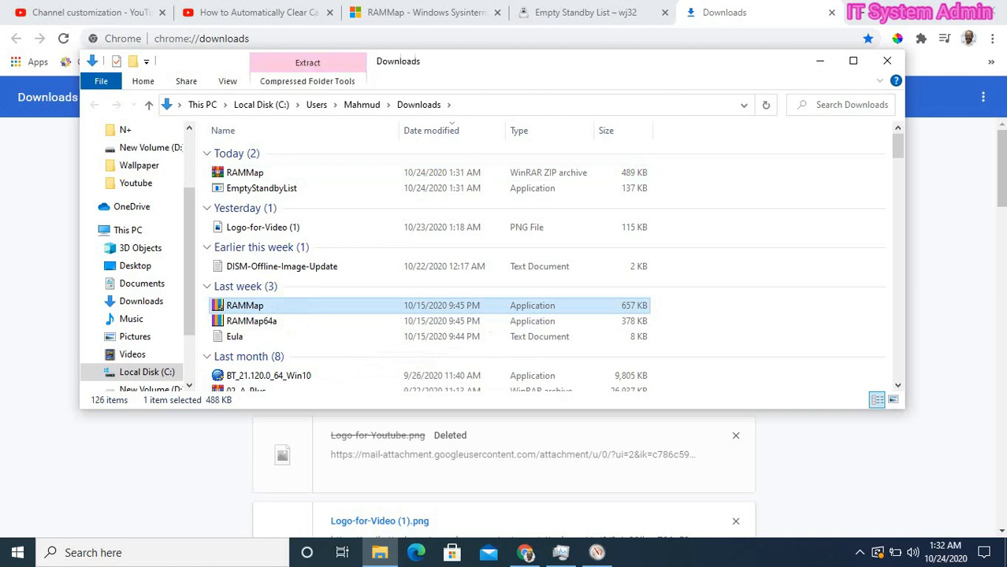
# Launch RAMMap from Downloads and accept its license to see the Use Counts breakdown.
pyautogui.doubleClick(244, 306)
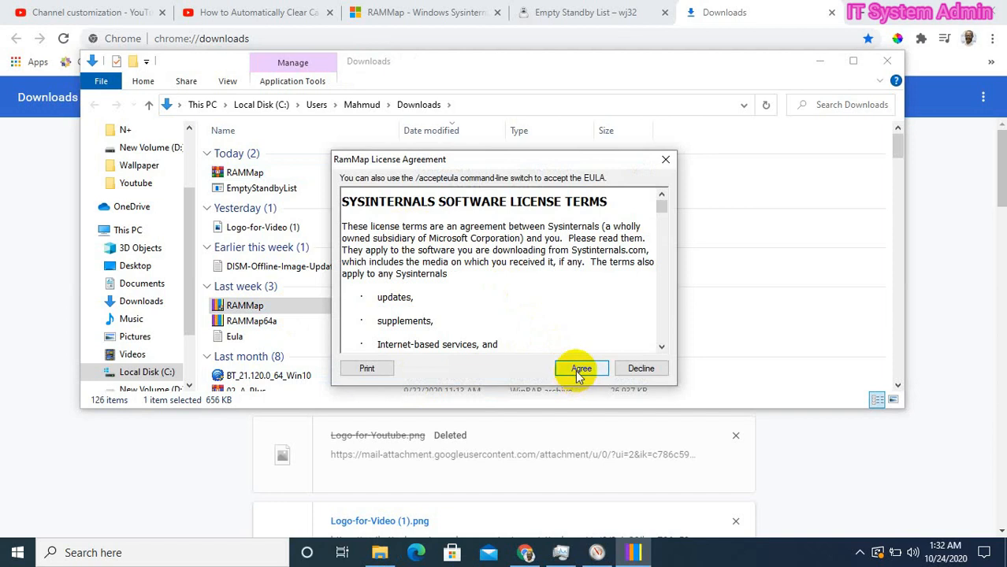
pyautogui.click(580, 368)
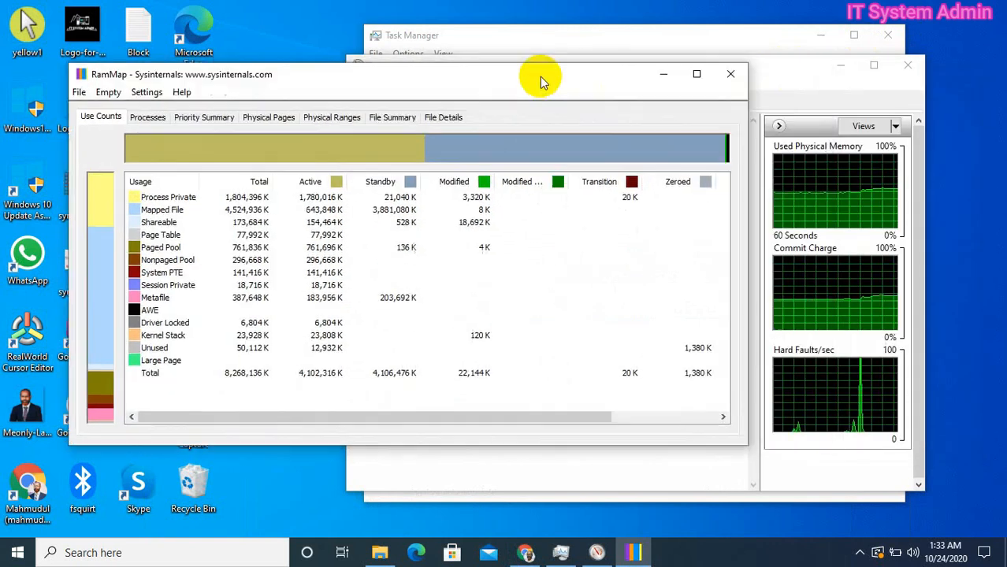
# Position the RAMMap window left of Task Manager's memory view so both are visible.
pyautogui.moveTo(541, 74); pyautogui.dragTo(442, 55)
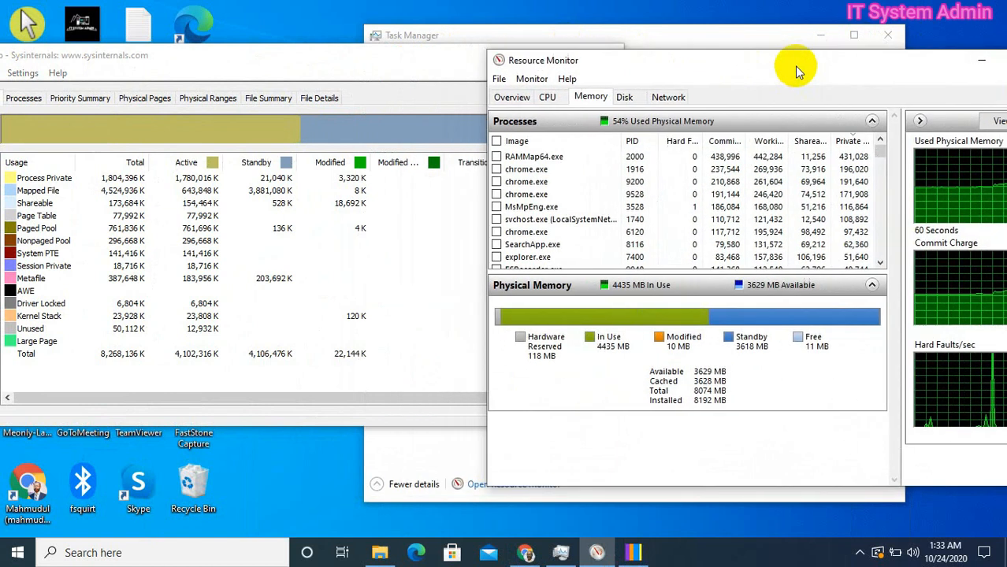
pyautogui.moveTo(398, 66)
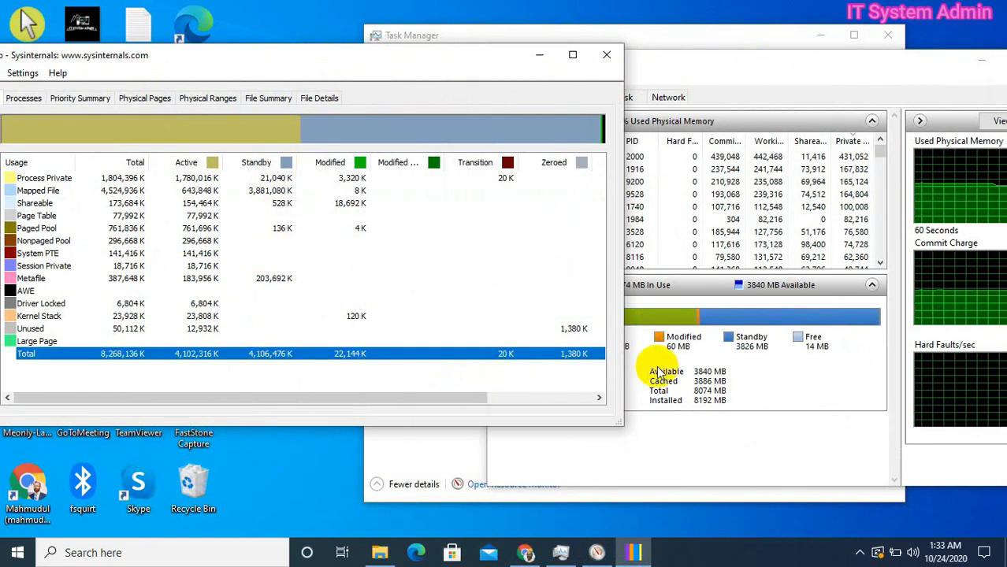
pyautogui.moveTo(804, 315)
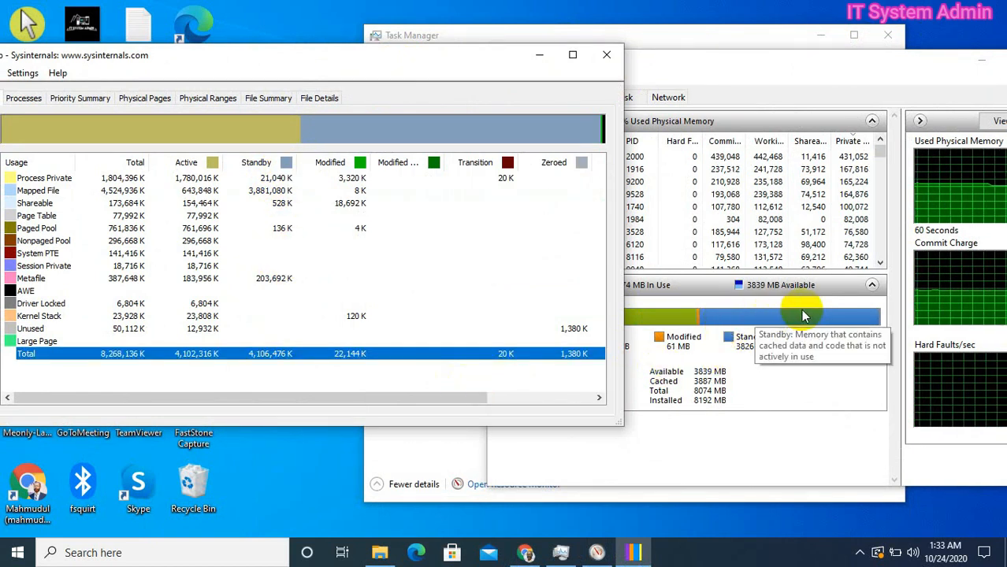
pyautogui.moveTo(750, 346)
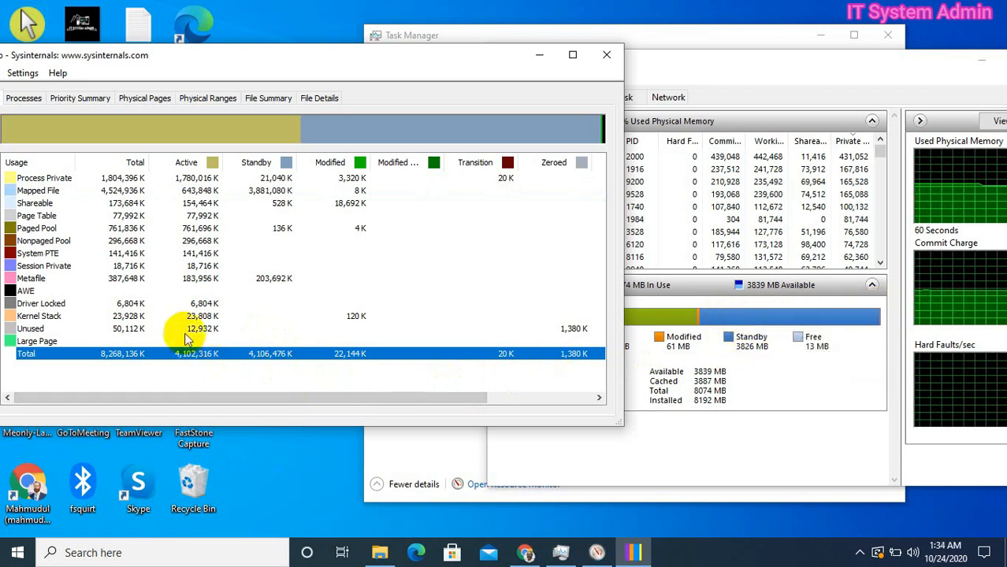
pyautogui.moveTo(260, 66)
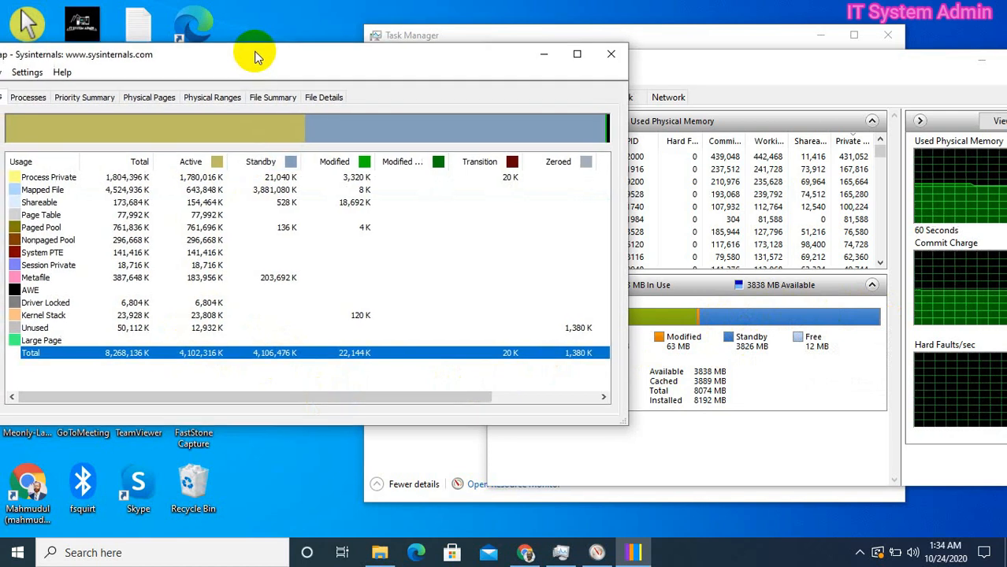
pyautogui.moveTo(817, 66)
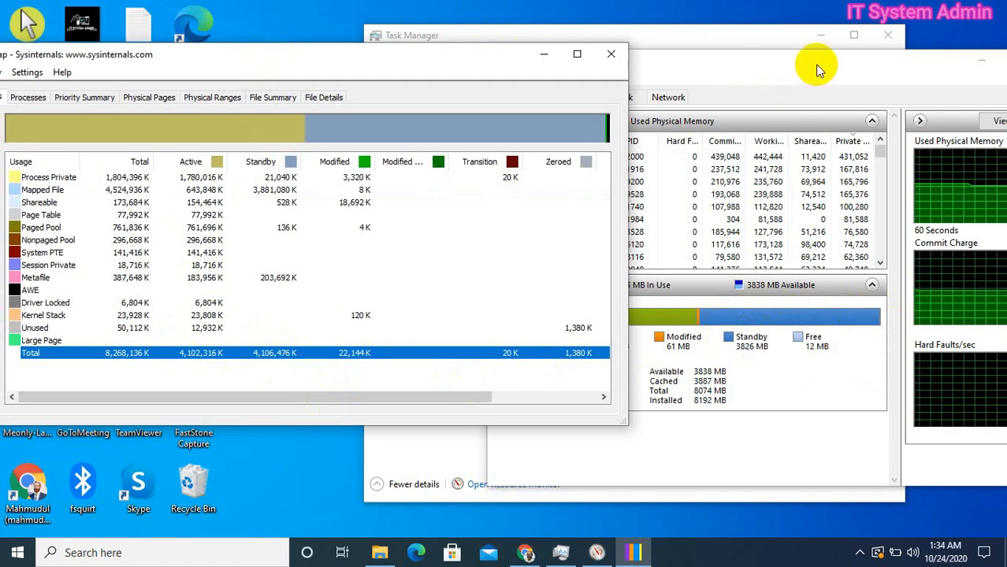
pyautogui.click(514, 484)
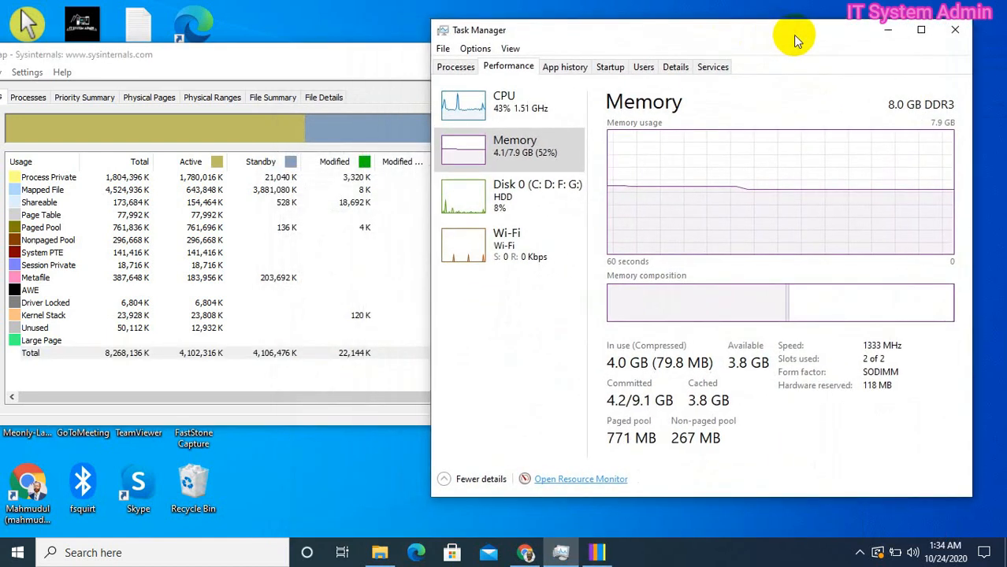
pyautogui.moveTo(360, 110)
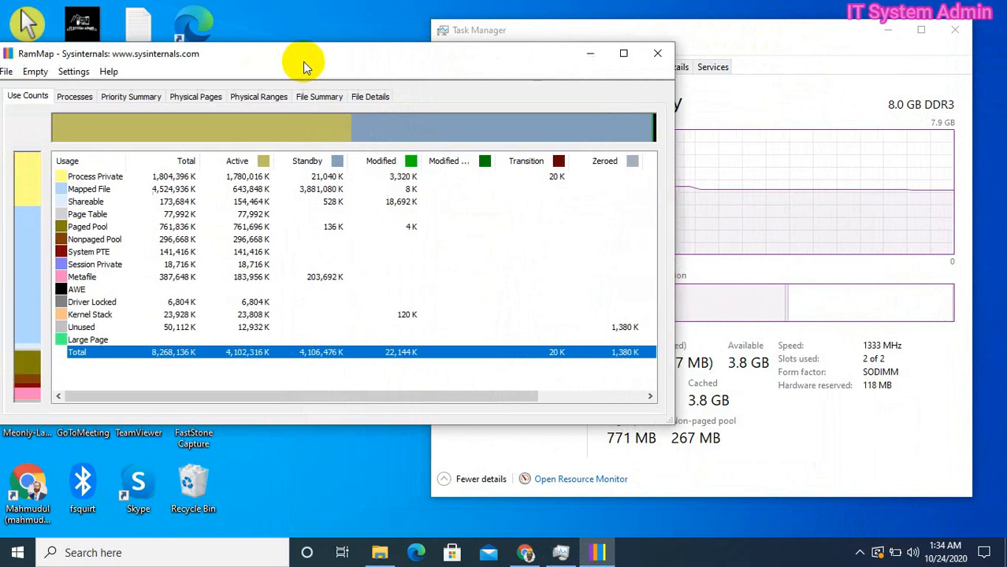
pyautogui.moveTo(303, 64); pyautogui.dragTo(630, 41)
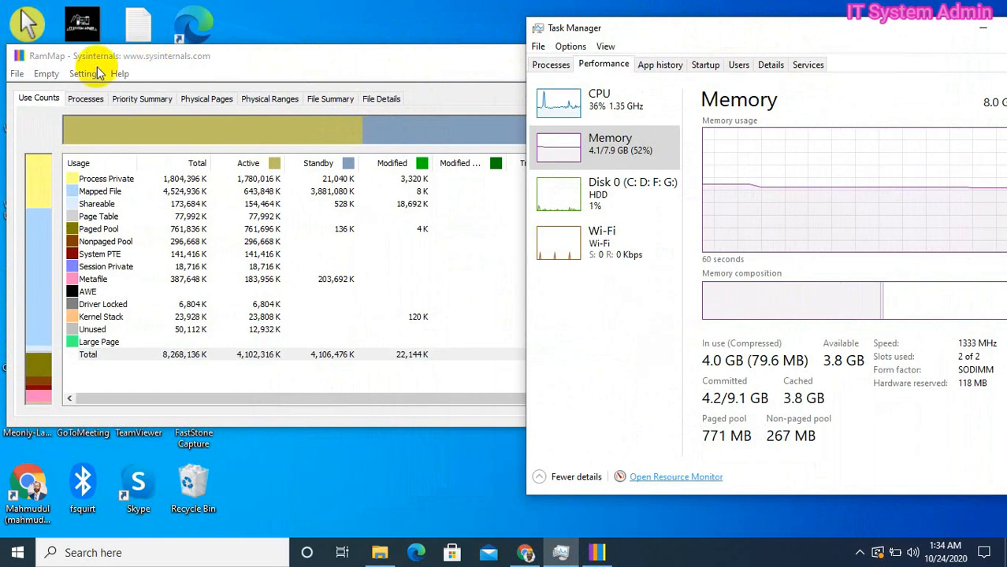
# Empty the standby list from RAMMap's Empty menu and watch Task Manager's Cached figure drop.
pyautogui.click(46, 74)
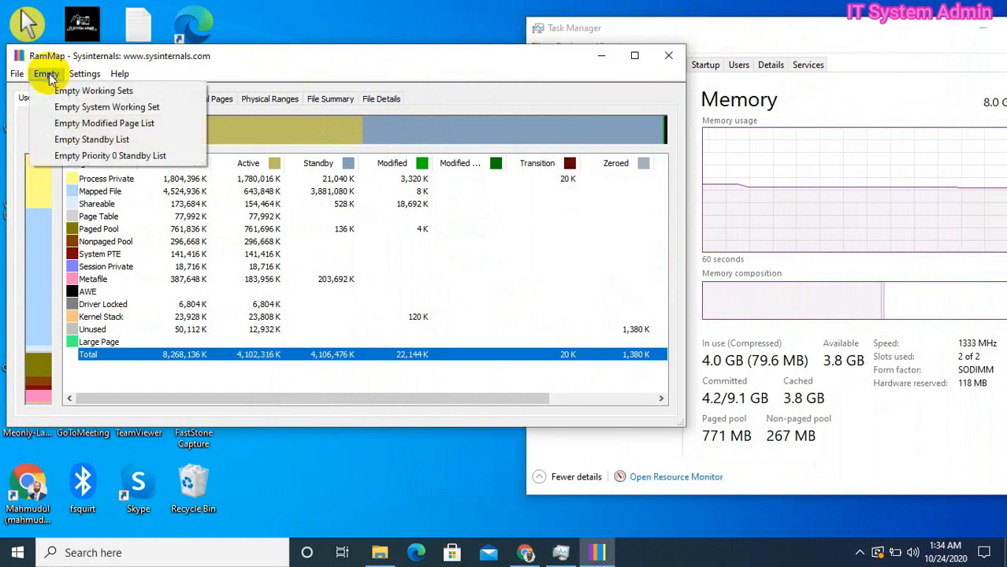
pyautogui.moveTo(92, 139)
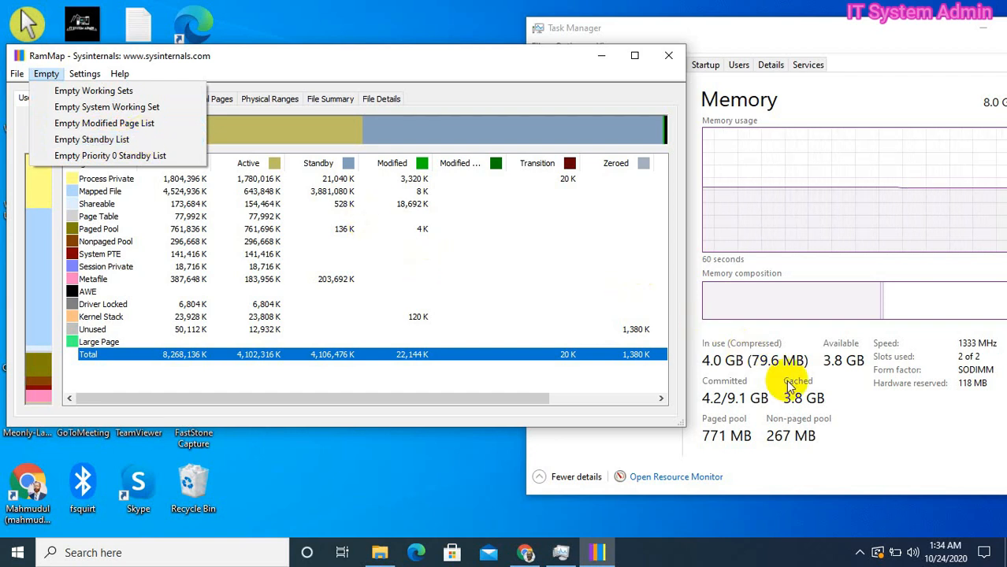
pyautogui.moveTo(812, 416)
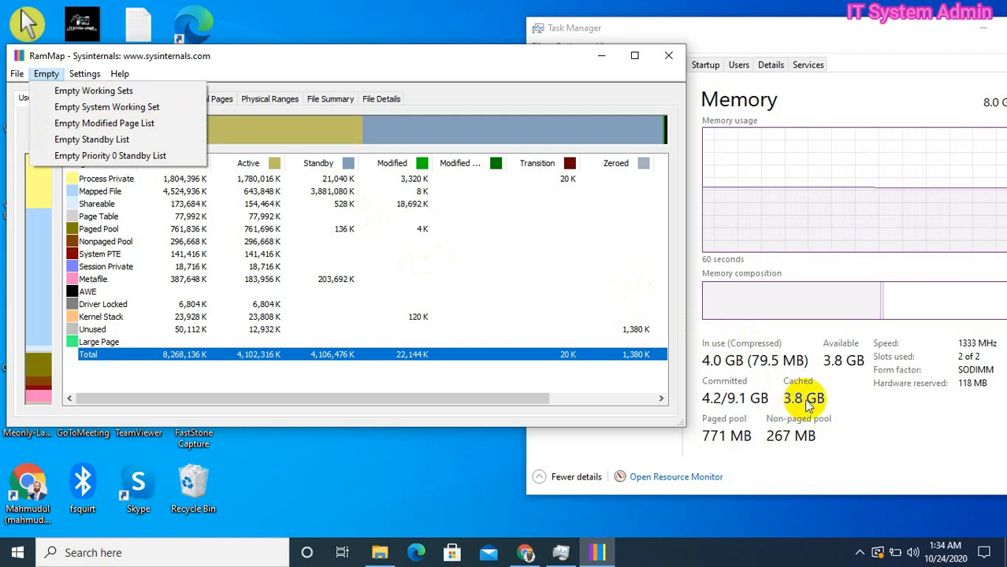
pyautogui.moveTo(104, 123)
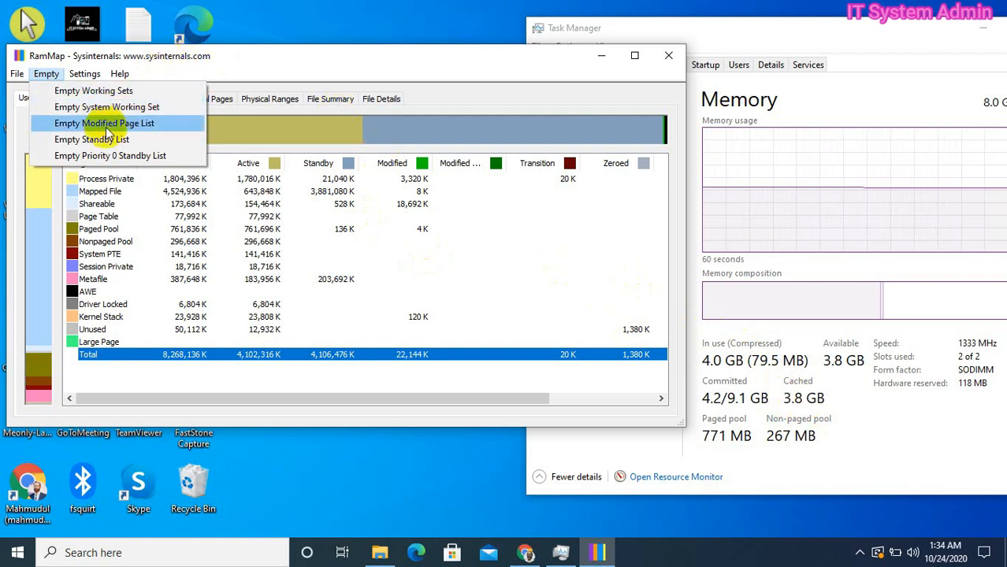
pyautogui.moveTo(92, 139)
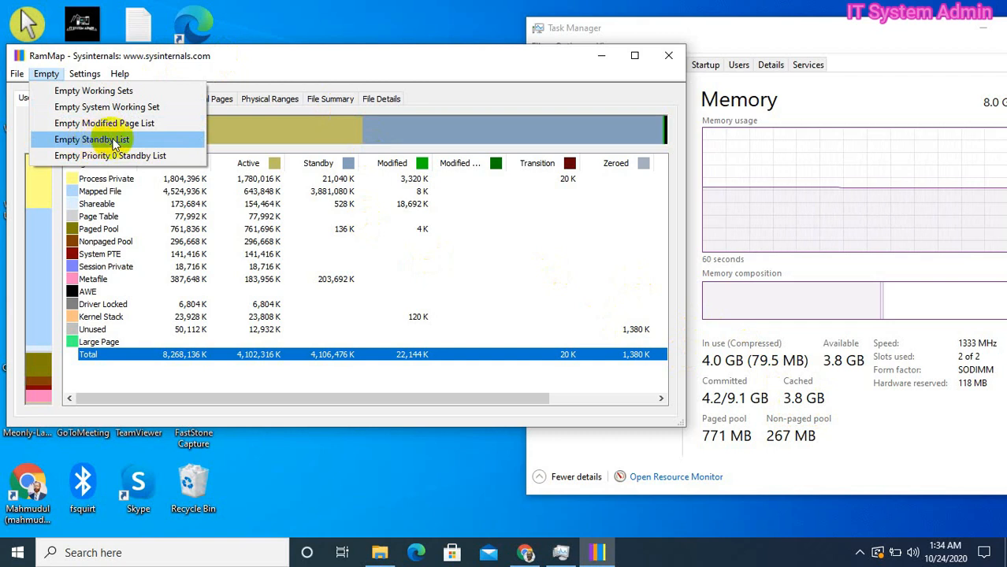
pyautogui.click(91, 139)
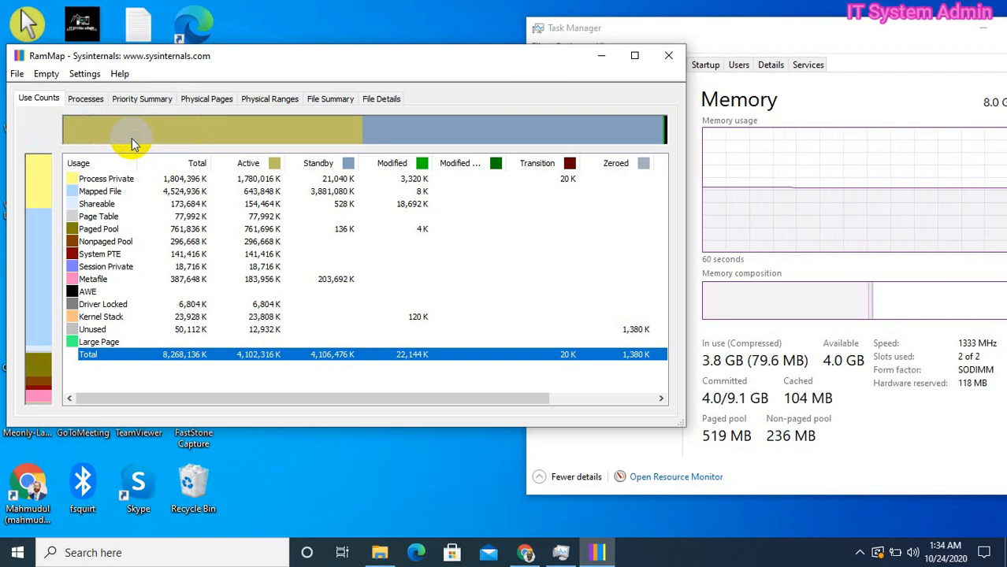
pyautogui.moveTo(309, 250)
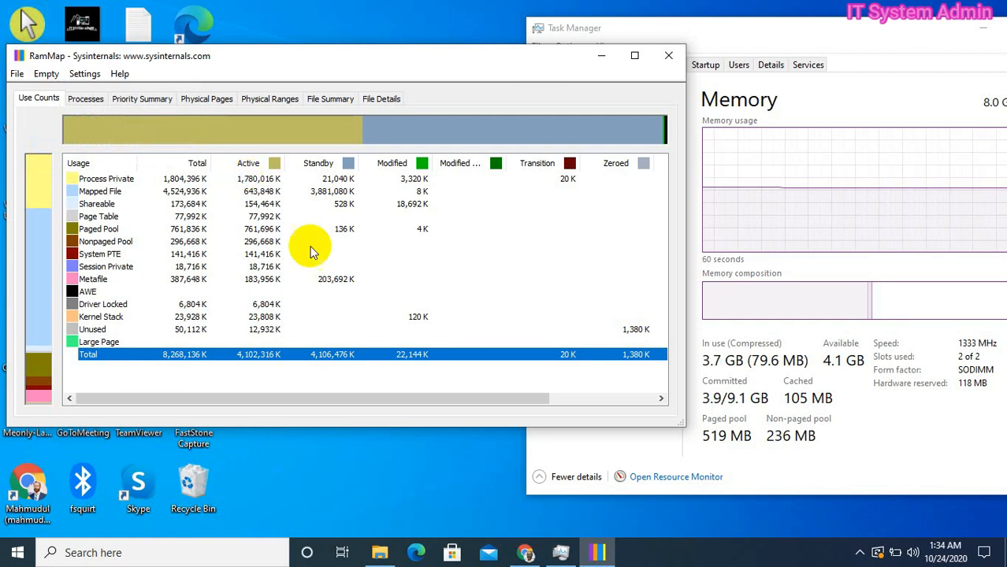
pyautogui.moveTo(796, 413)
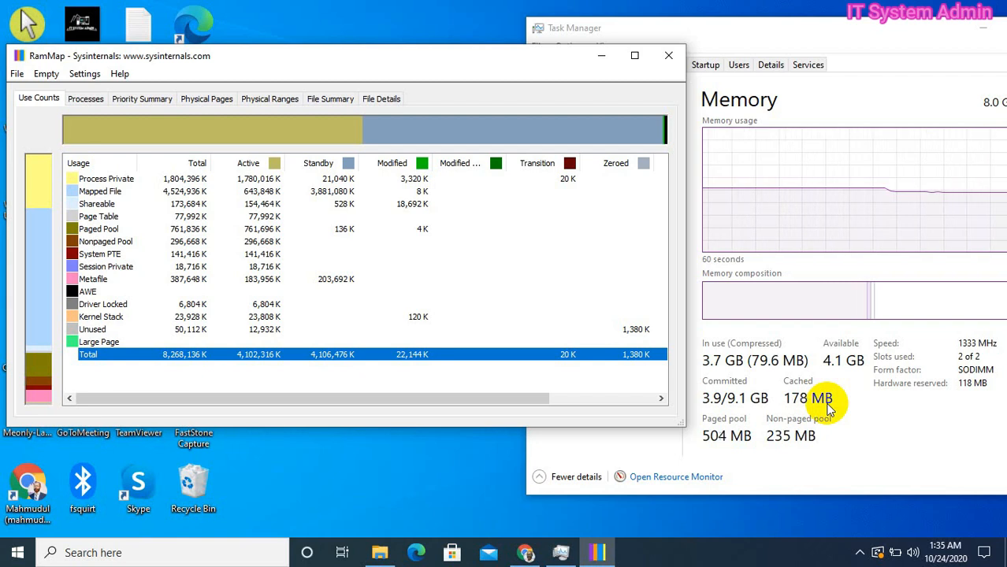
pyautogui.moveTo(504, 271)
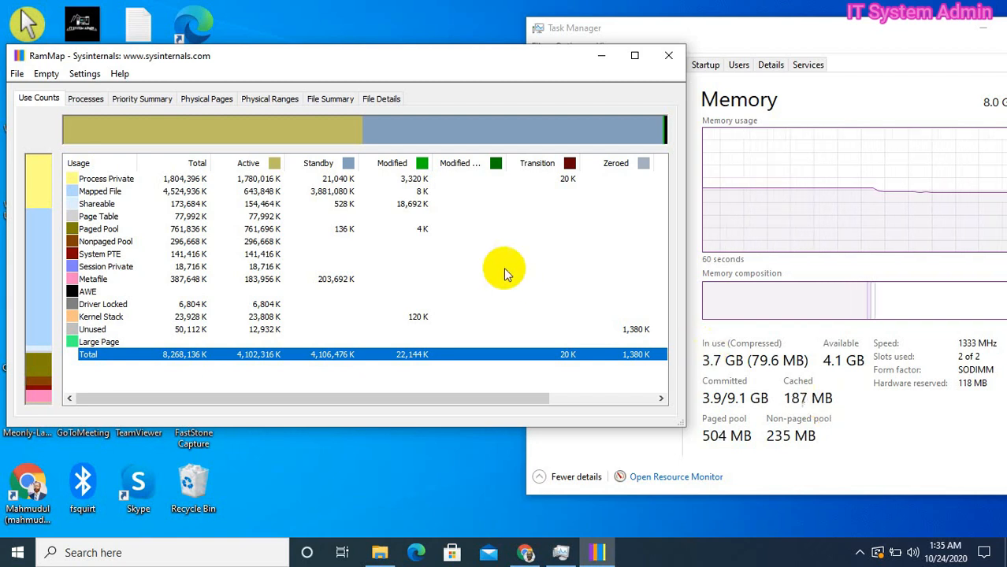
pyautogui.moveTo(296, 176)
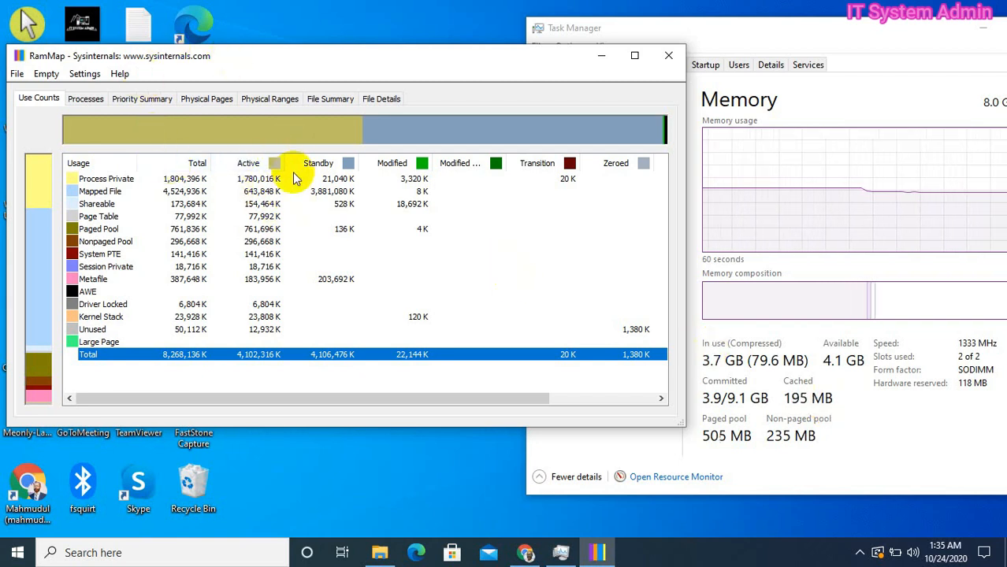
pyautogui.moveTo(668, 55)
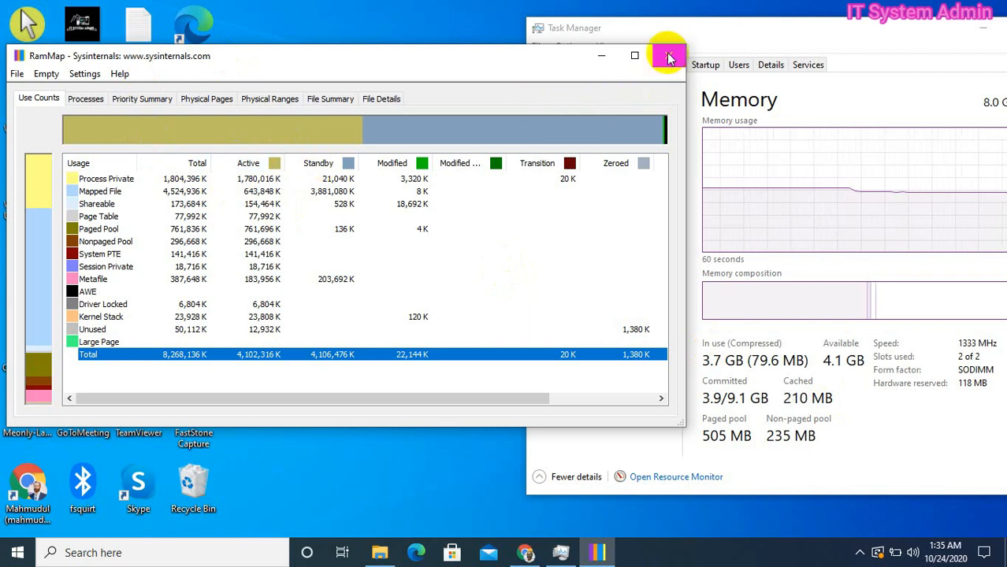
# Close RAMMap and select EmptyStandbyList in the Downloads folder.
pyautogui.click(668, 57)
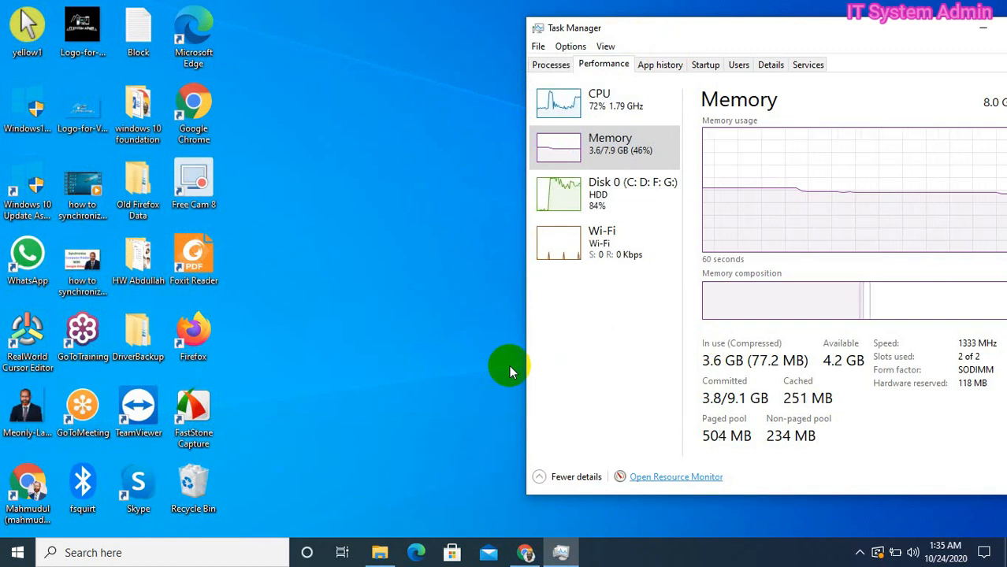
pyautogui.moveTo(401, 473)
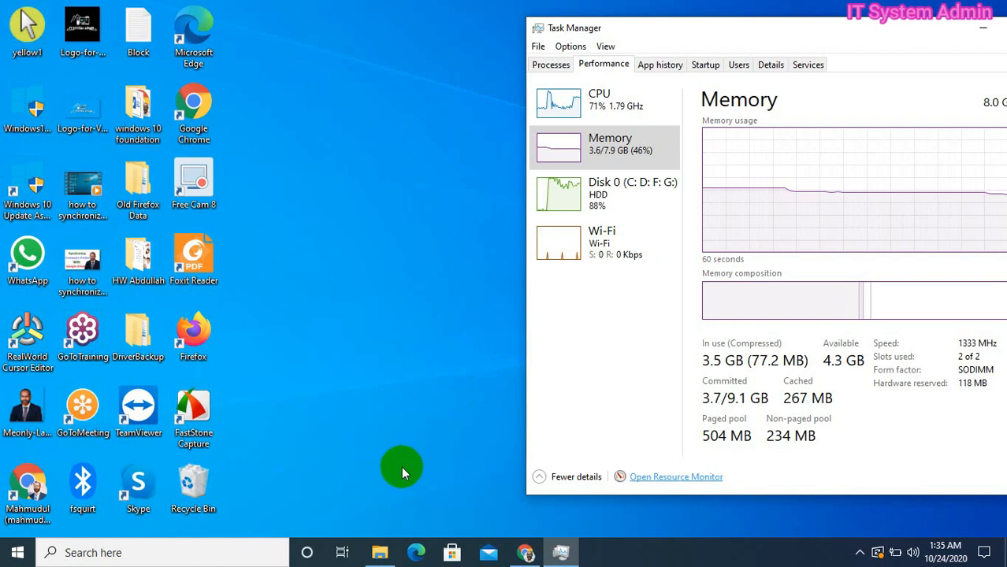
pyautogui.moveTo(379, 552)
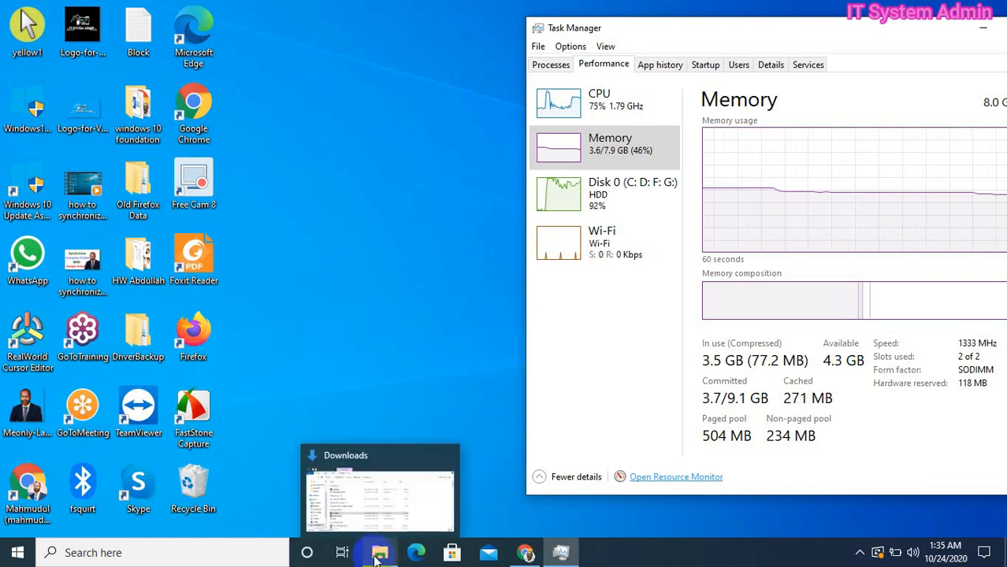
pyautogui.click(380, 489)
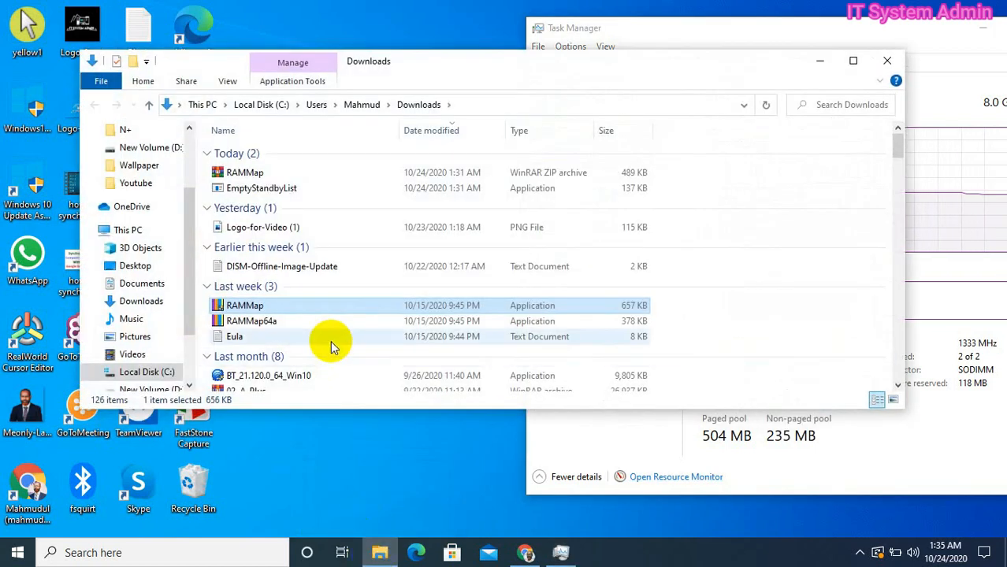
pyautogui.click(261, 187)
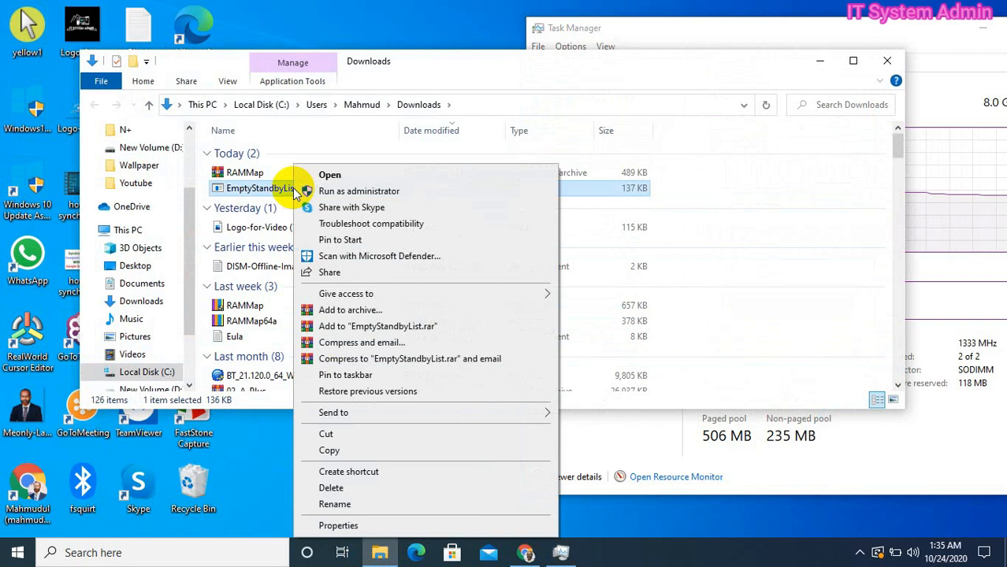
pyautogui.moveTo(275, 191)
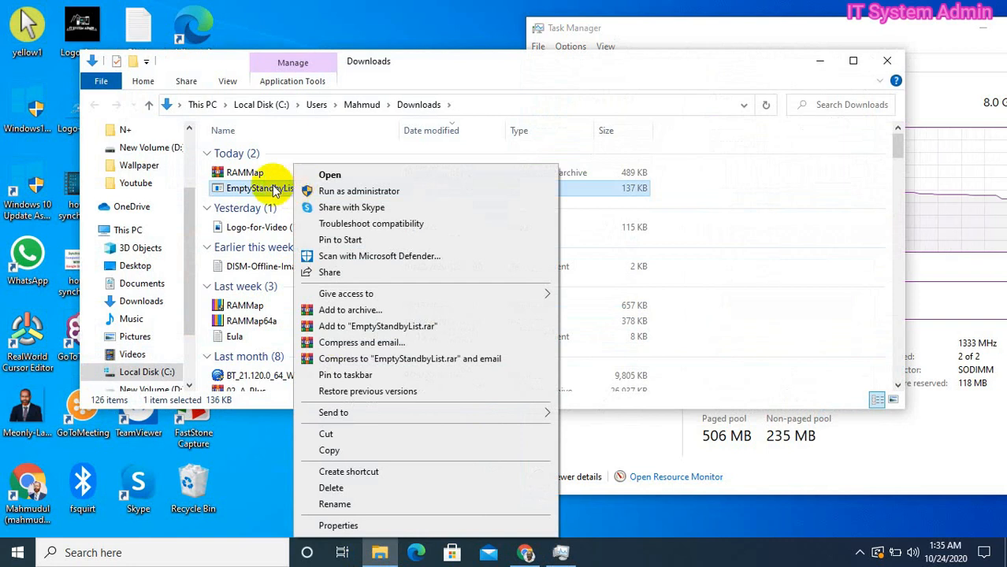
pyautogui.moveTo(353, 435)
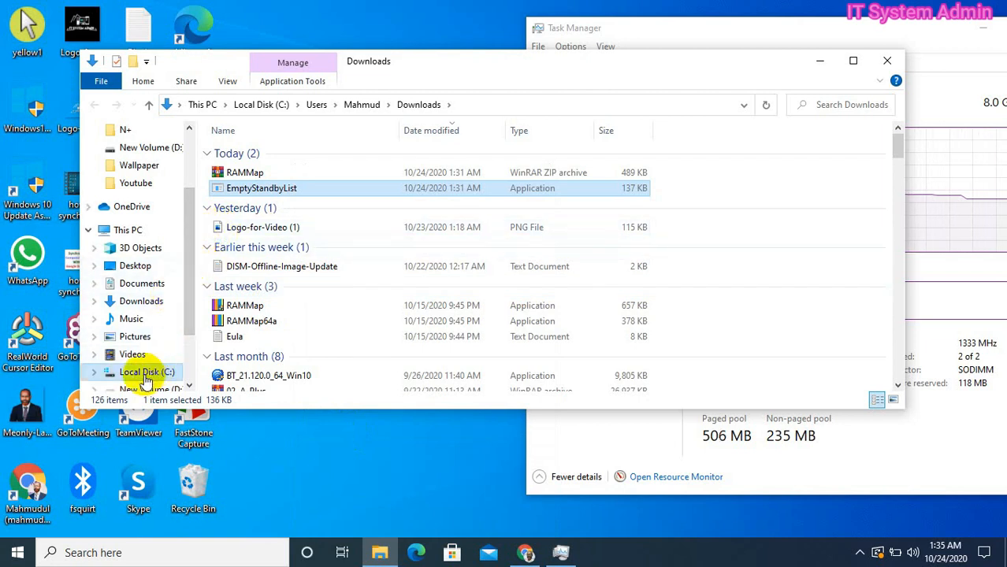
# Create a new folder named EmptyCache on Local Disk (C:) via the context menu.
pyautogui.click(147, 372)
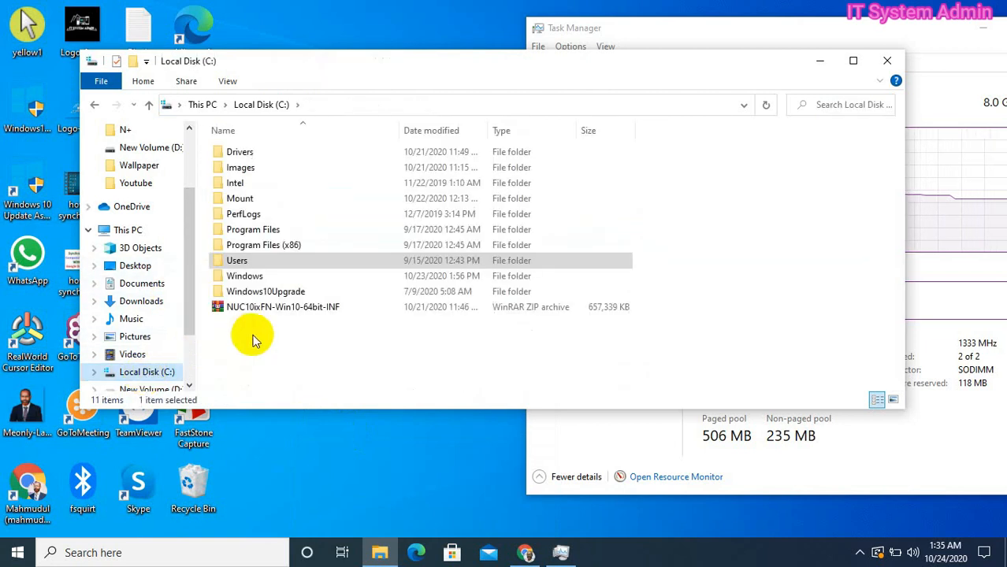
pyautogui.rightClick(252, 339)
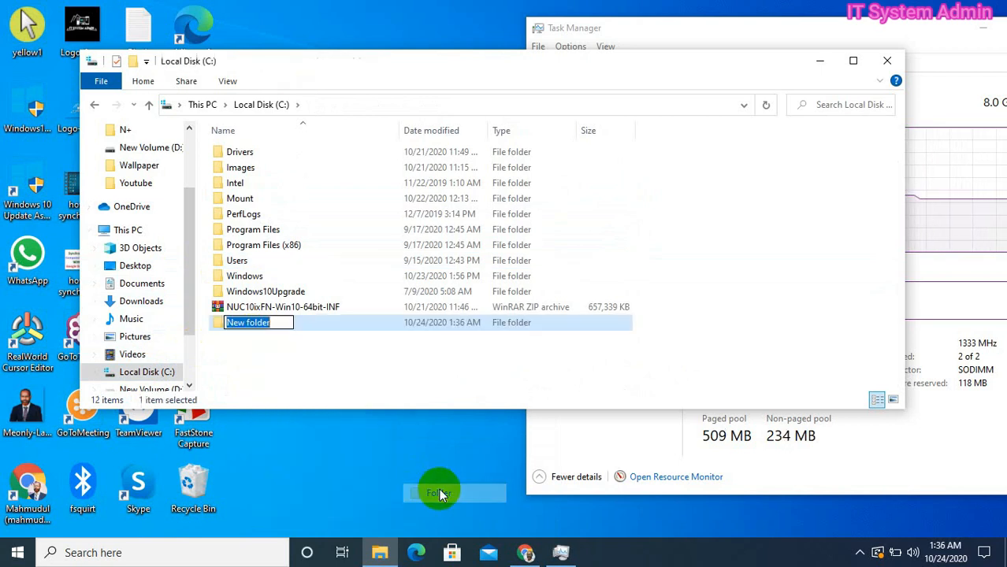
pyautogui.moveTo(397, 370)
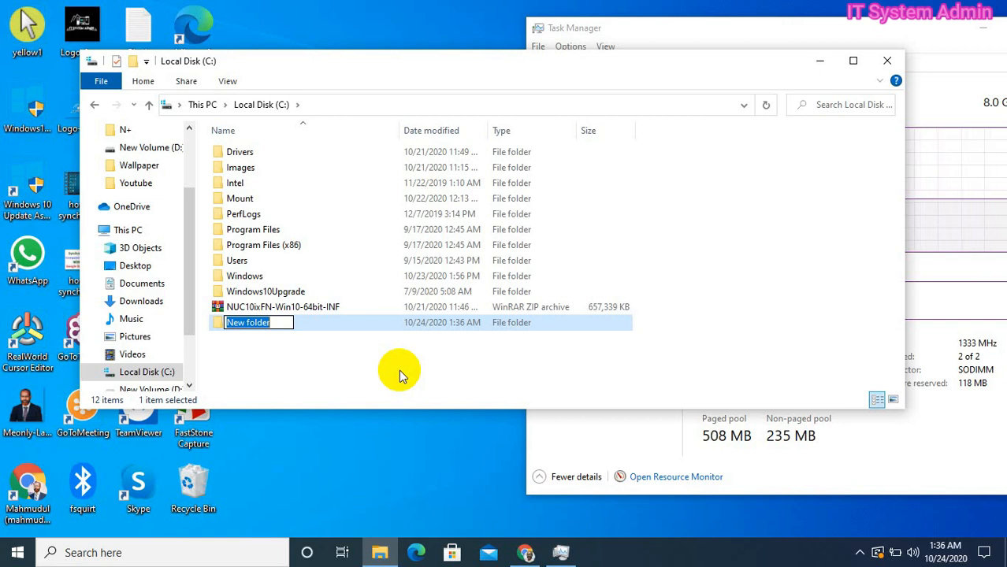
pyautogui.write('Em')
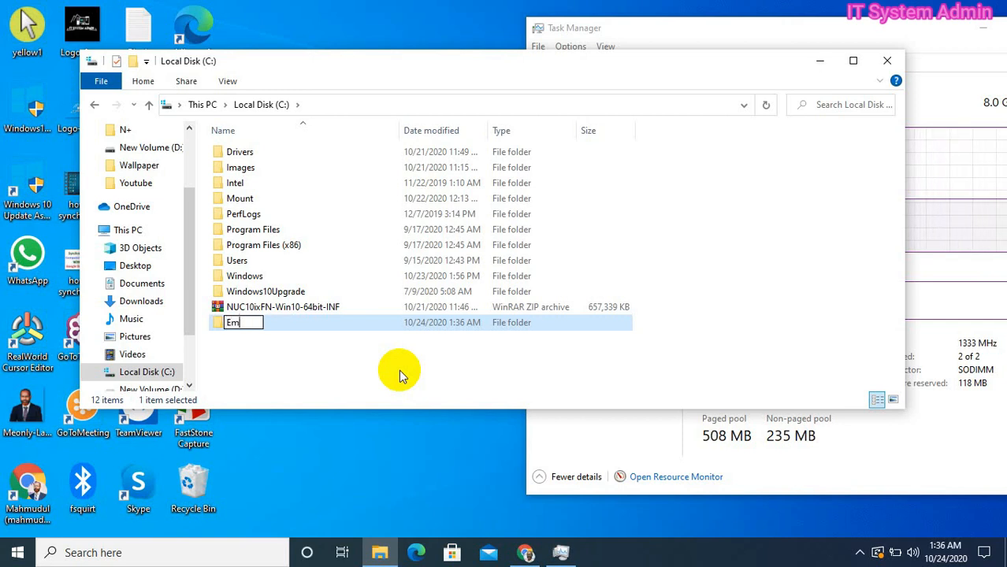
pyautogui.write('ptyC')
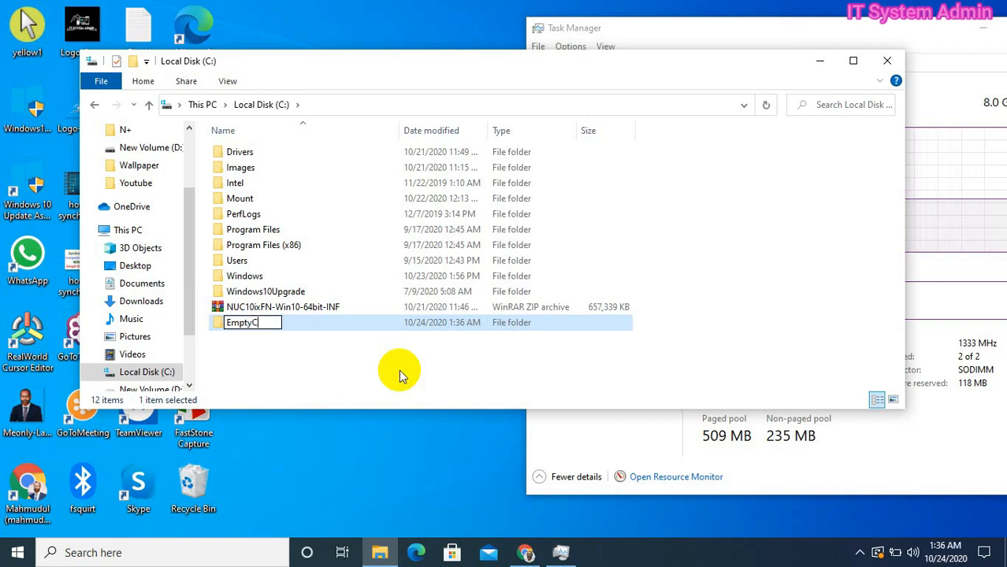
pyautogui.write('ac')
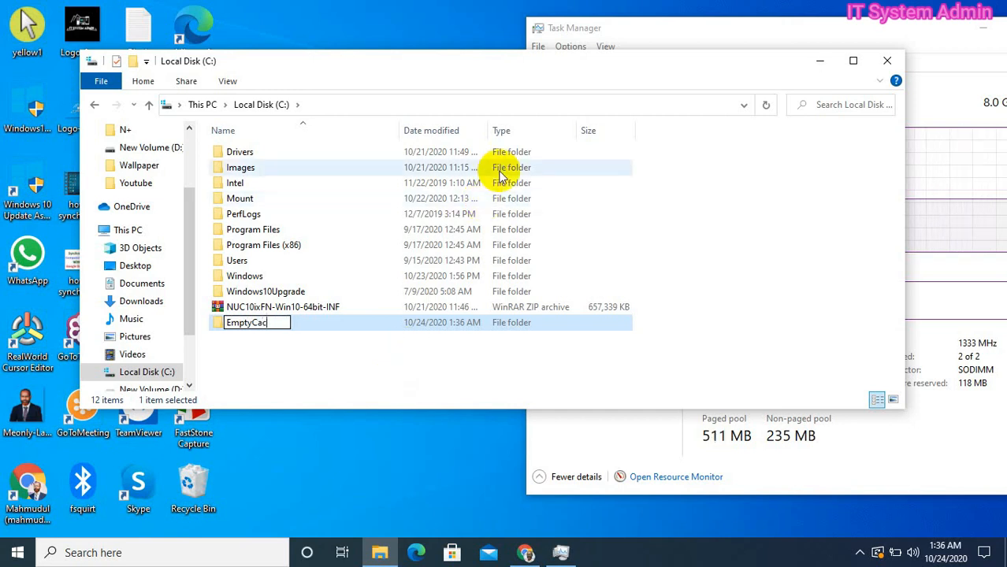
pyautogui.write('he')
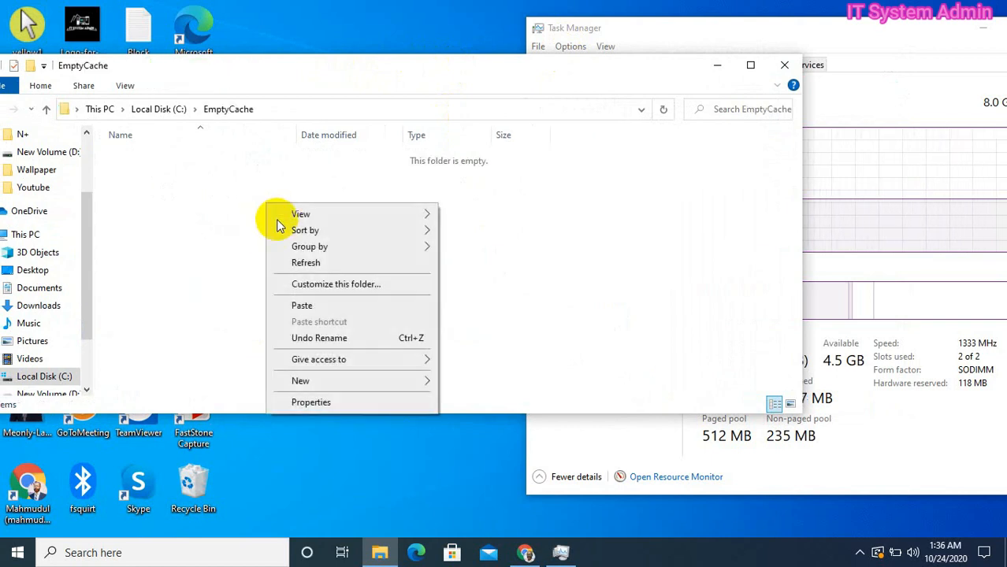
pyautogui.moveTo(303, 306)
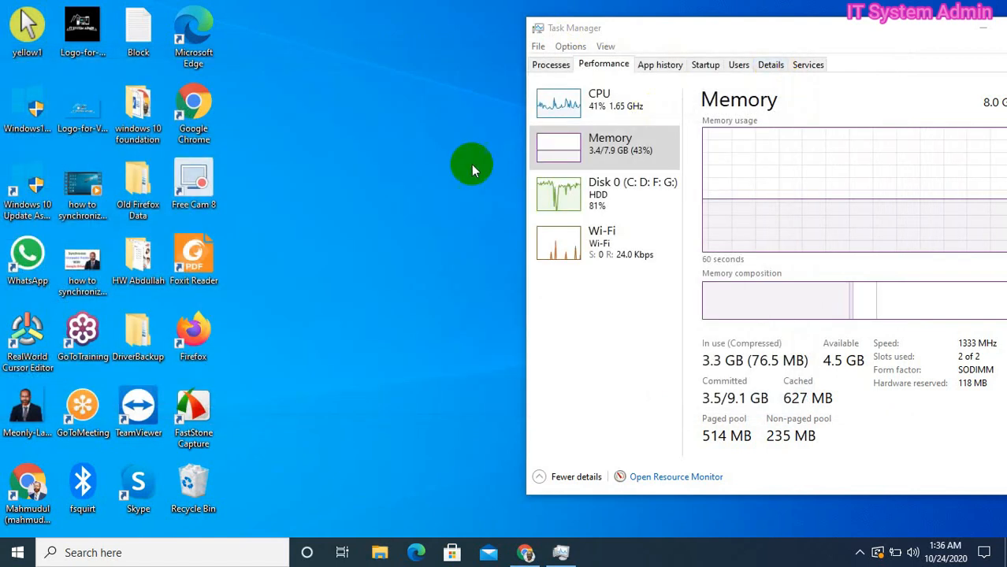
pyautogui.moveTo(162, 536)
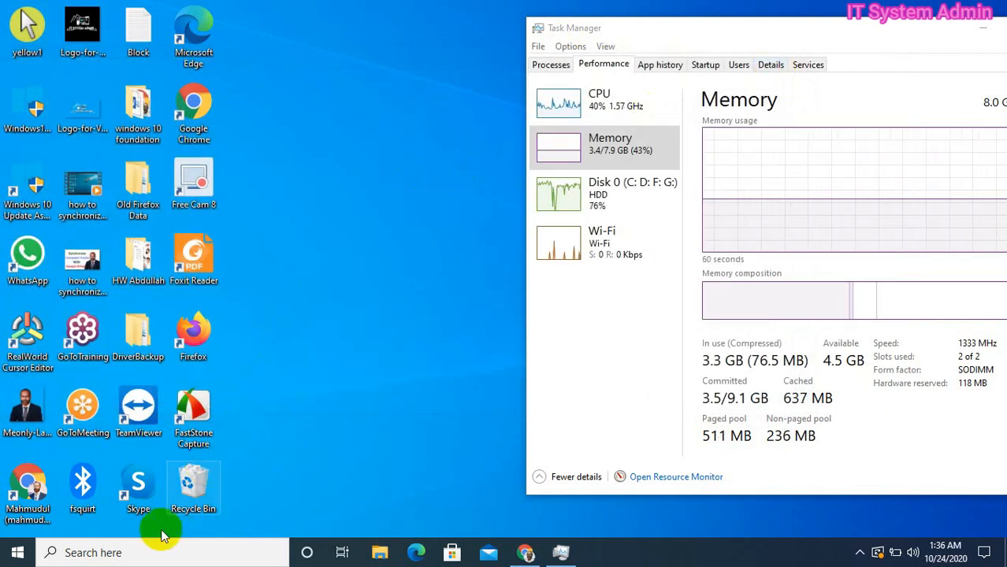
# Search 'task' from the taskbar and run Task Scheduler as administrator.
pyautogui.click(92, 551)
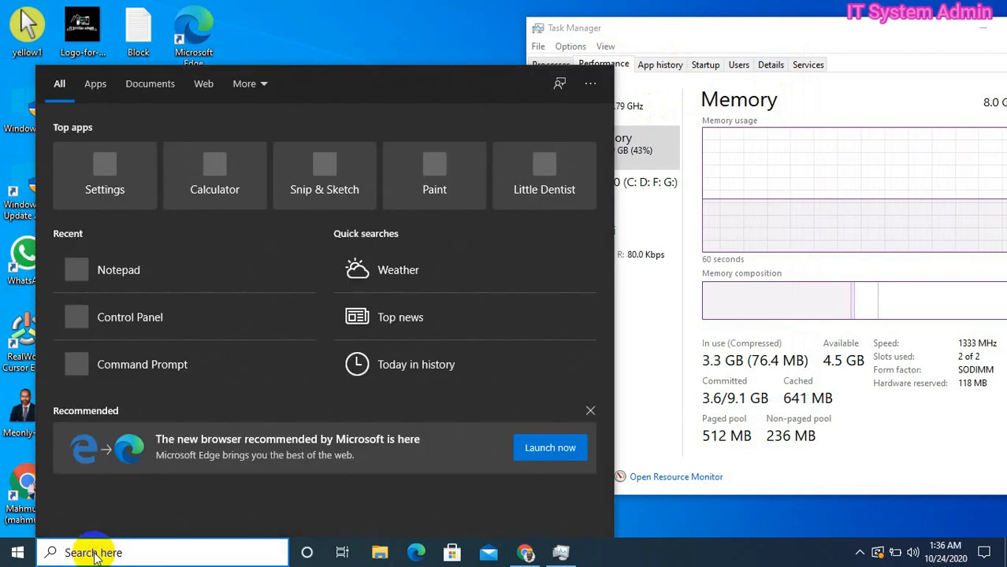
pyautogui.write('task')
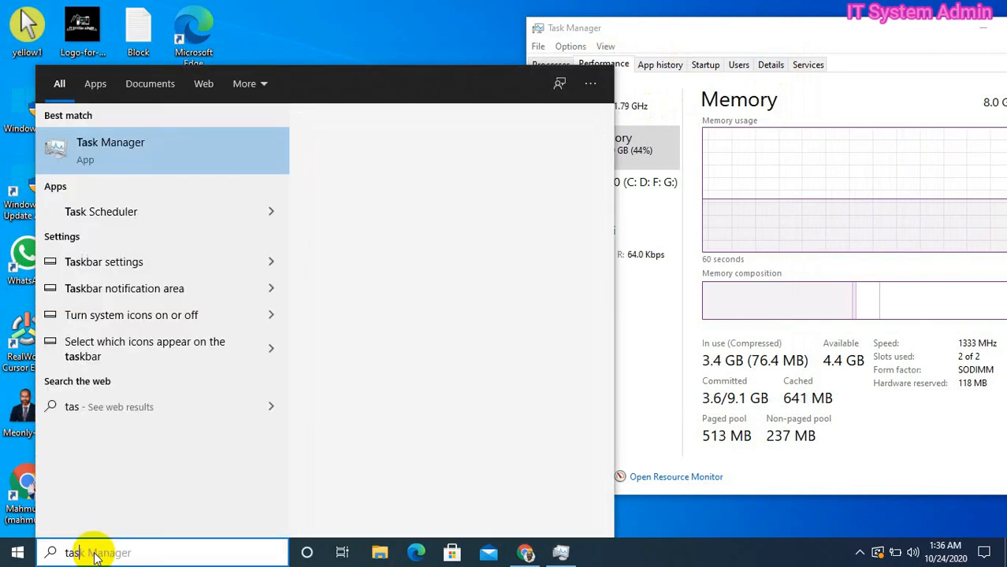
pyautogui.rightClick(110, 150)
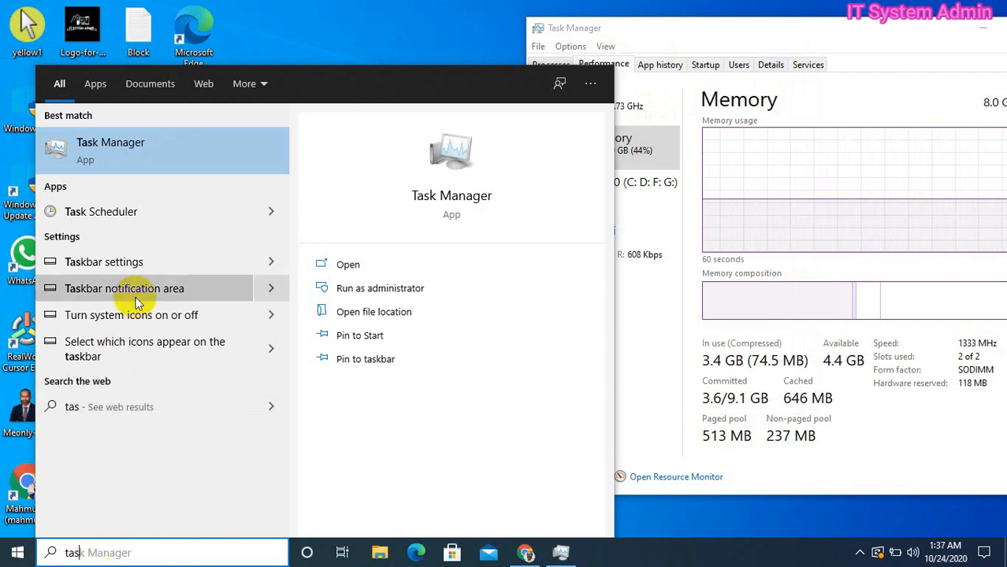
pyautogui.moveTo(142, 219)
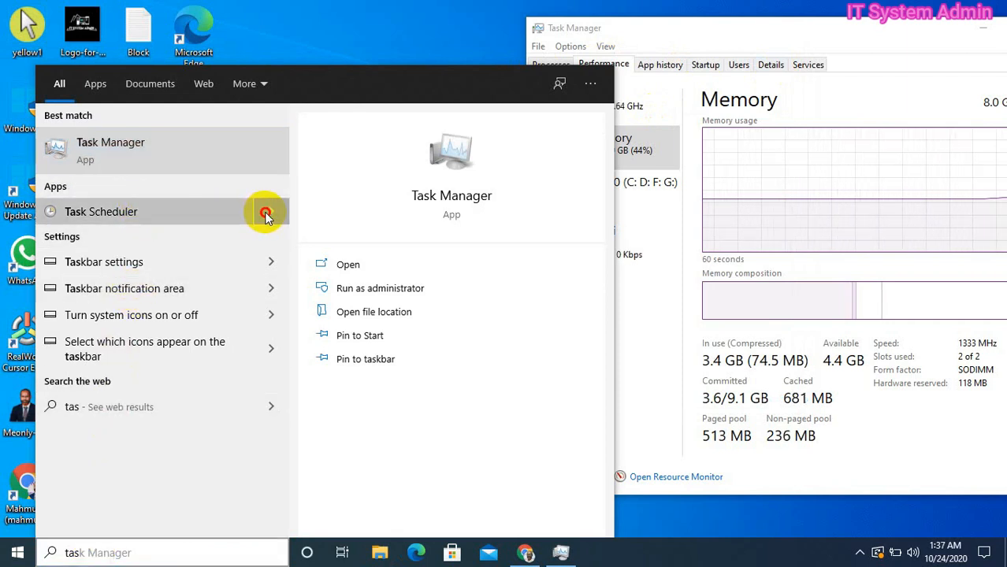
pyautogui.click(101, 211)
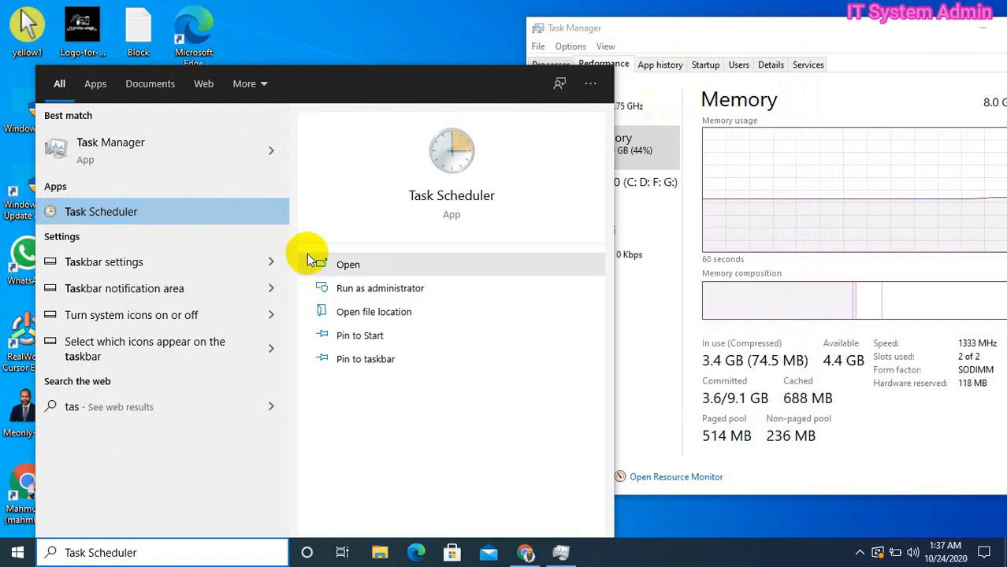
pyautogui.moveTo(402, 287)
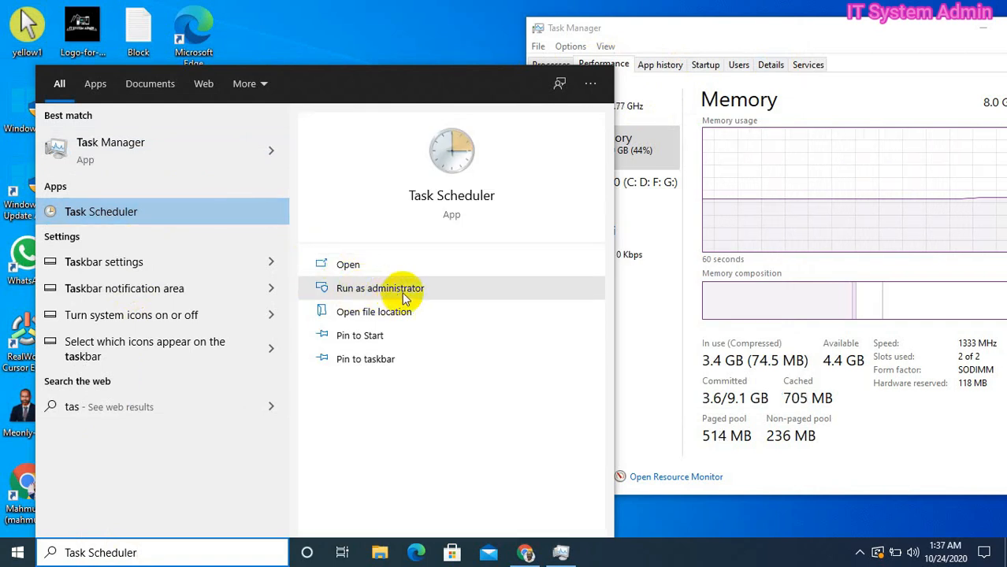
pyautogui.click(380, 287)
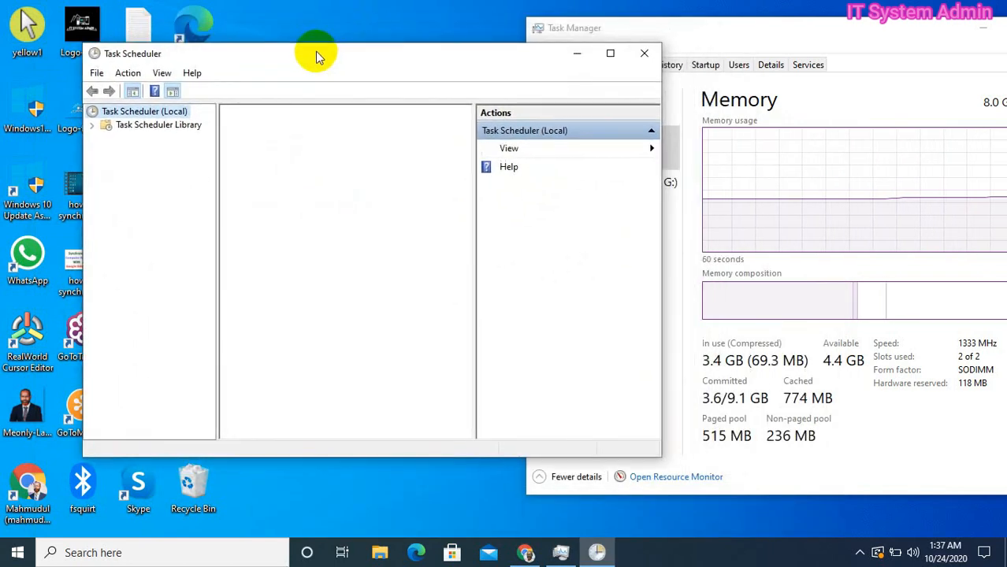
# Focus the Task Scheduler window and let its summary finish loading.
pyautogui.click(145, 111)
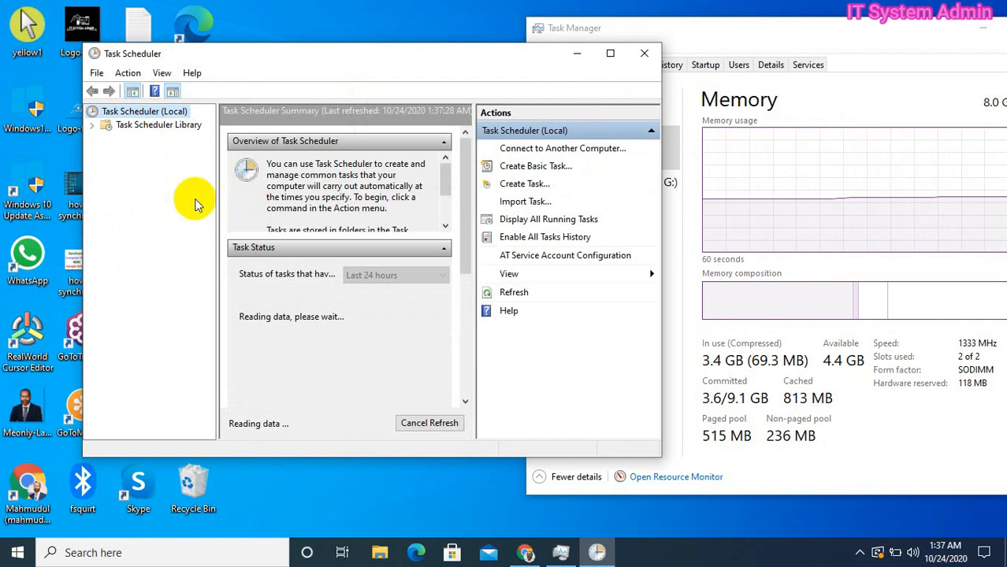
pyautogui.moveTo(182, 206)
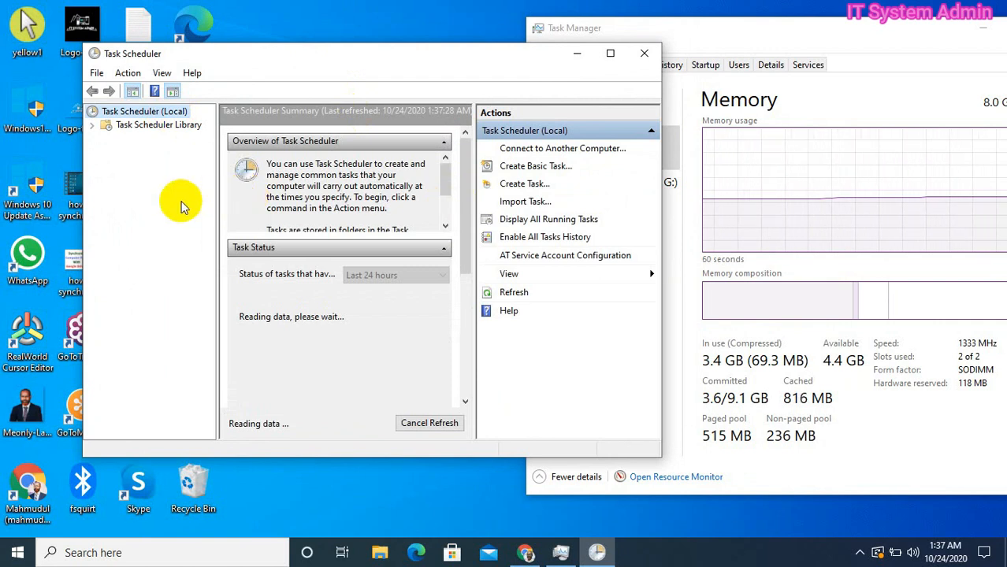
pyautogui.moveTo(83, 224)
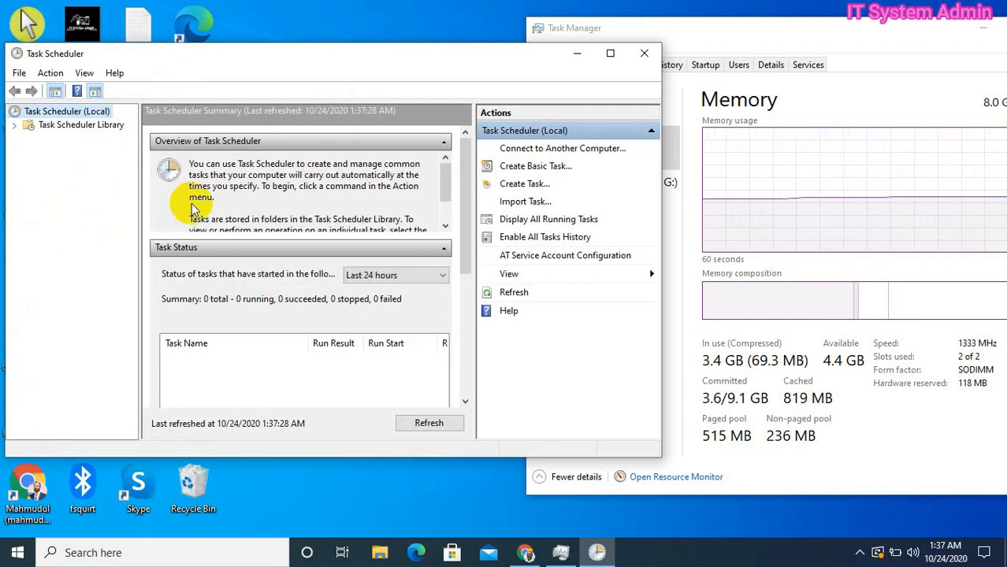
pyautogui.moveTo(523, 183)
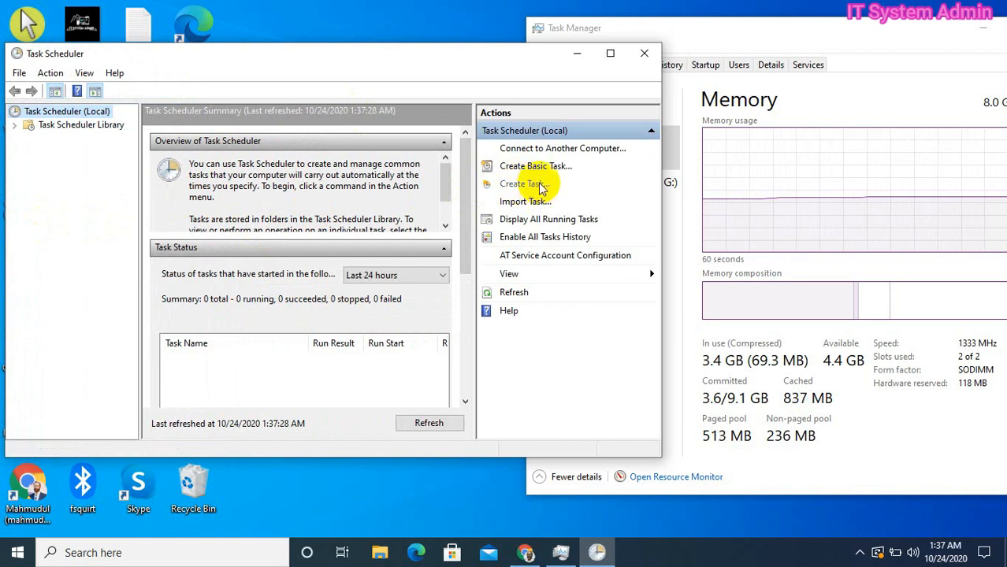
# Start Create Task and name the new task EmptyChache on the General tab.
pyautogui.click(522, 183)
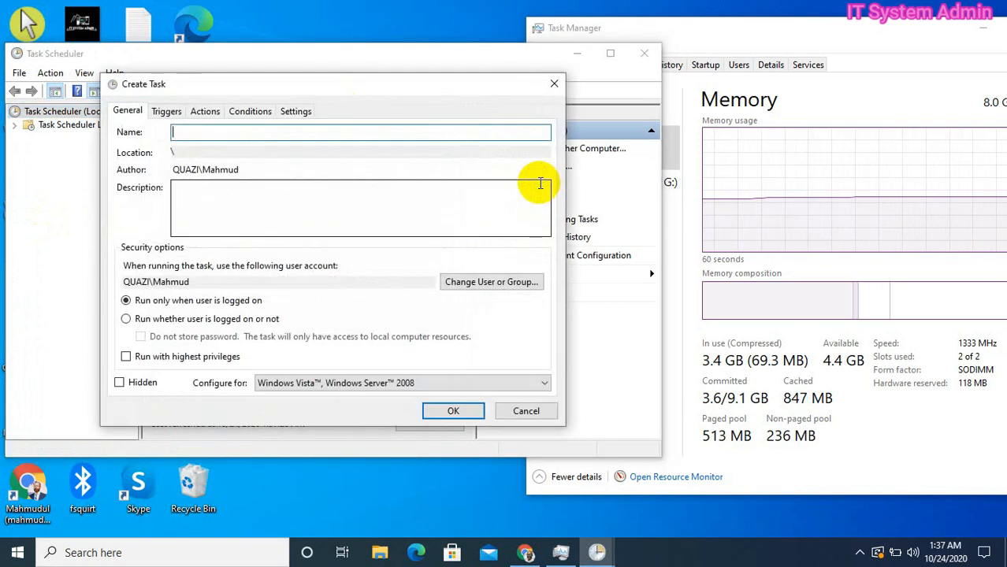
pyautogui.moveTo(329, 166)
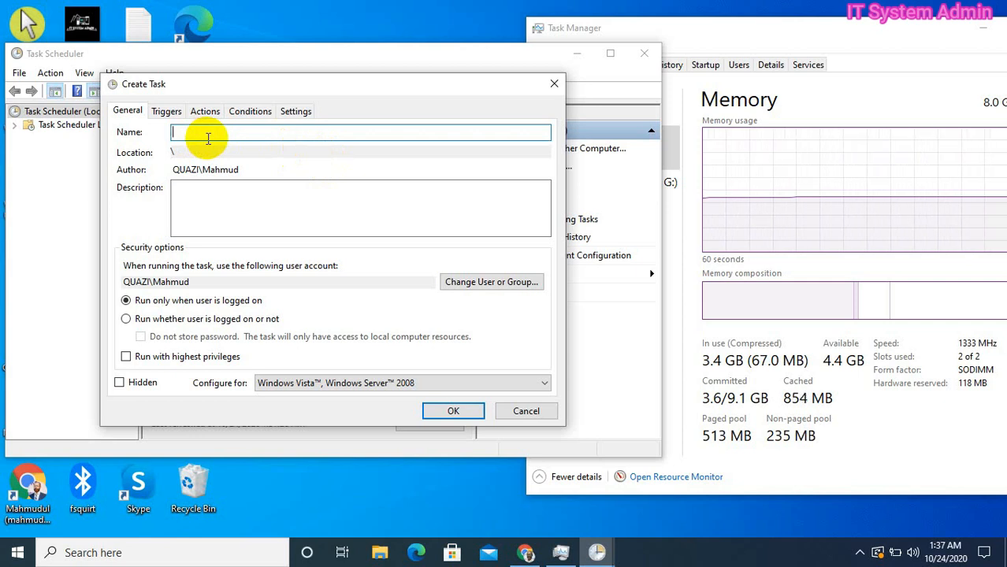
pyautogui.write('Emp')
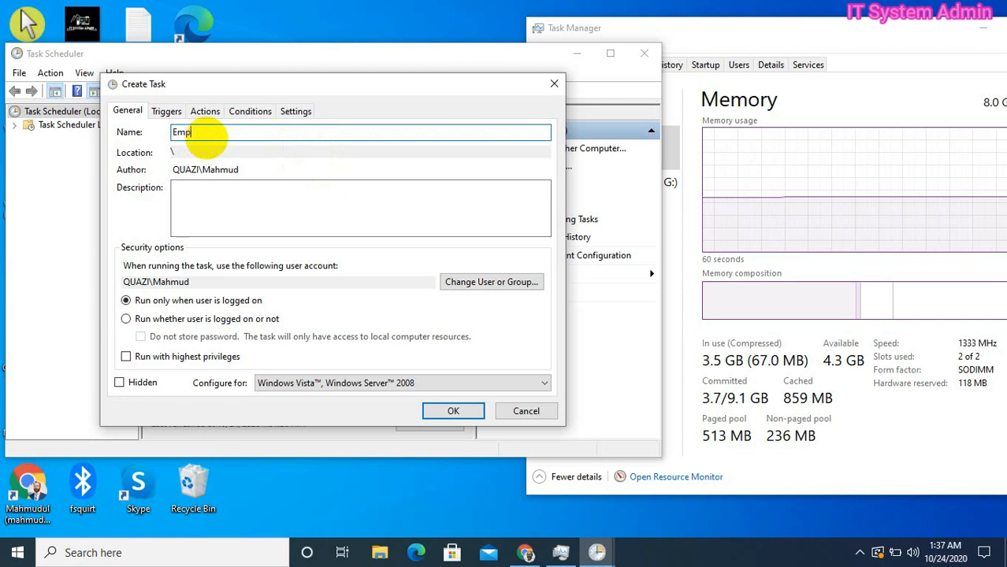
pyautogui.write('tyC')
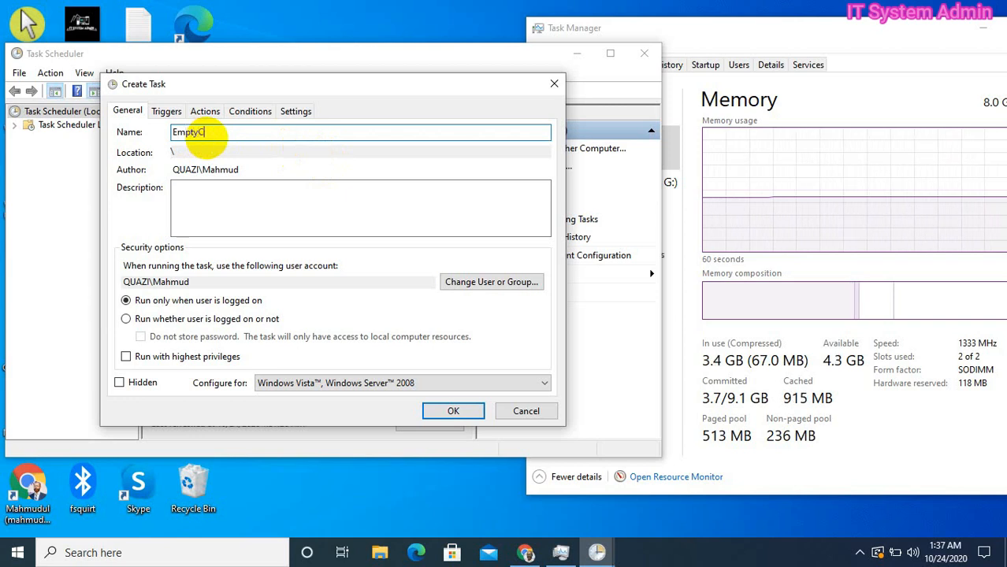
pyautogui.write('had')
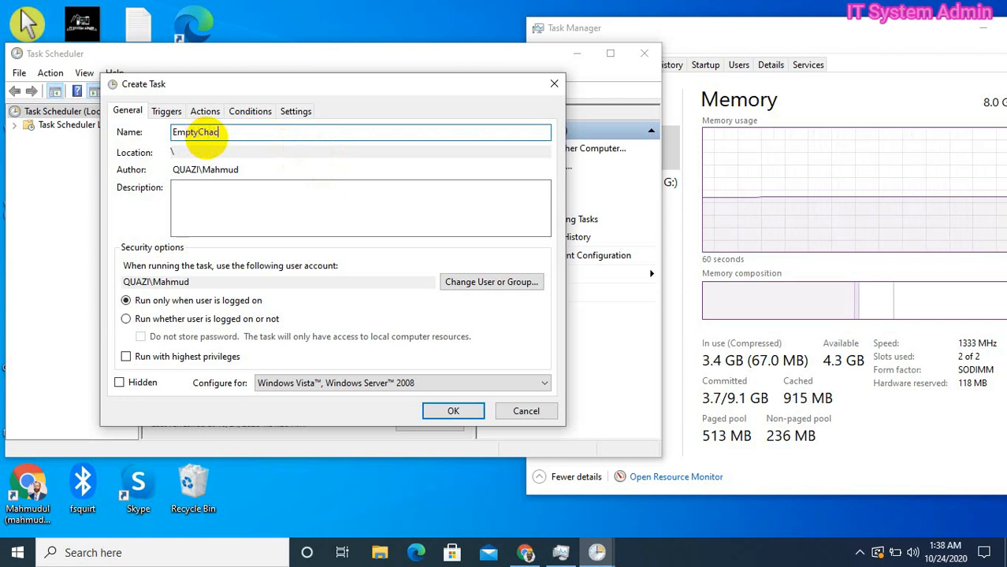
pyautogui.write('he')
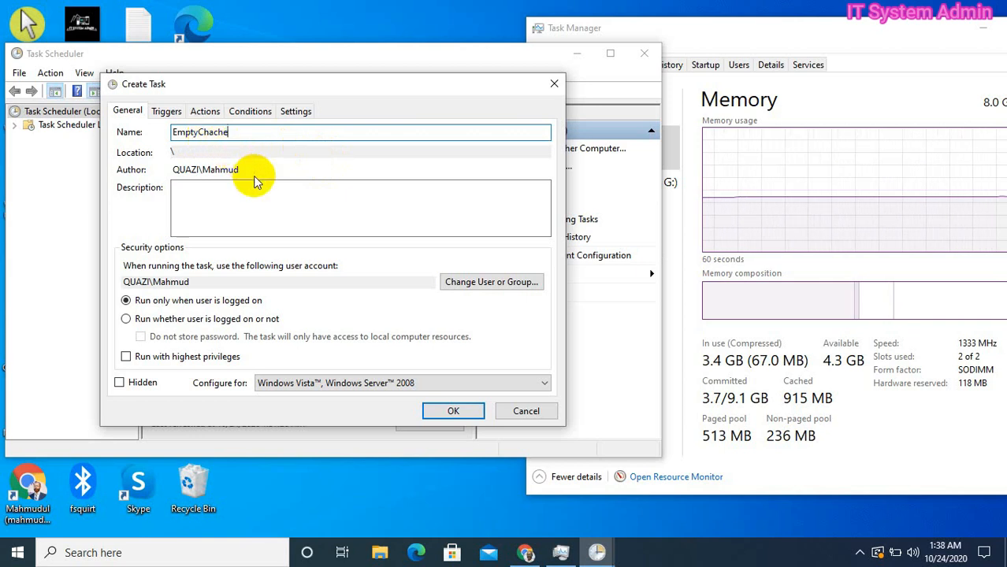
pyautogui.moveTo(126, 299)
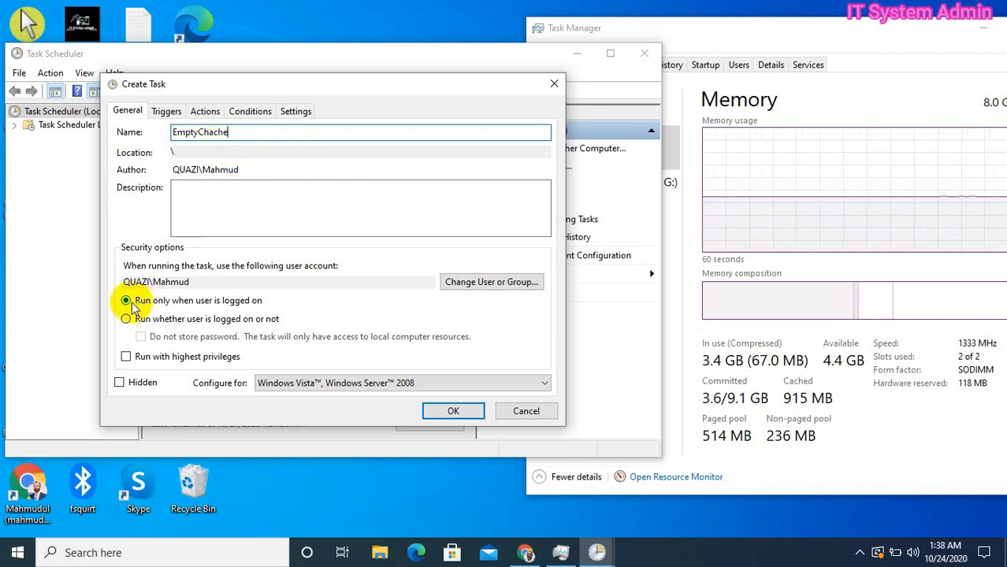
pyautogui.moveTo(189, 307)
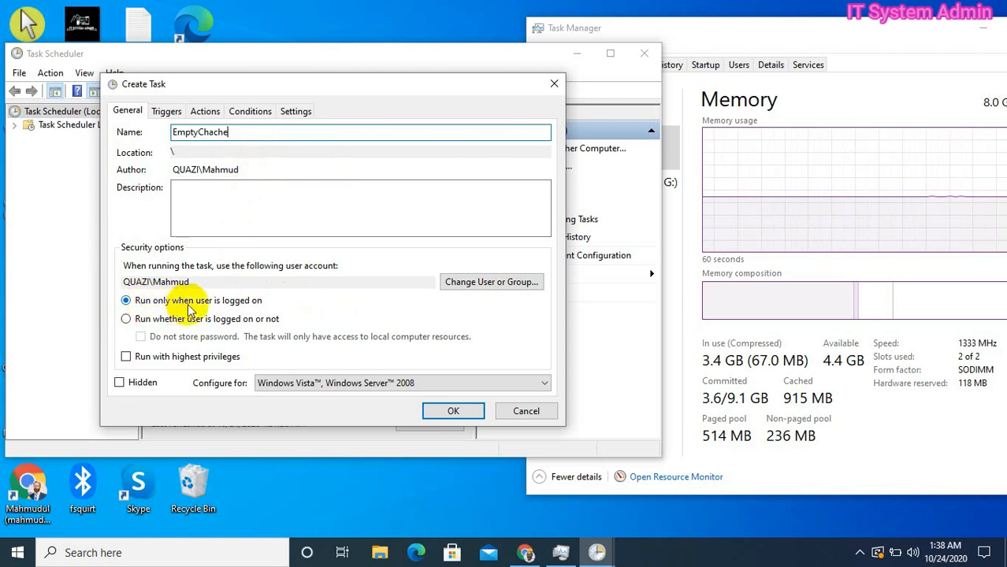
pyautogui.moveTo(260, 308)
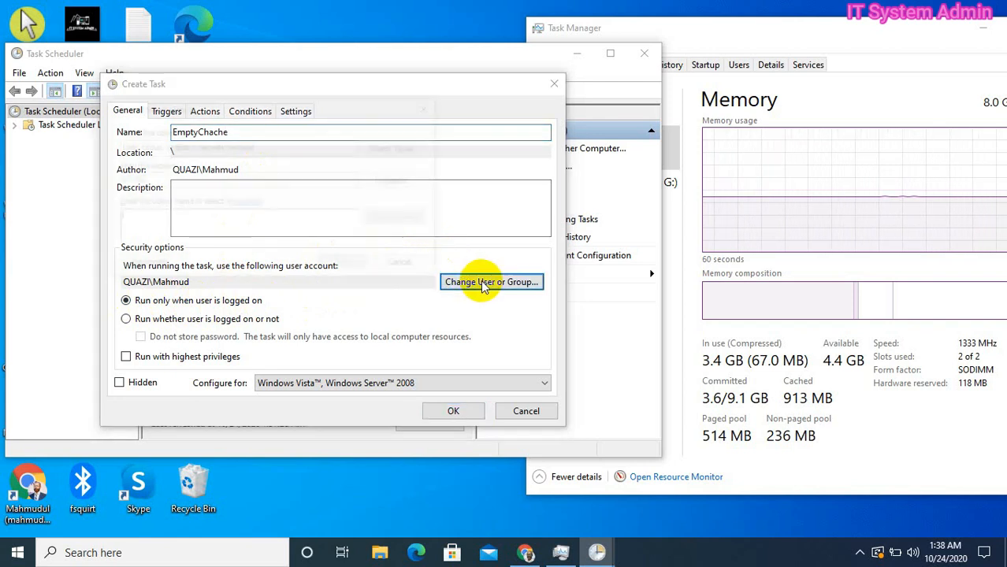
# In Select User or Group, use Advanced > Find Now and choose the SYSTEM account.
pyautogui.click(492, 282)
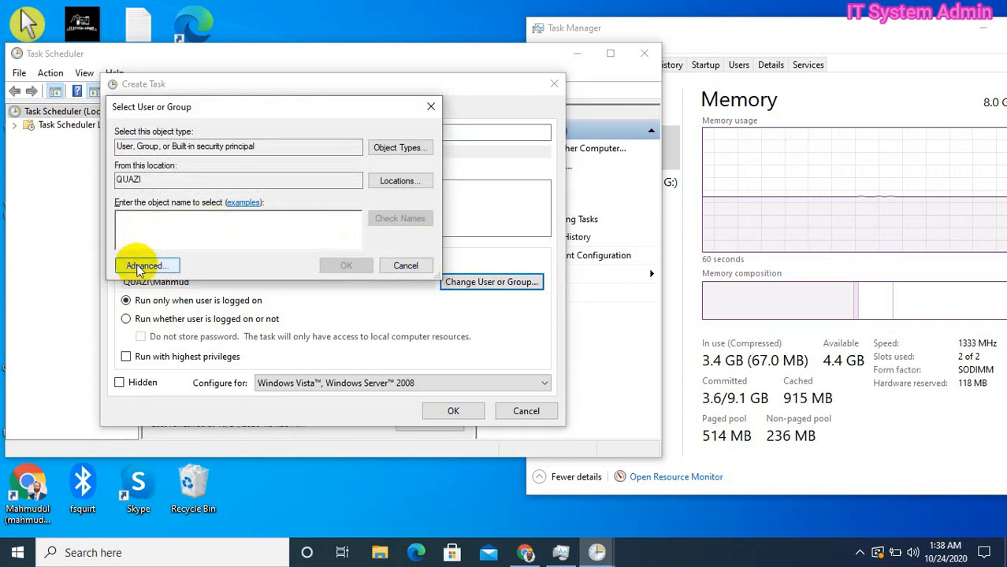
pyautogui.click(145, 265)
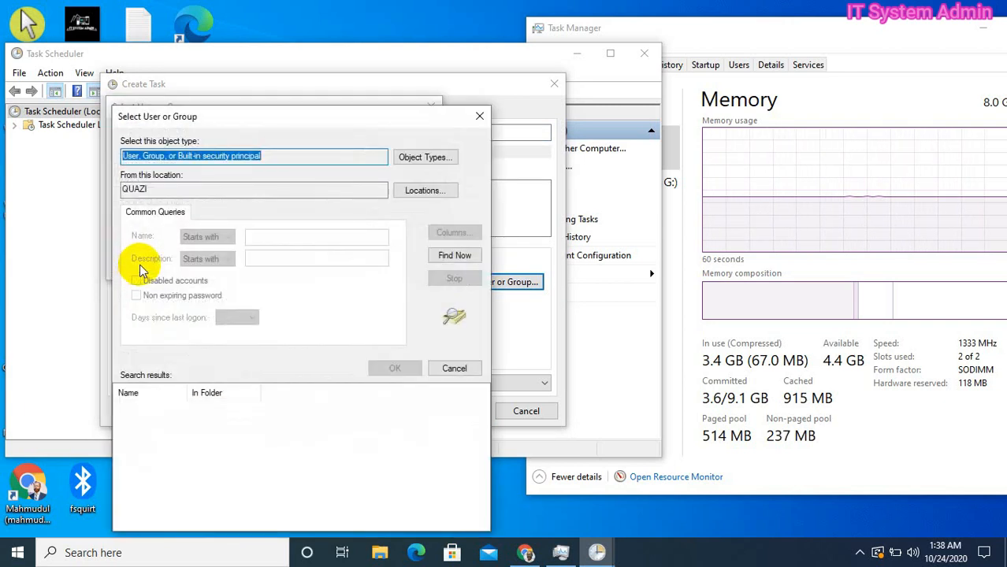
pyautogui.moveTo(341, 280)
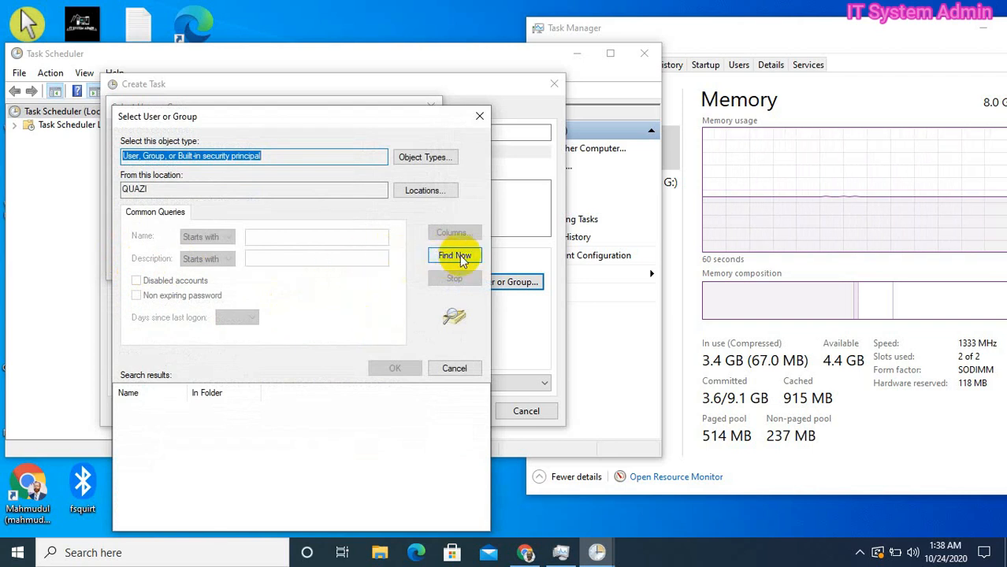
pyautogui.click(454, 255)
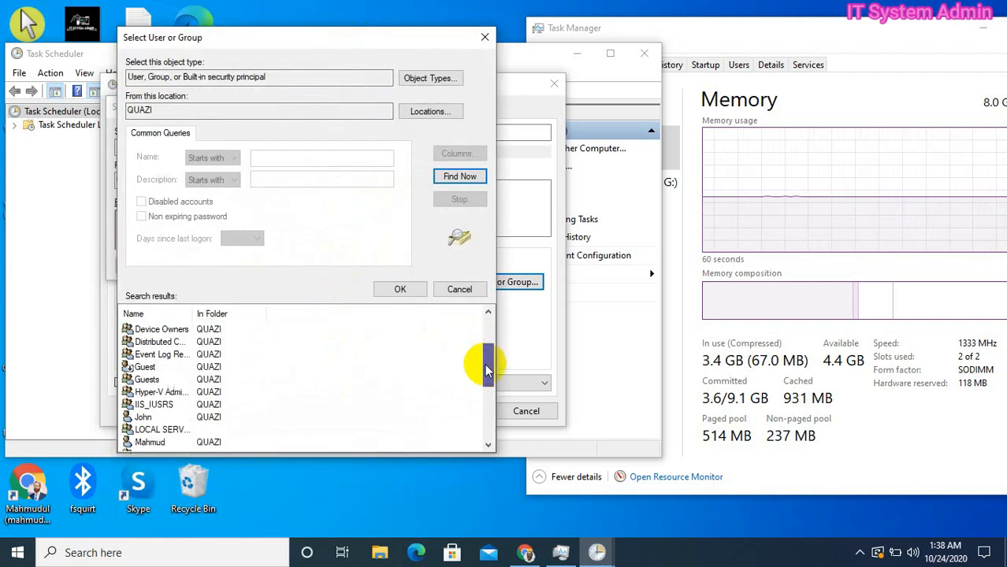
pyautogui.scroll(-3)
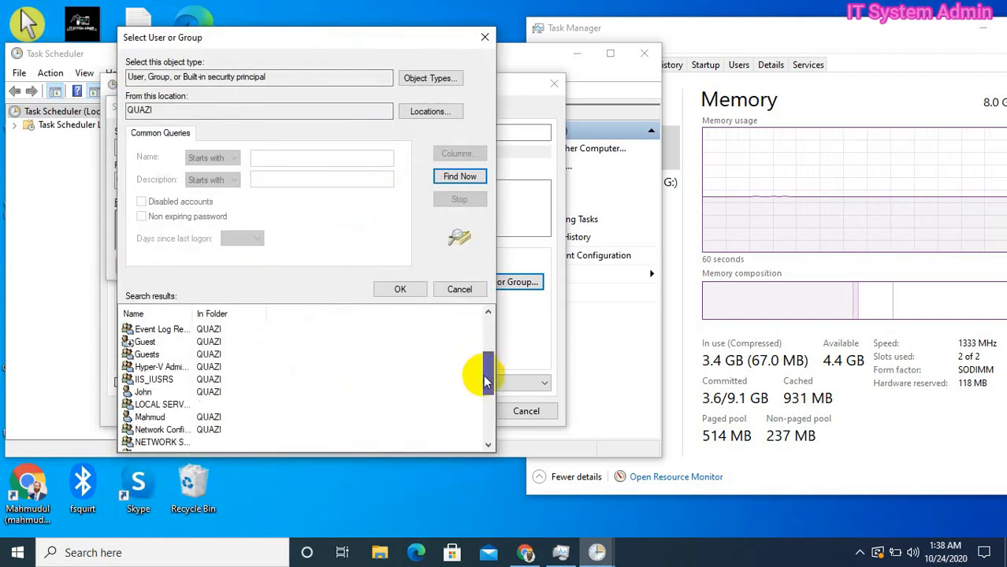
pyautogui.scroll(-3)
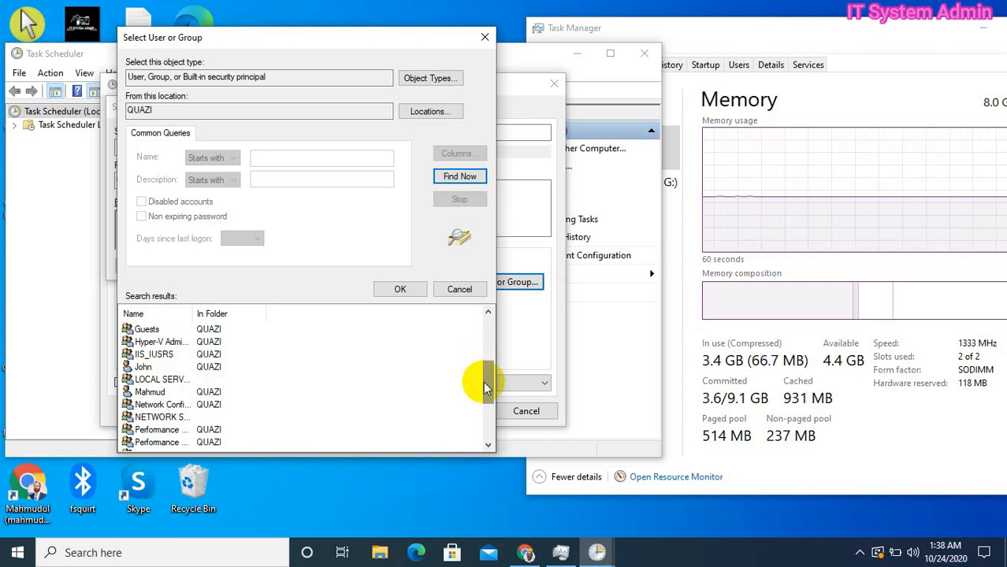
pyautogui.scroll(-3)
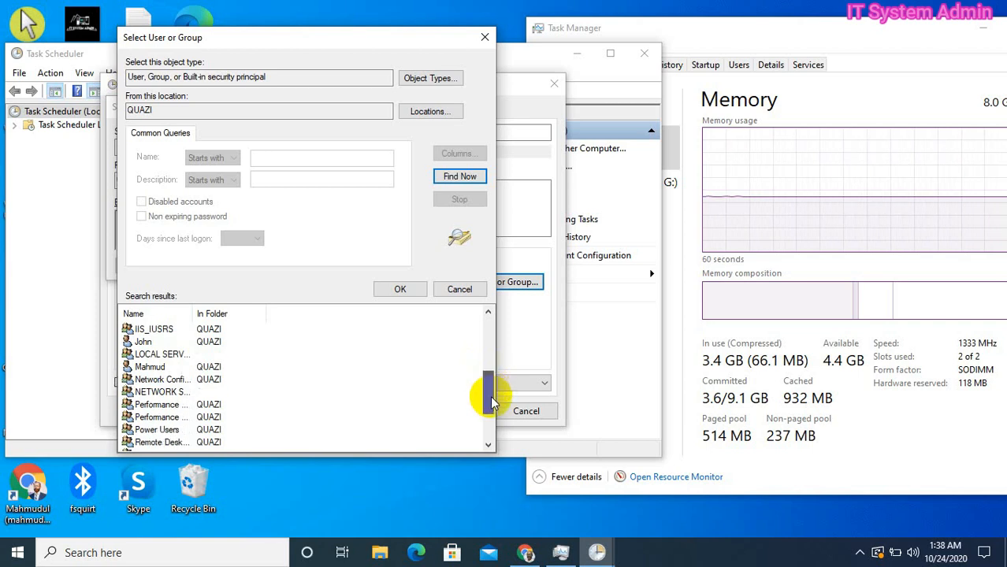
pyautogui.scroll(-3)
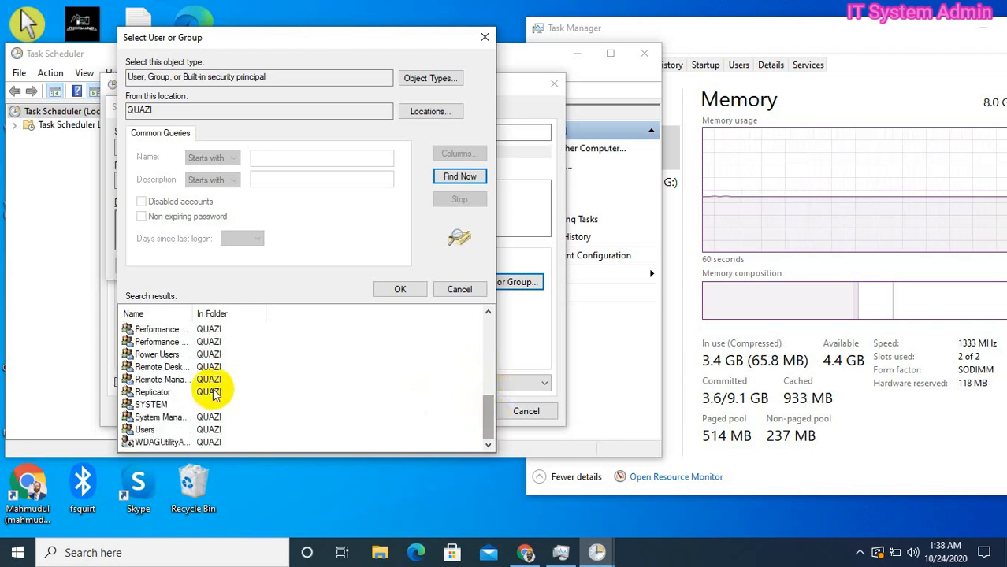
pyautogui.click(151, 403)
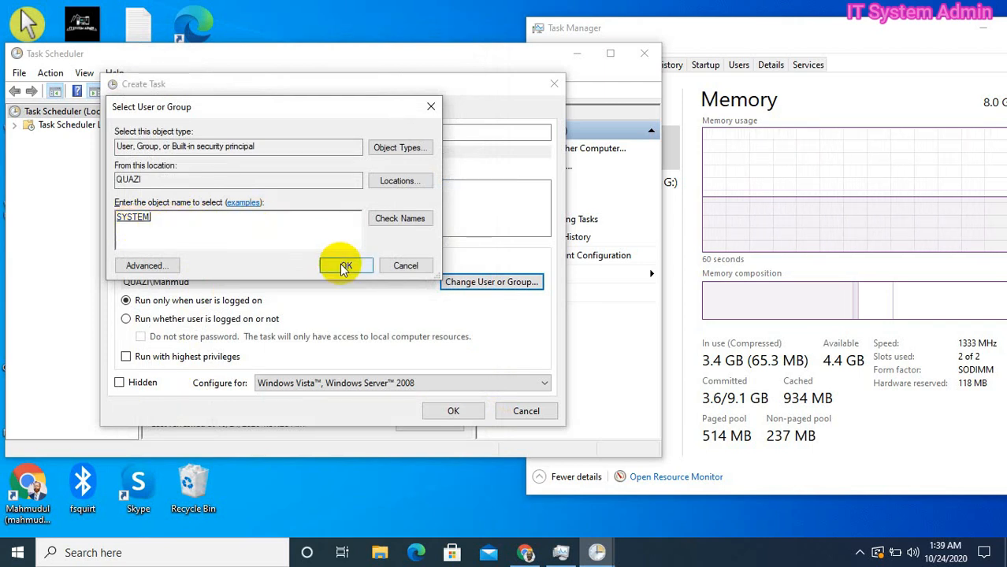
# Confirm NT AUTHORITY\SYSTEM, enable Run with highest privileges, and configure for Windows 10.
pyautogui.click(347, 265)
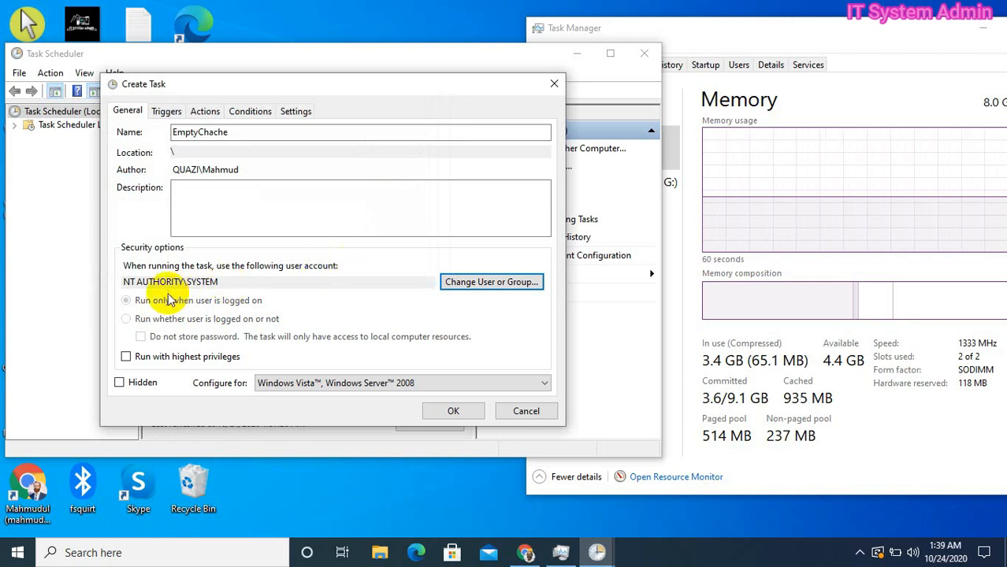
pyautogui.moveTo(203, 291)
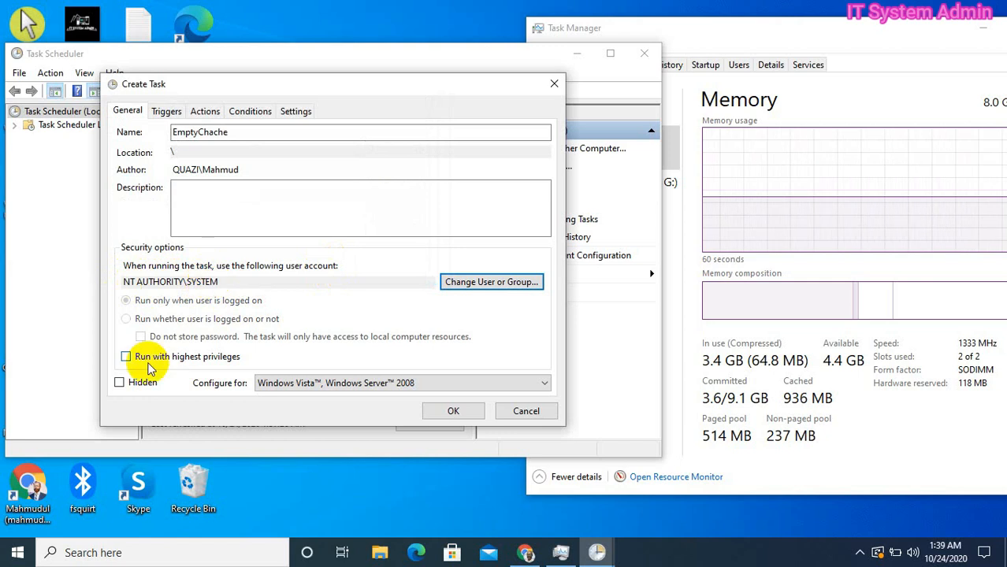
pyautogui.click(126, 356)
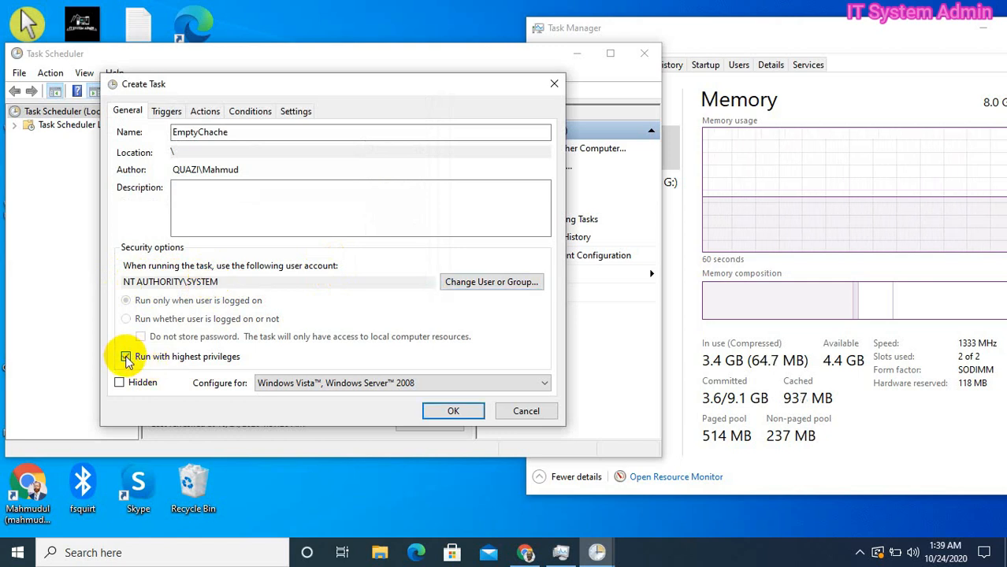
pyautogui.click(126, 356)
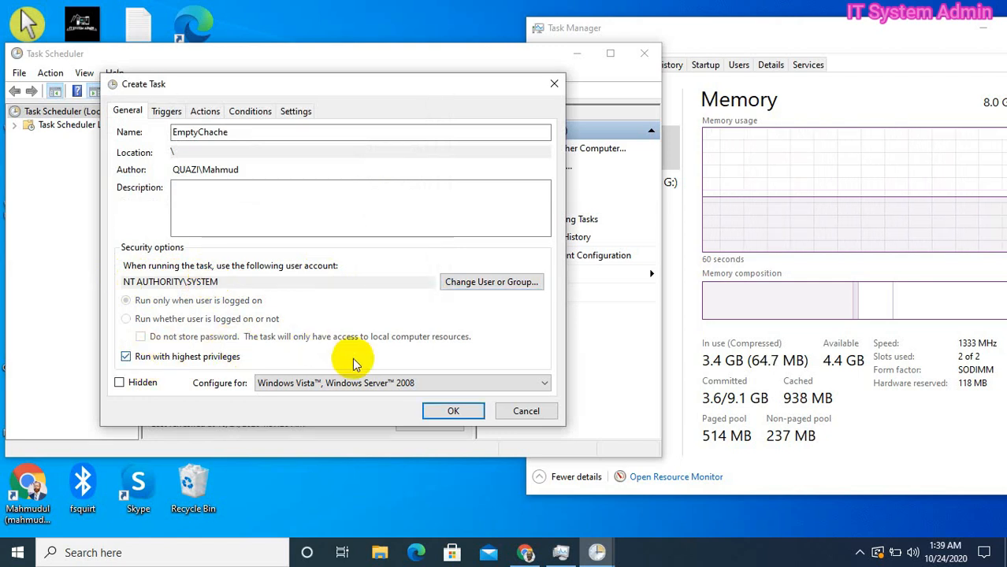
pyautogui.moveTo(378, 383)
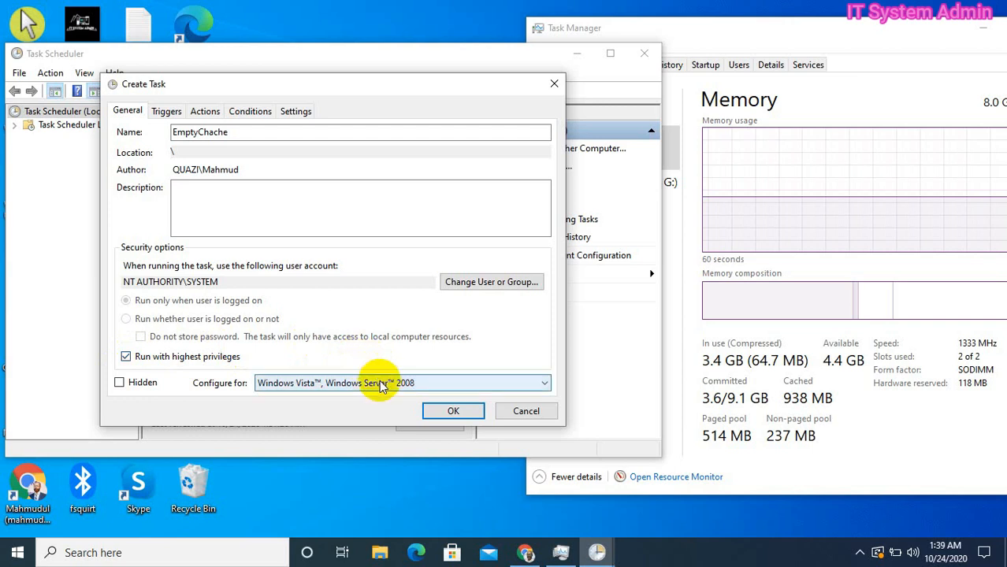
pyautogui.click(542, 383)
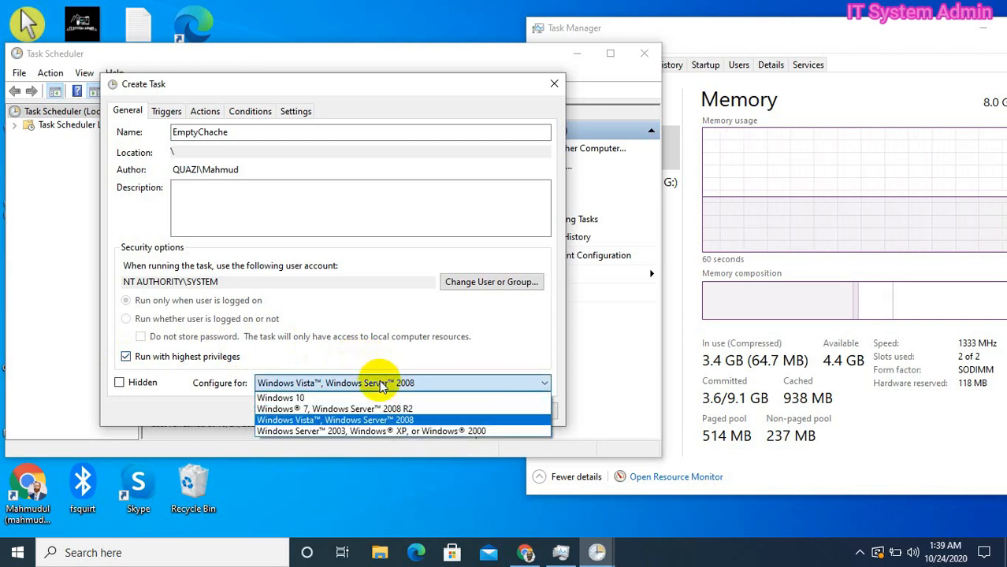
pyautogui.click(281, 397)
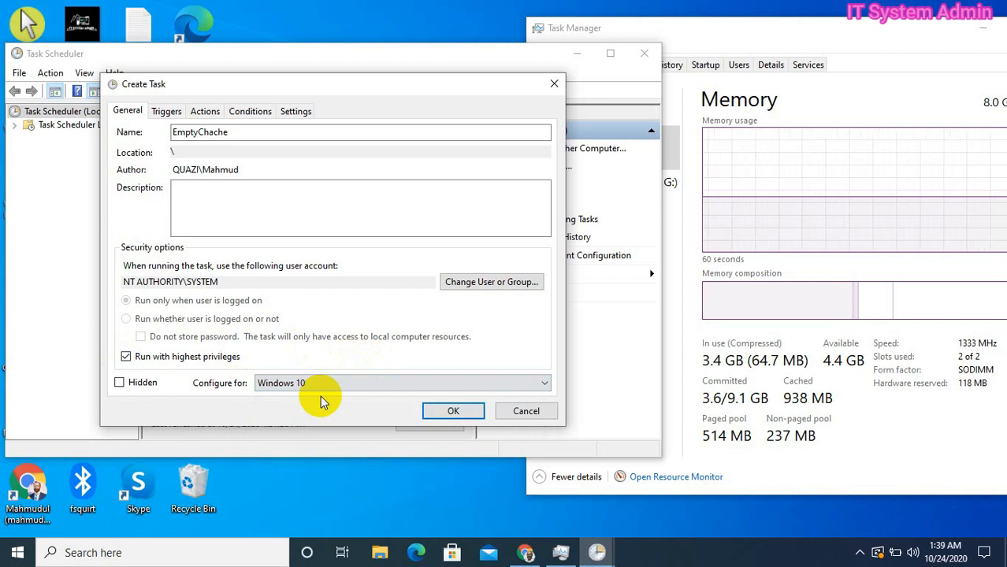
pyautogui.moveTo(165, 234)
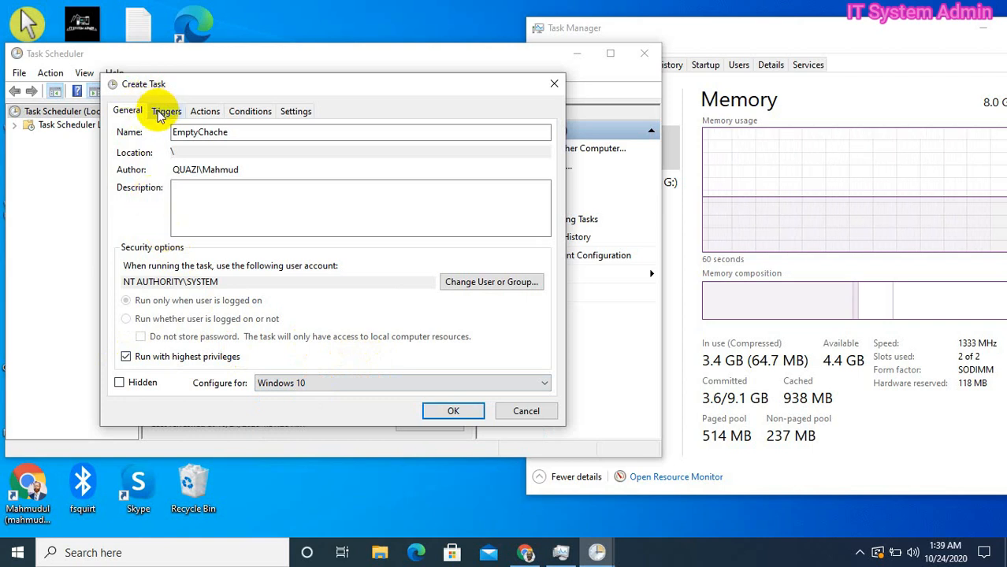
# Add a one-time trigger repeating every 5 minutes for an indefinite duration.
pyautogui.click(166, 110)
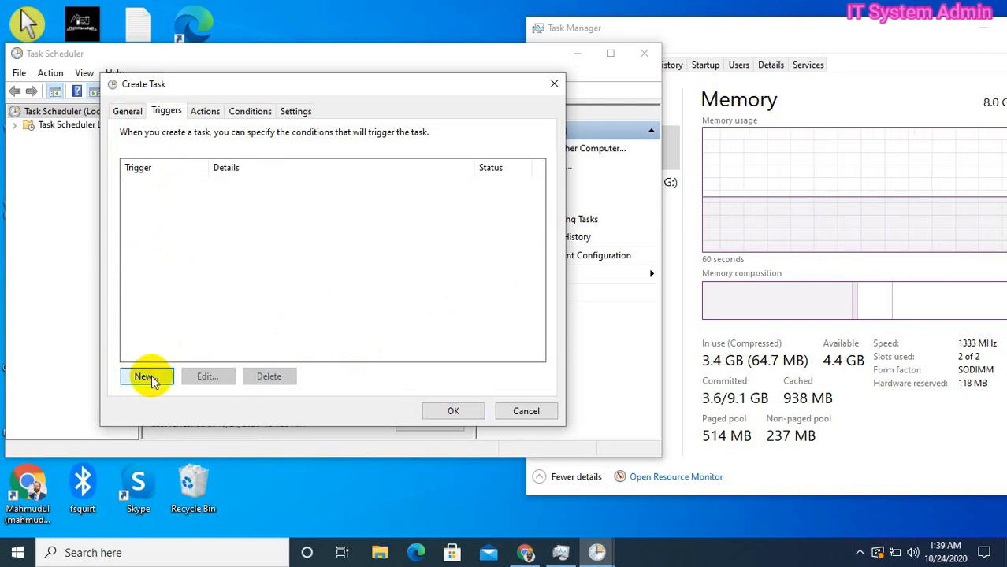
pyautogui.click(145, 375)
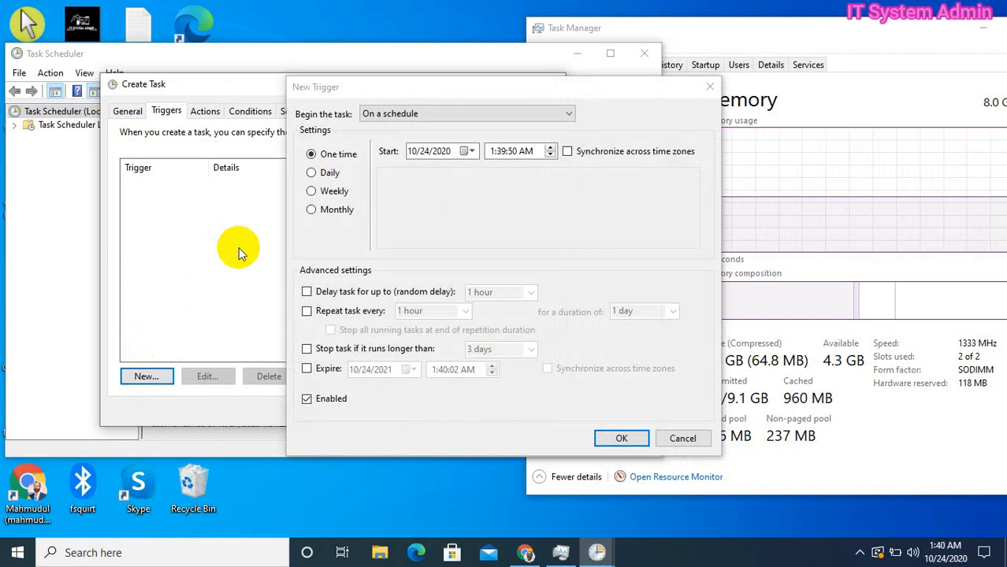
pyautogui.moveTo(329, 155)
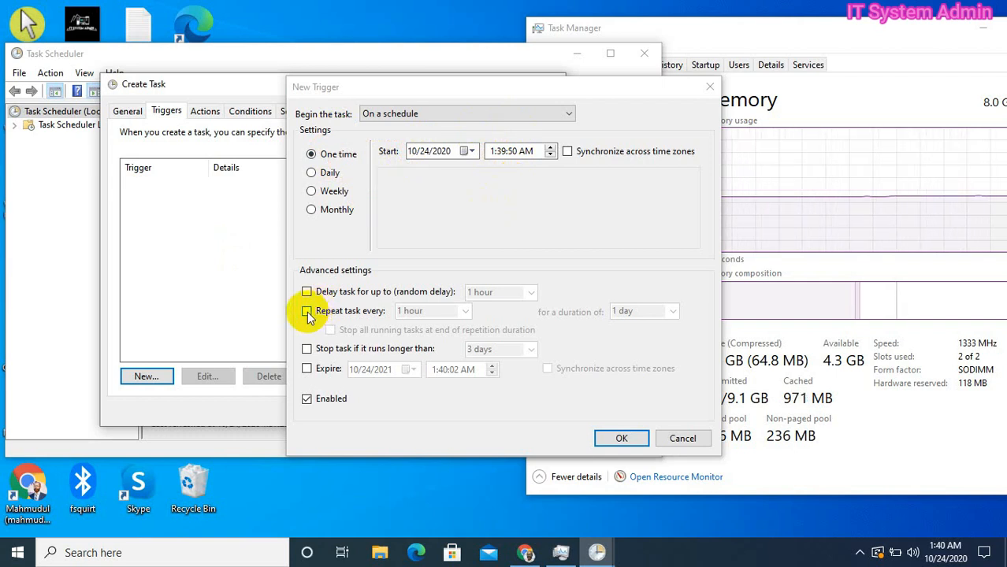
pyautogui.click(306, 311)
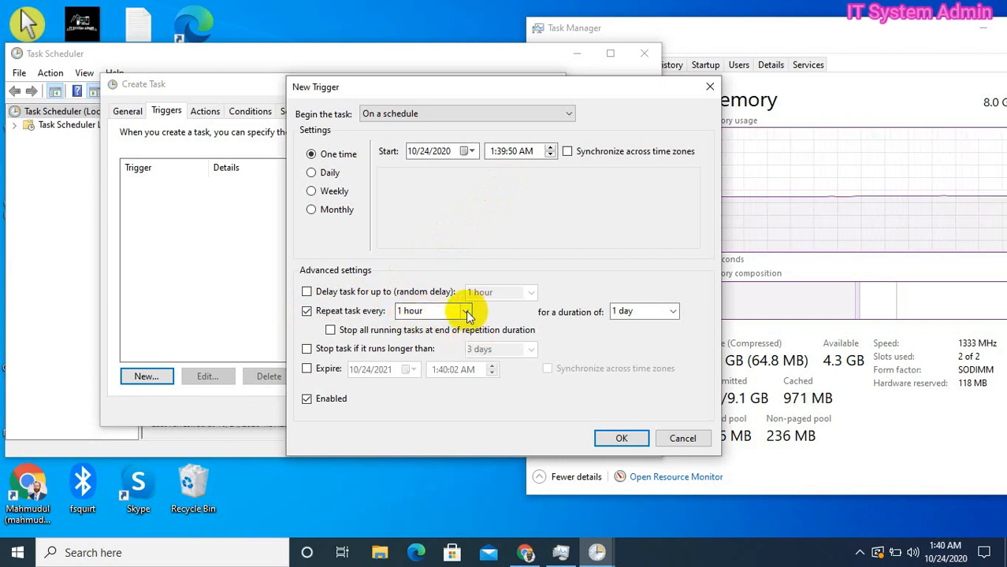
pyautogui.click(465, 310)
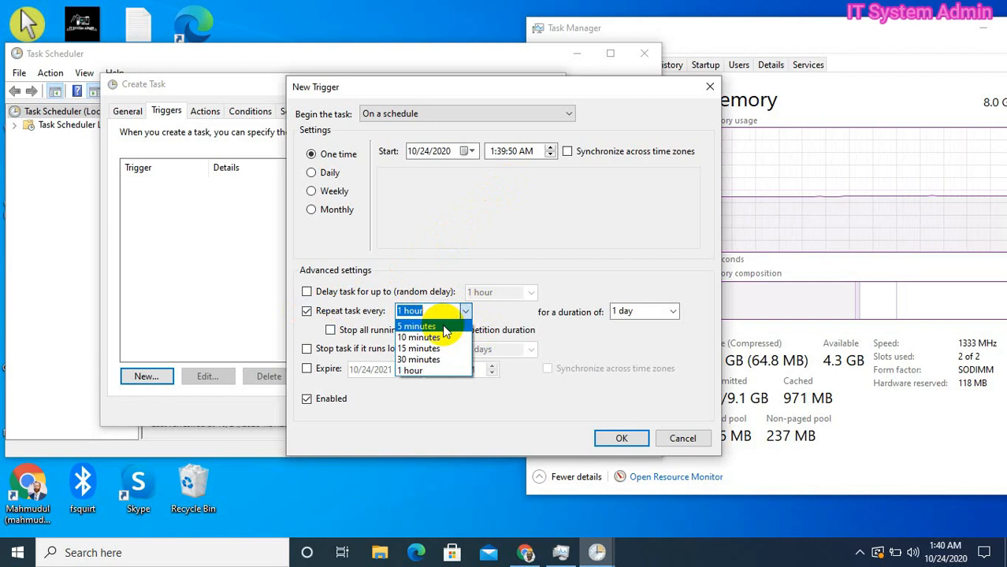
pyautogui.click(416, 324)
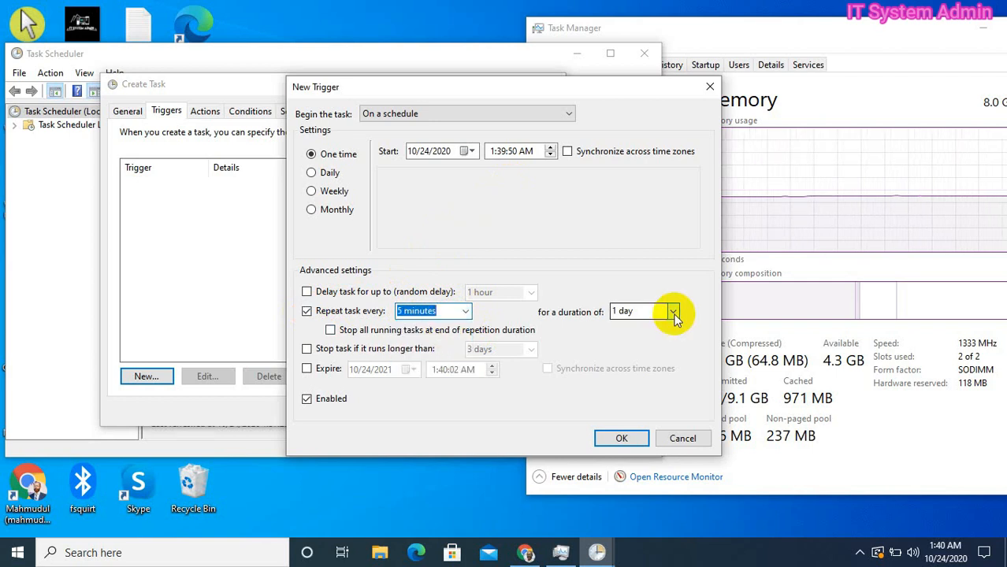
pyautogui.click(673, 312)
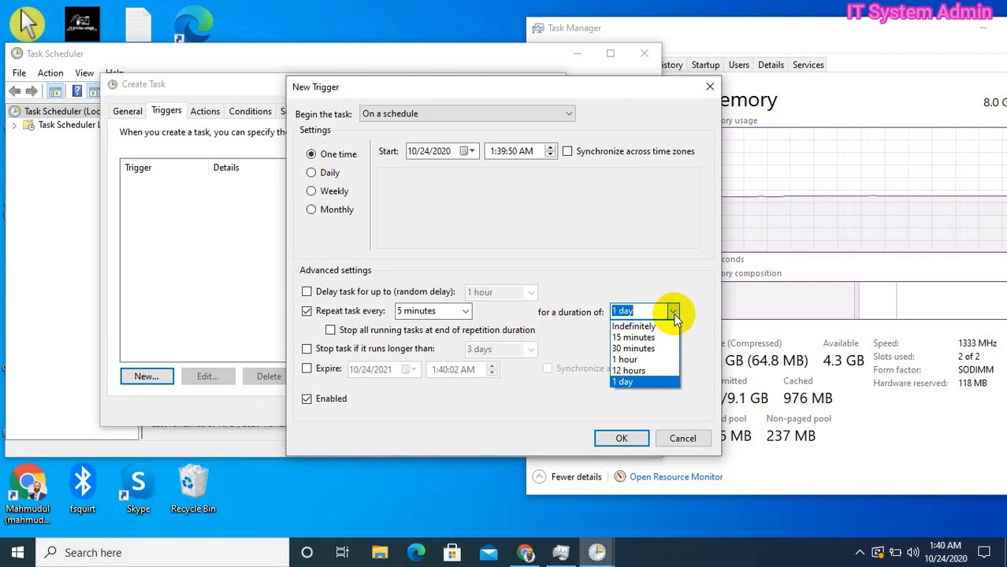
pyautogui.moveTo(639, 326)
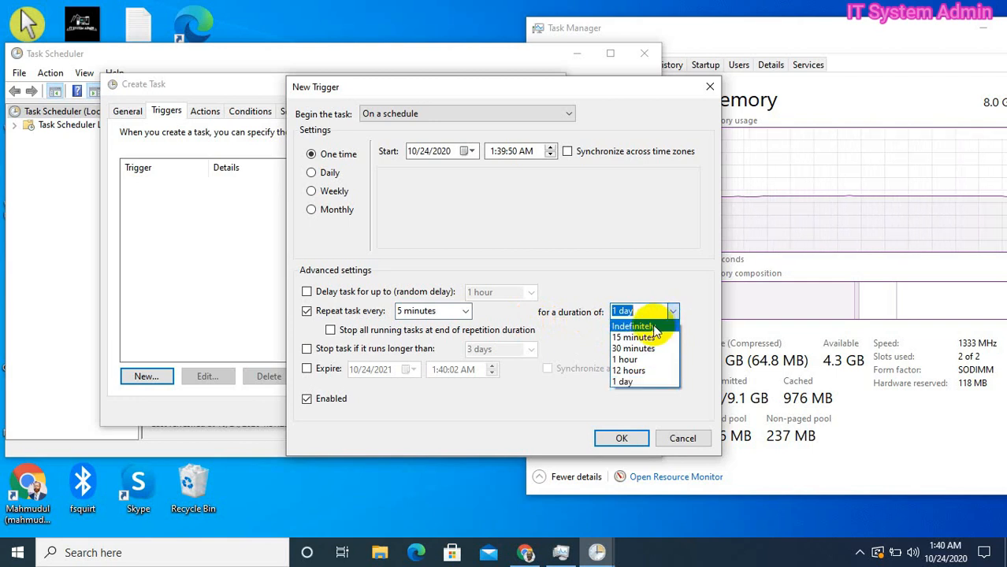
pyautogui.click(633, 326)
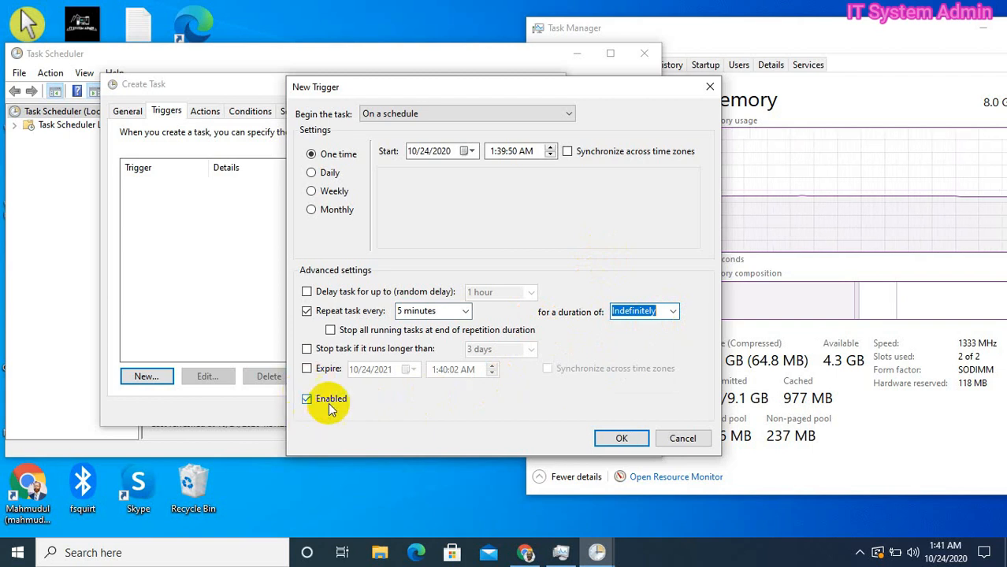
pyautogui.moveTo(621, 438)
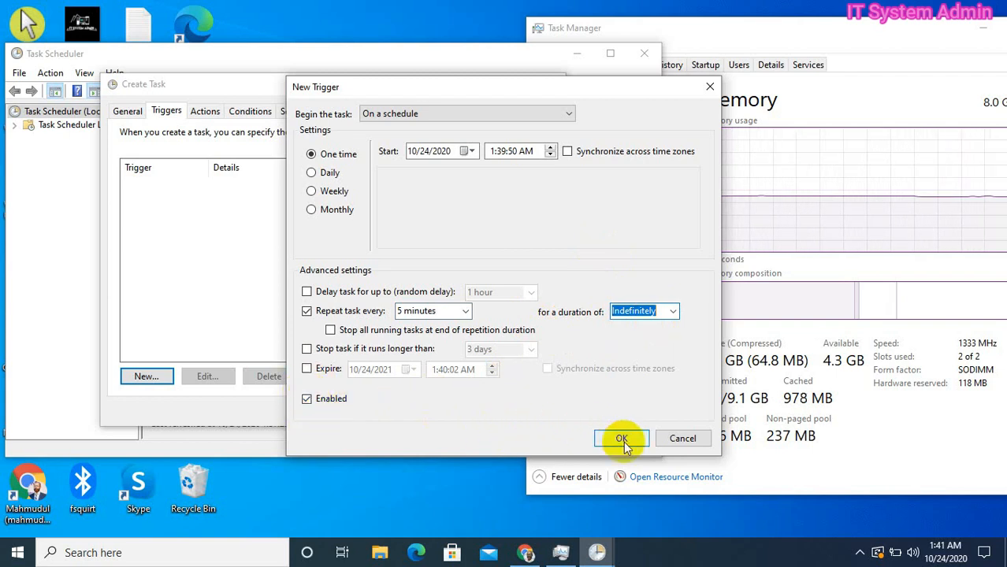
pyautogui.click(621, 439)
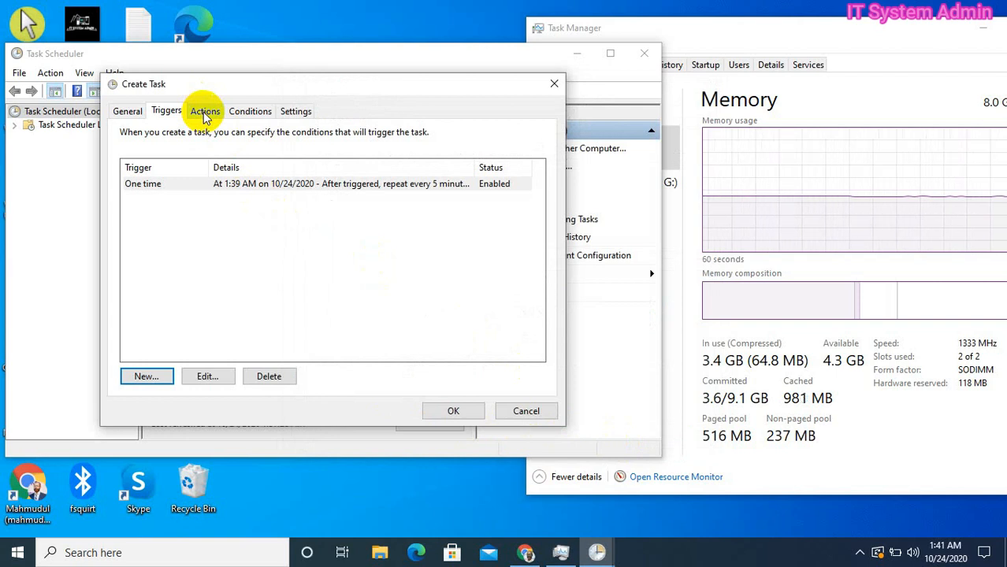
# Add a new Start a program action and browse for its executable.
pyautogui.click(205, 111)
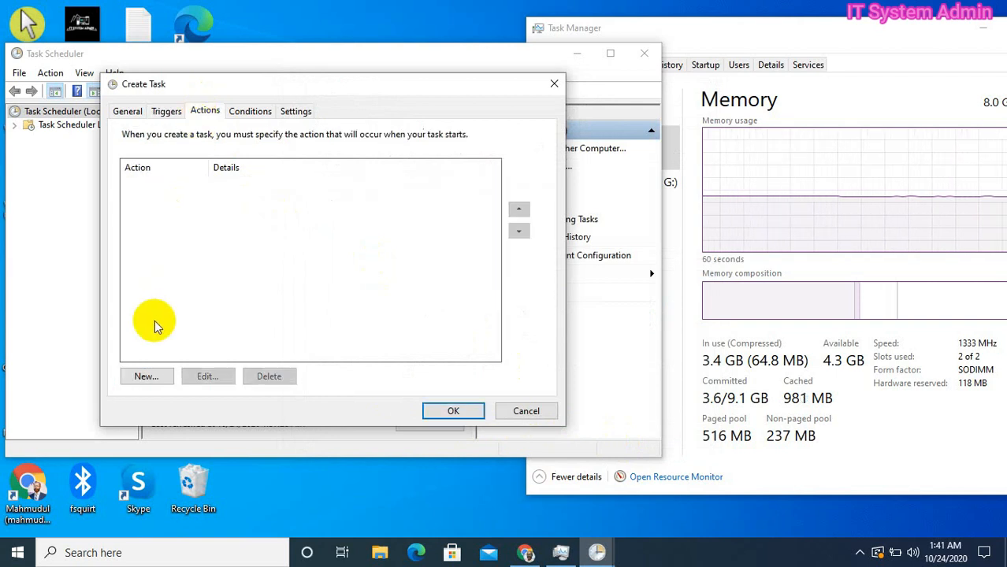
pyautogui.click(145, 375)
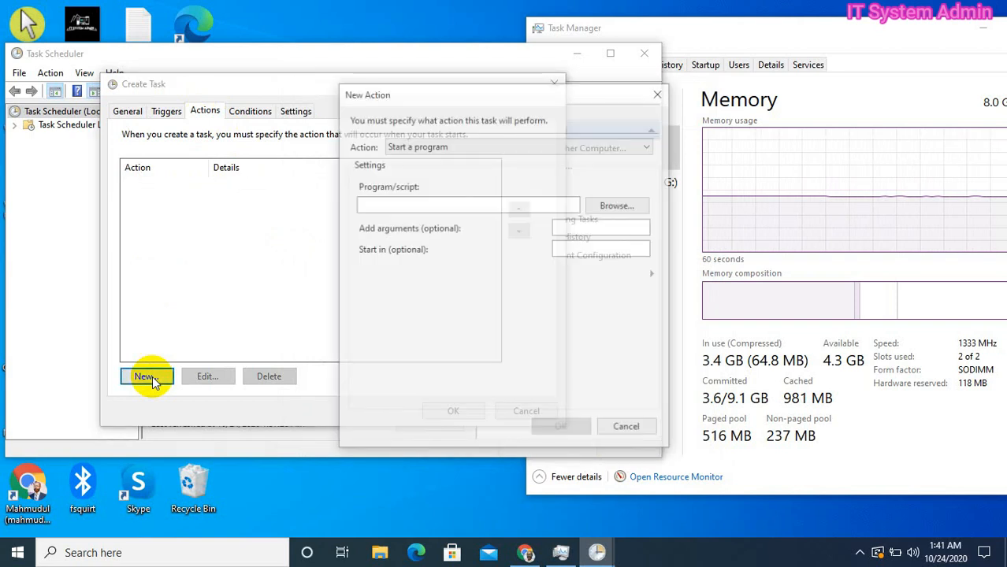
pyautogui.click(146, 375)
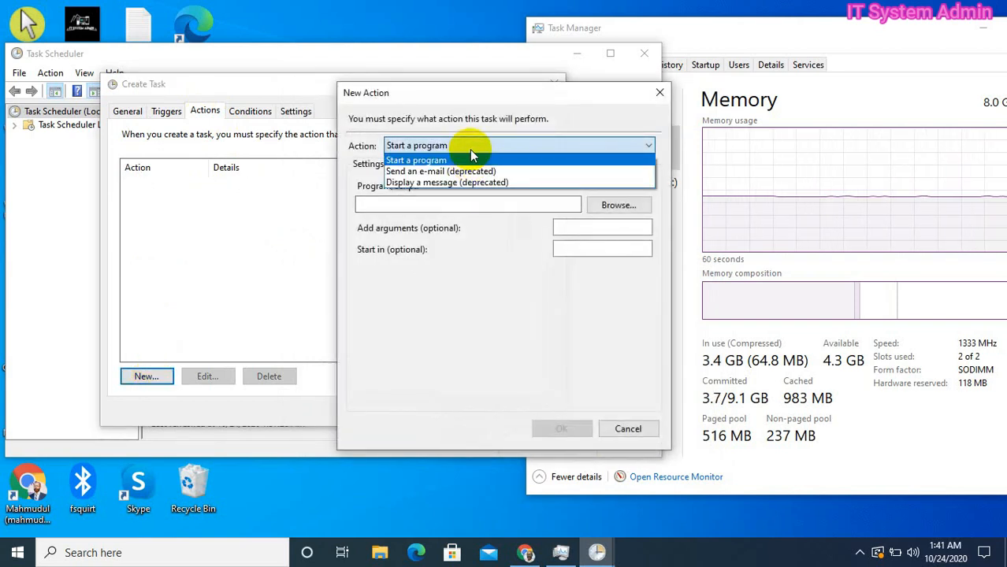
pyautogui.click(416, 161)
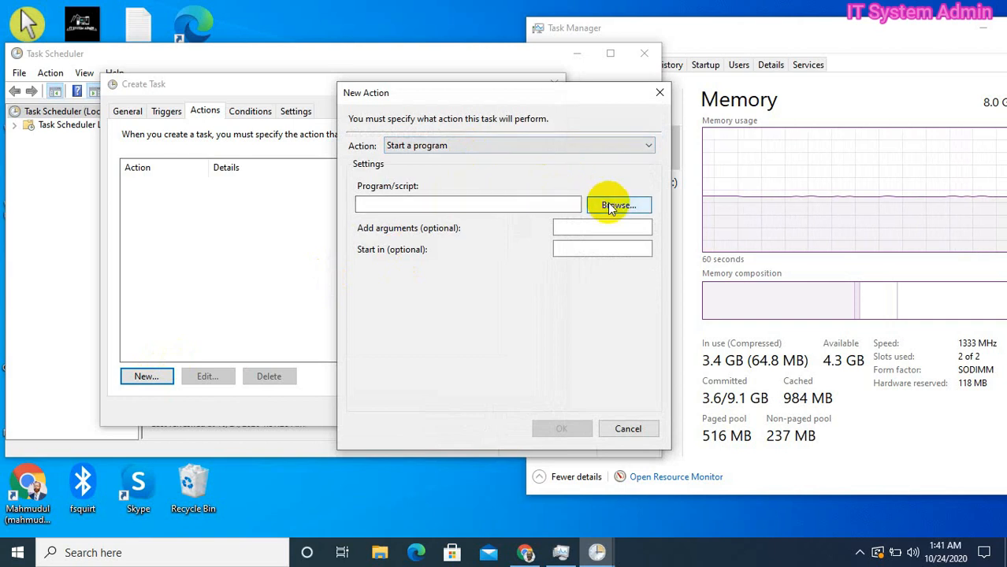
pyautogui.click(618, 205)
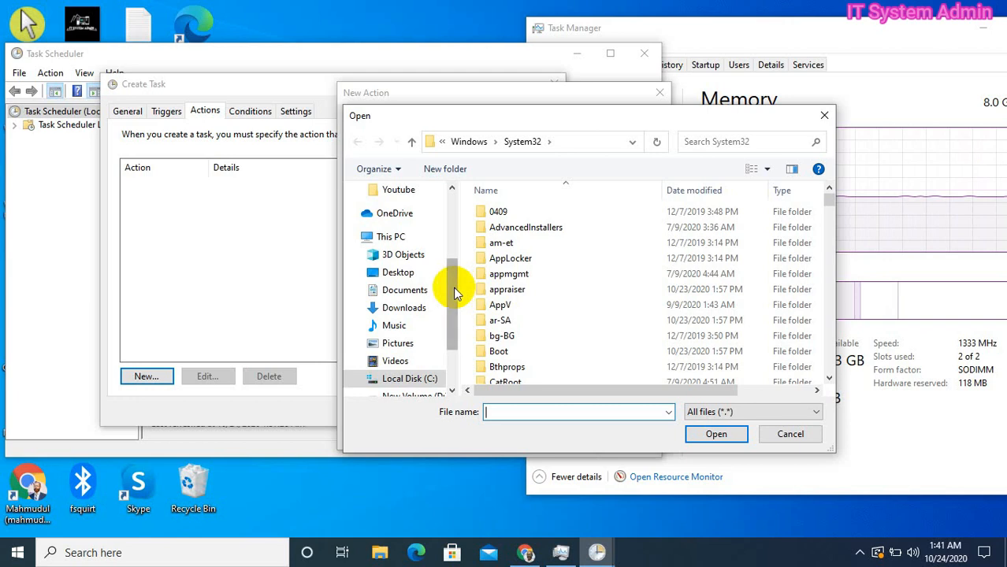
# Select C:\EmptyCache\EmptyStandbyList.exe as the program and confirm the action.
pyautogui.scroll(-3)
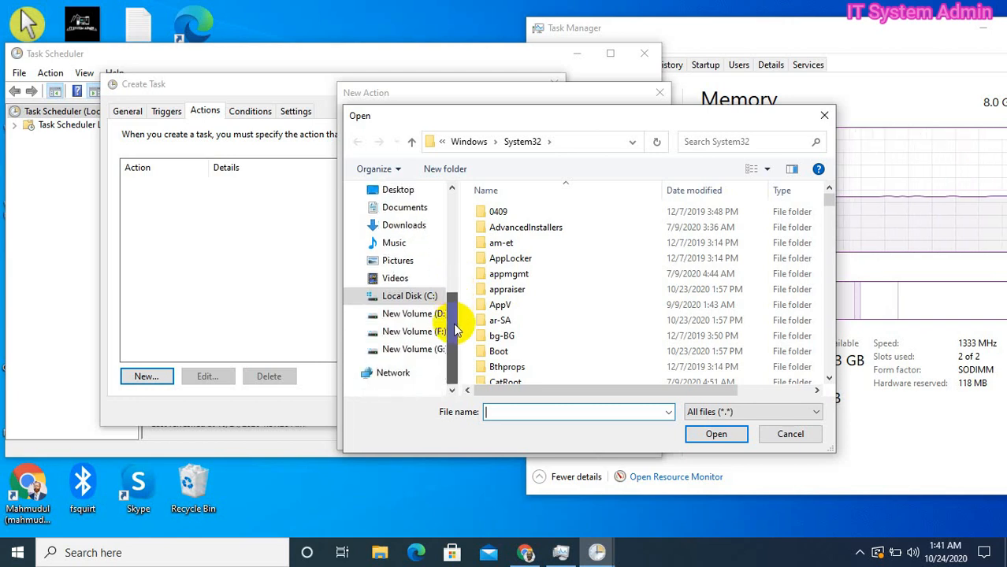
pyautogui.click(410, 297)
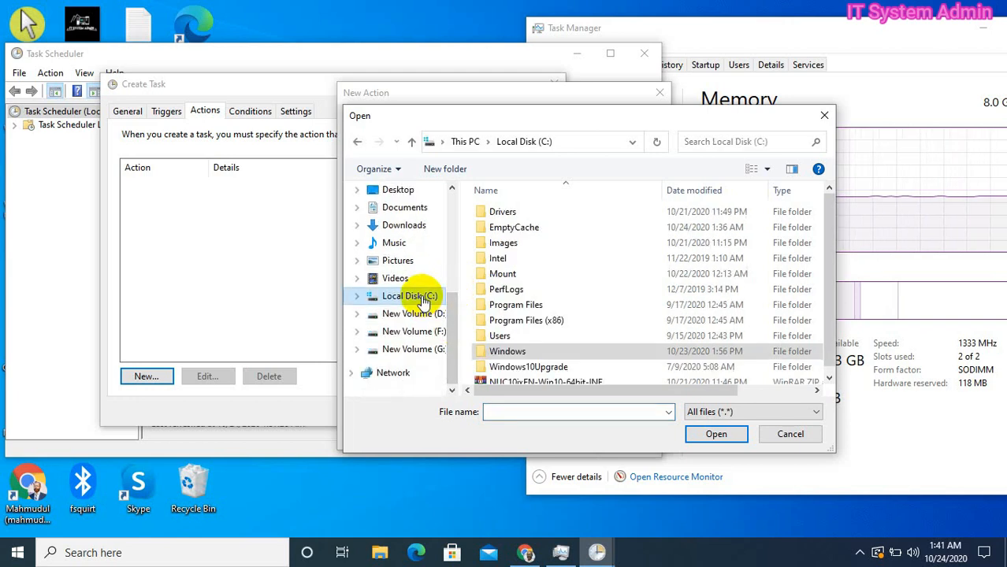
pyautogui.moveTo(523, 227)
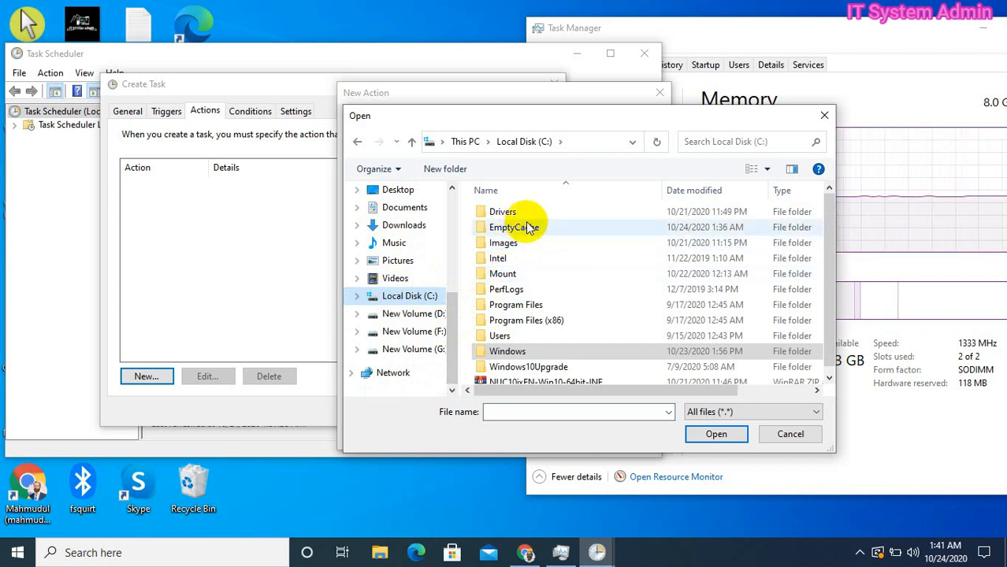
pyautogui.doubleClick(514, 227)
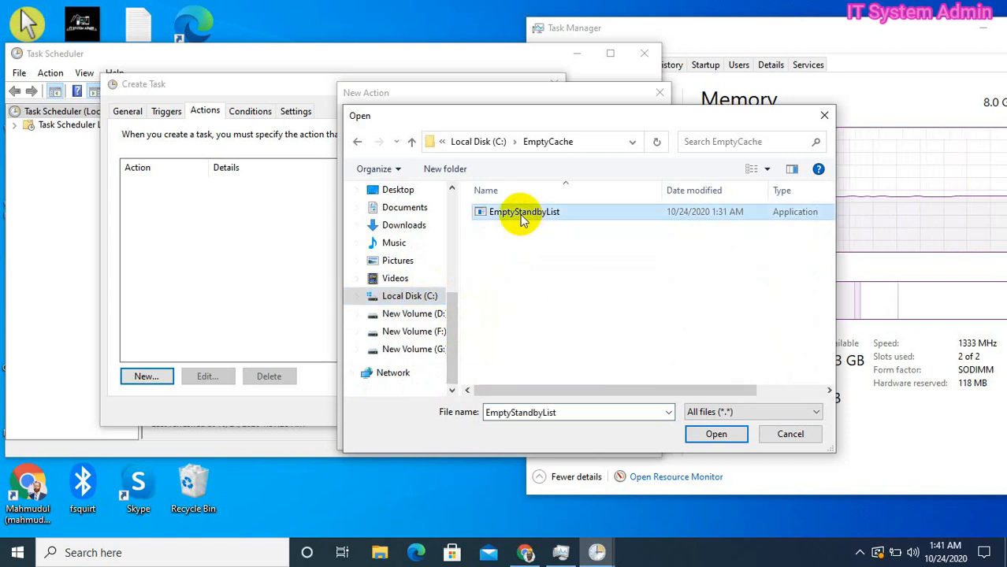
pyautogui.moveTo(523, 211)
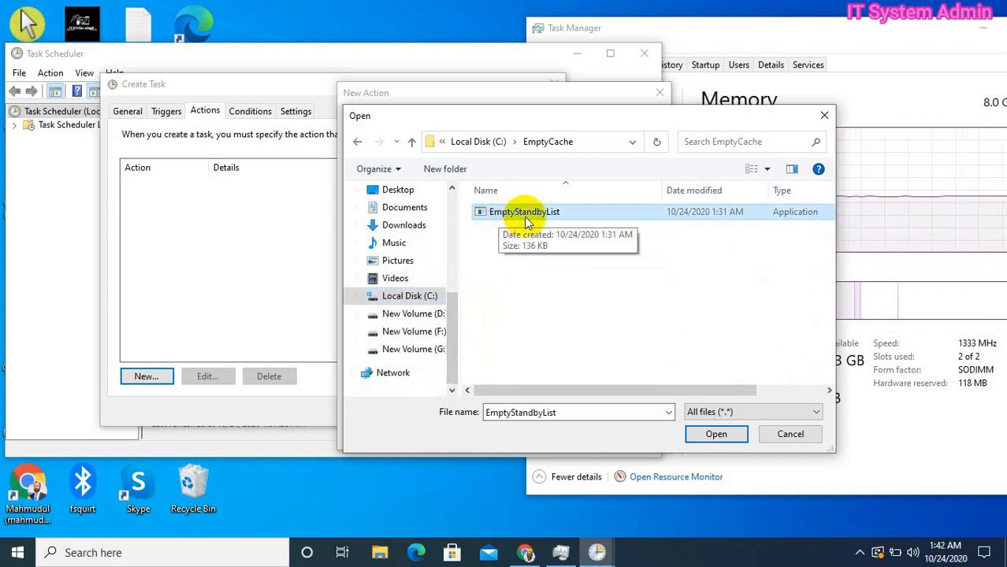
pyautogui.moveTo(665, 380)
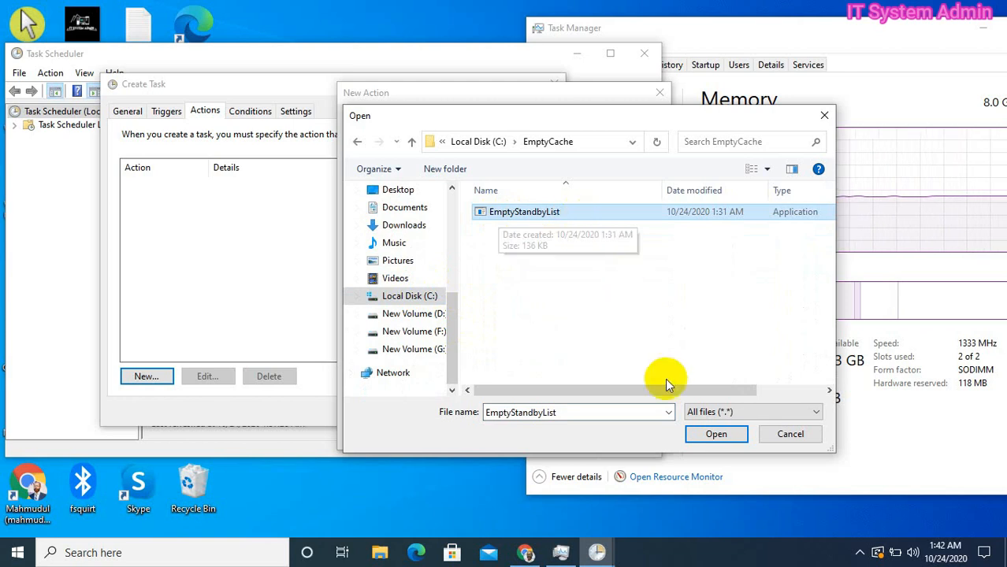
pyautogui.click(715, 435)
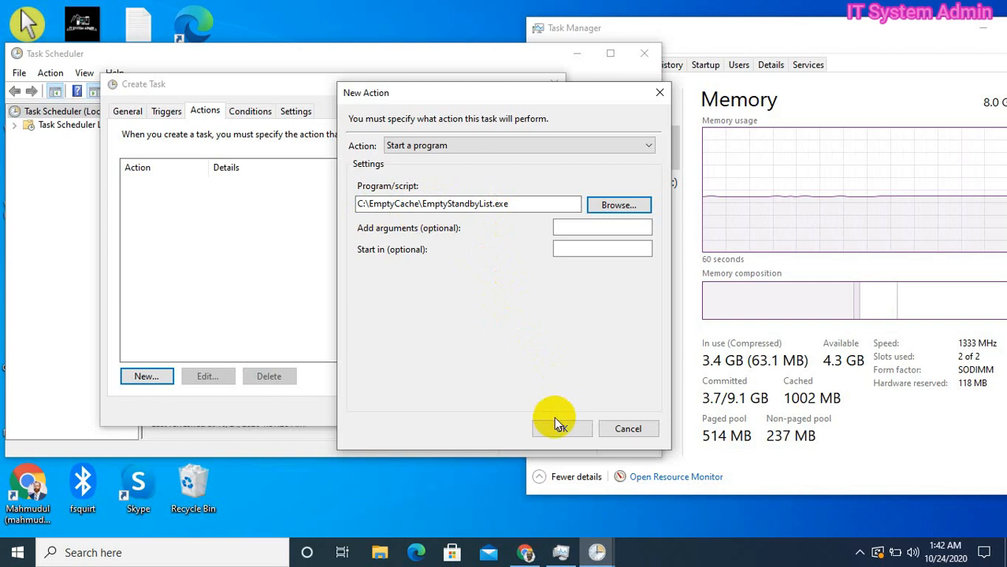
pyautogui.click(561, 429)
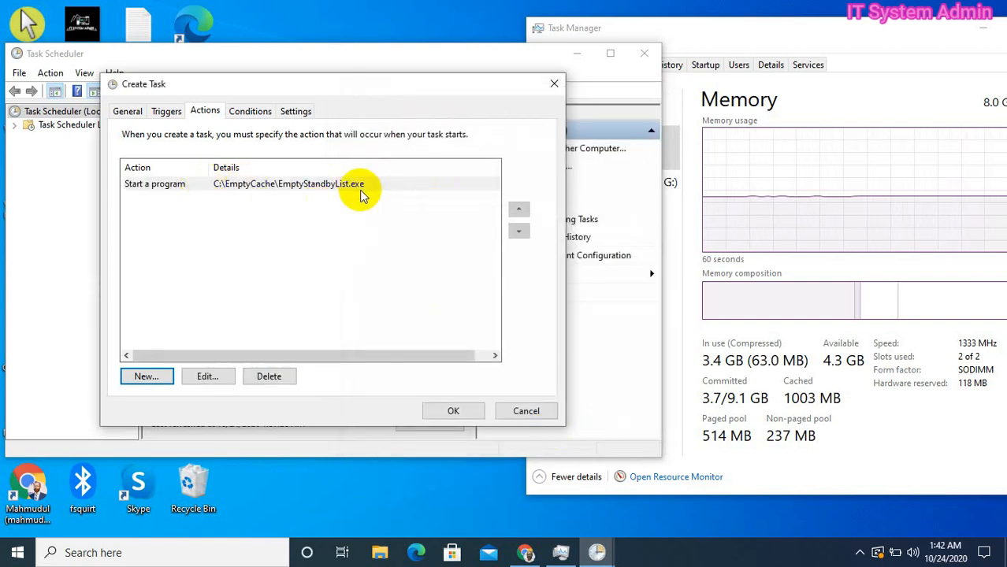
pyautogui.moveTo(347, 208)
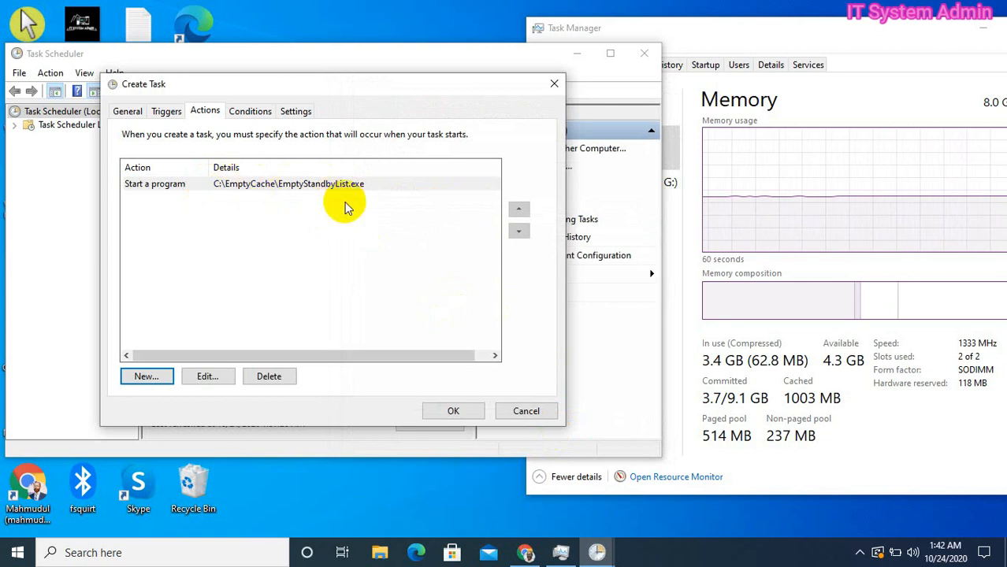
# Review the default Conditions and Settings, then save the EmptyChache task.
pyautogui.click(249, 111)
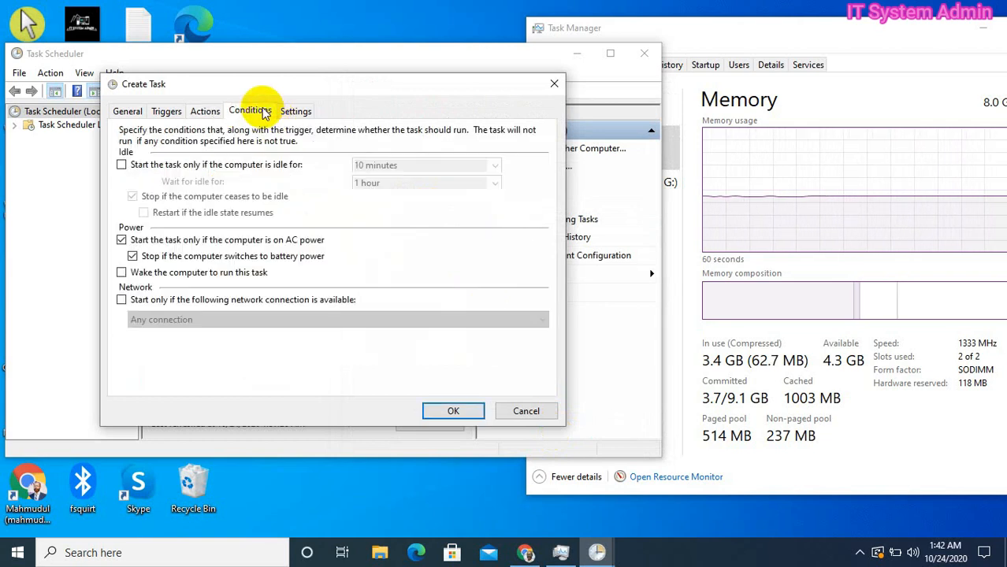
pyautogui.moveTo(202, 255)
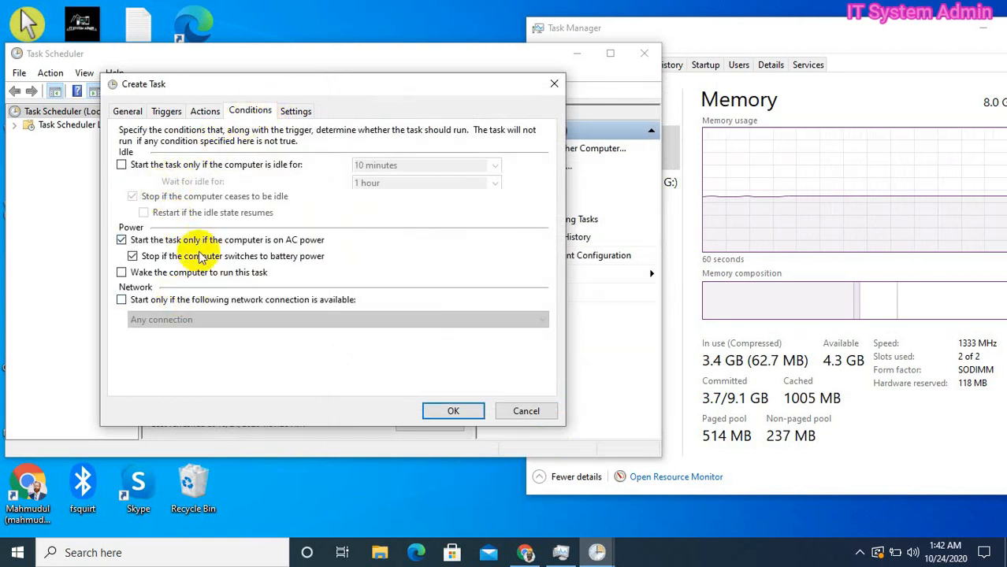
pyautogui.moveTo(224, 155)
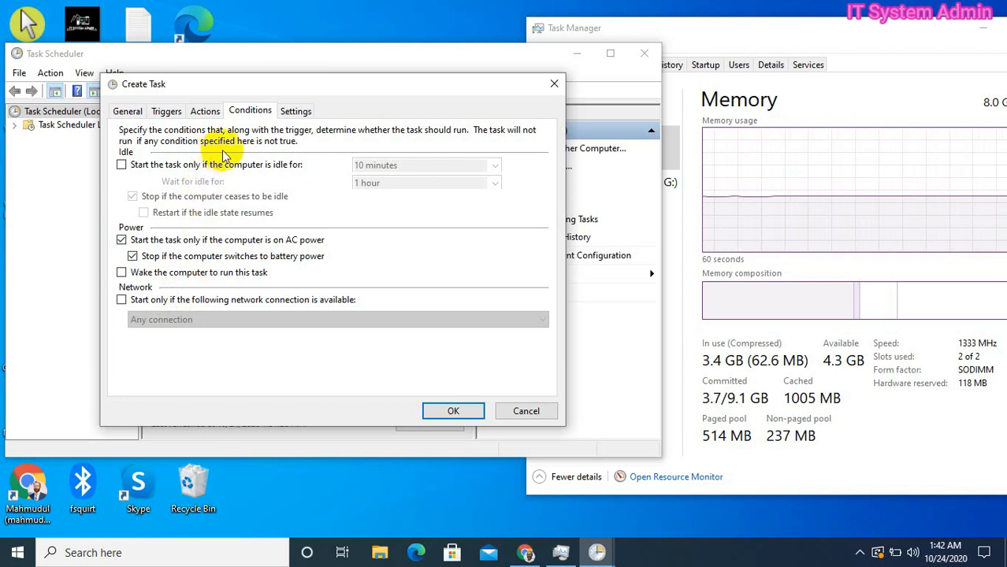
pyautogui.click(296, 110)
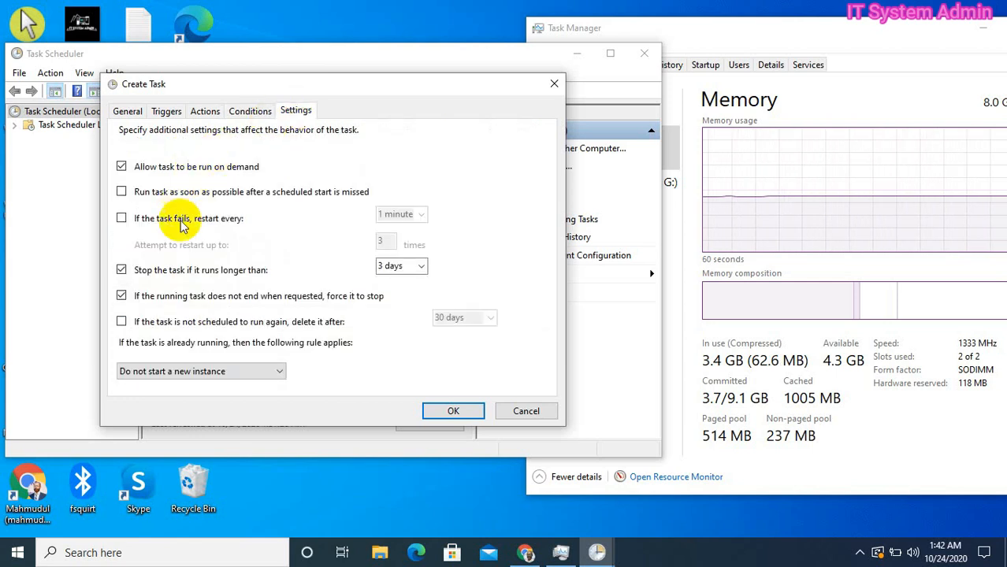
pyautogui.moveTo(208, 239)
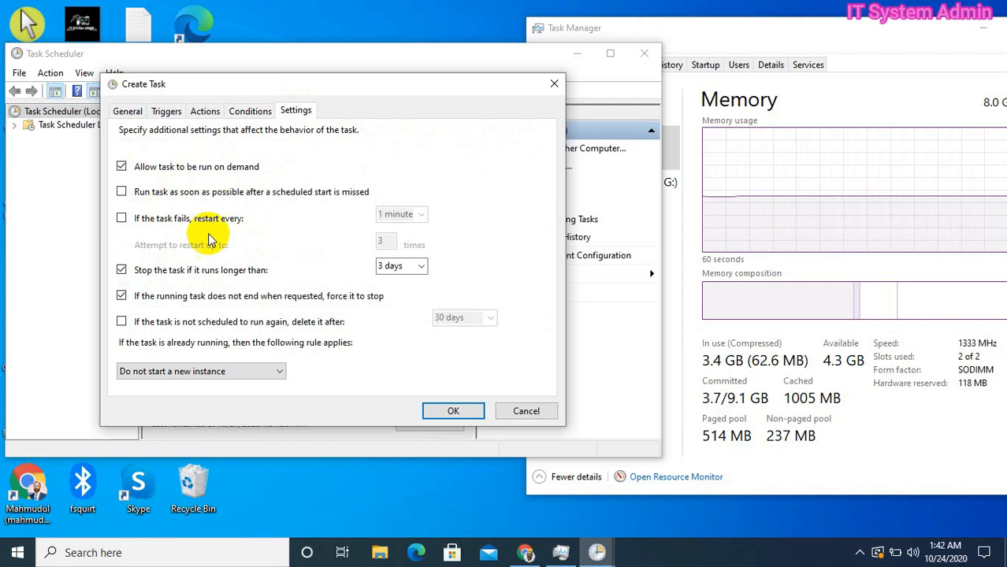
pyautogui.moveTo(157, 171)
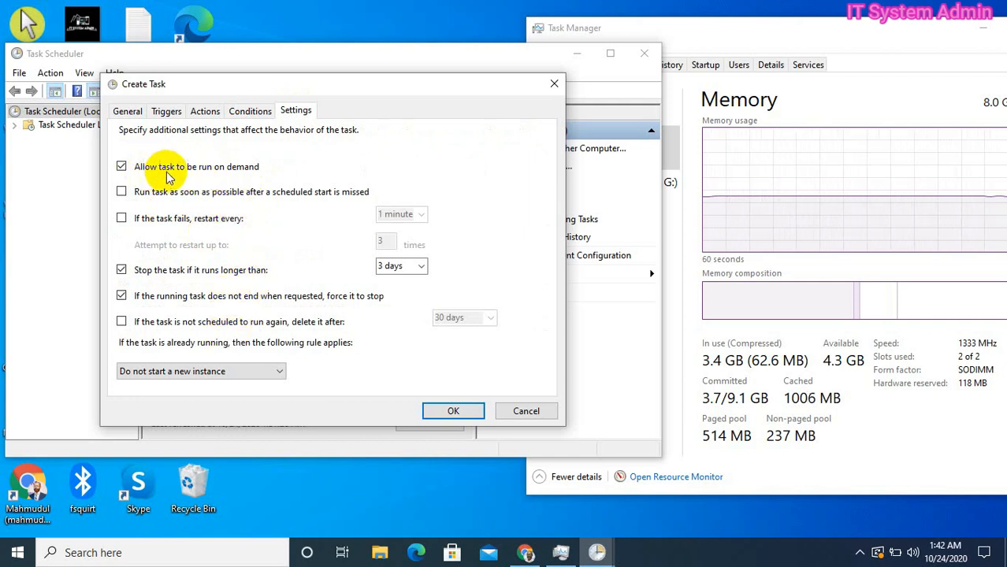
pyautogui.moveTo(273, 175)
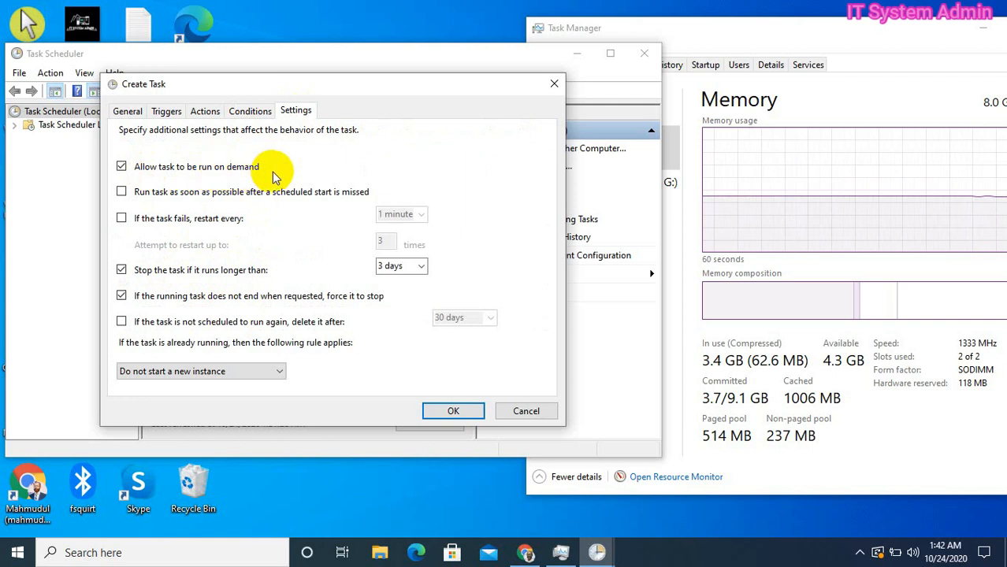
pyautogui.moveTo(438, 398)
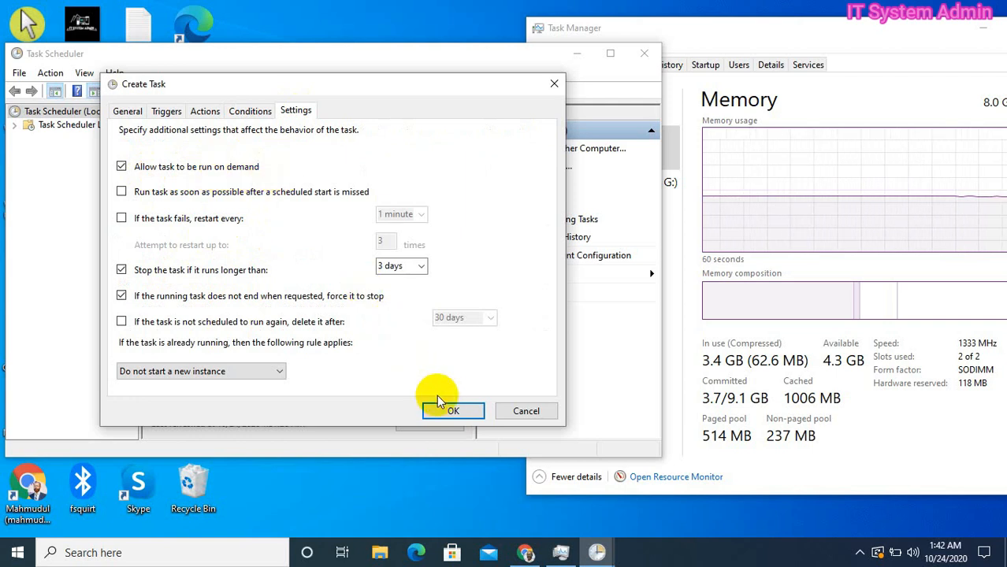
pyautogui.click(453, 410)
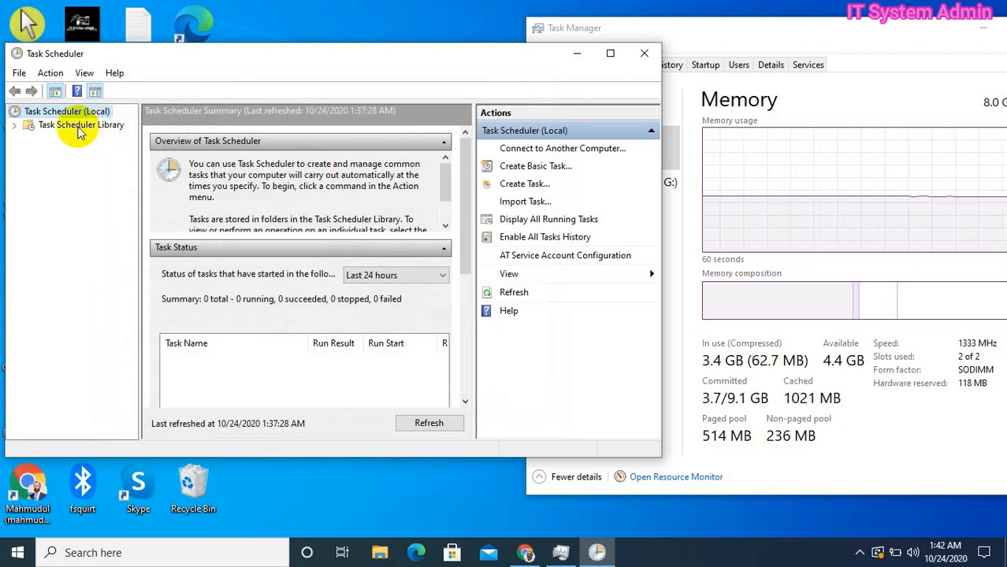
# In Task Scheduler Library, inspect EmptyChache: Ready, repeating every 5 minutes, next run 1:44:50 AM.
pyautogui.click(80, 126)
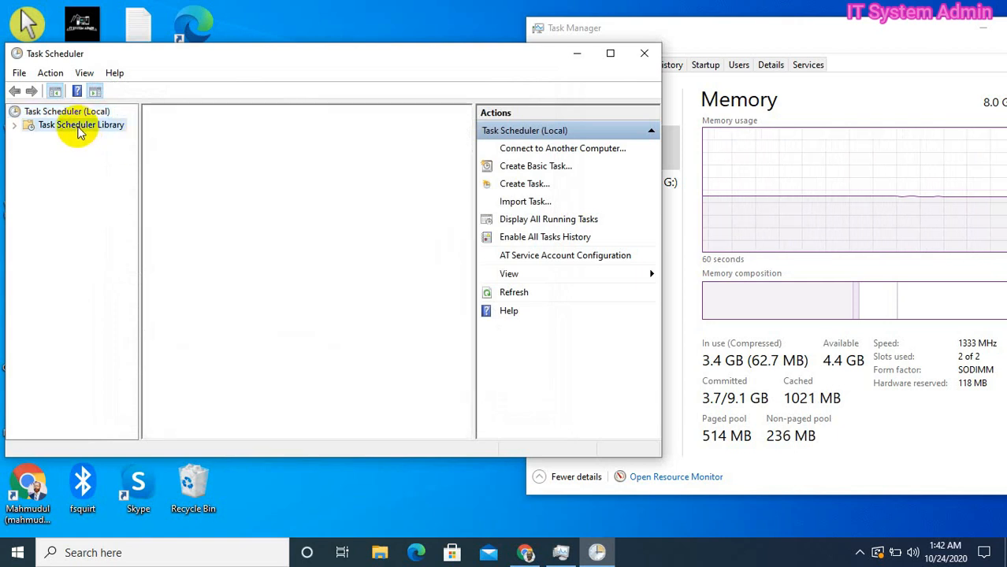
pyautogui.click(80, 125)
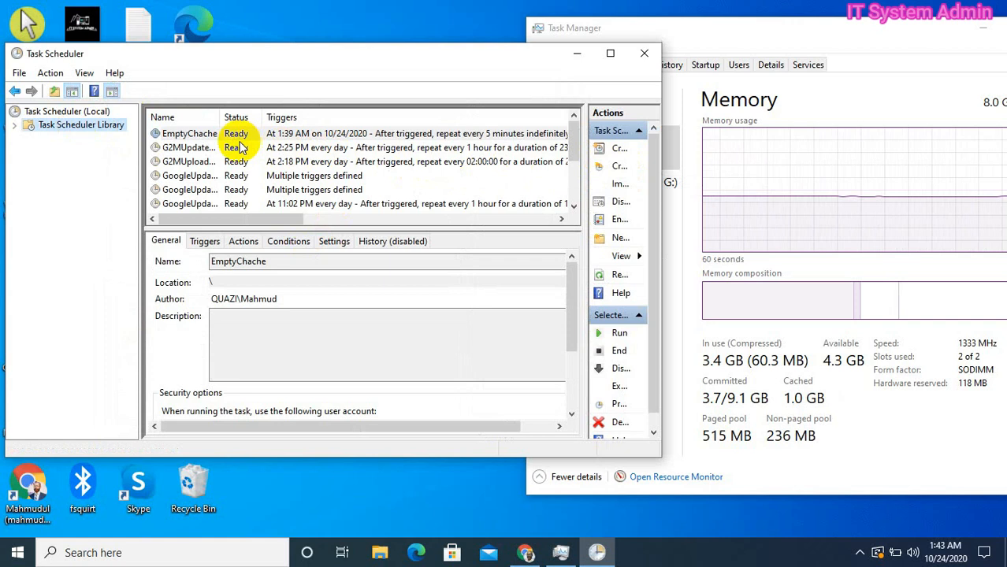
pyautogui.moveTo(284, 161)
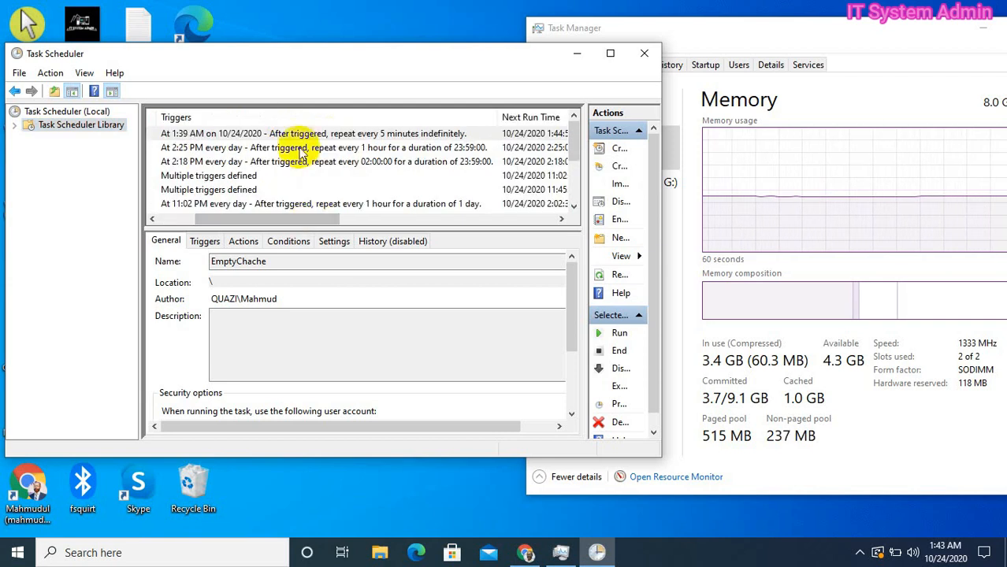
pyautogui.moveTo(390, 142)
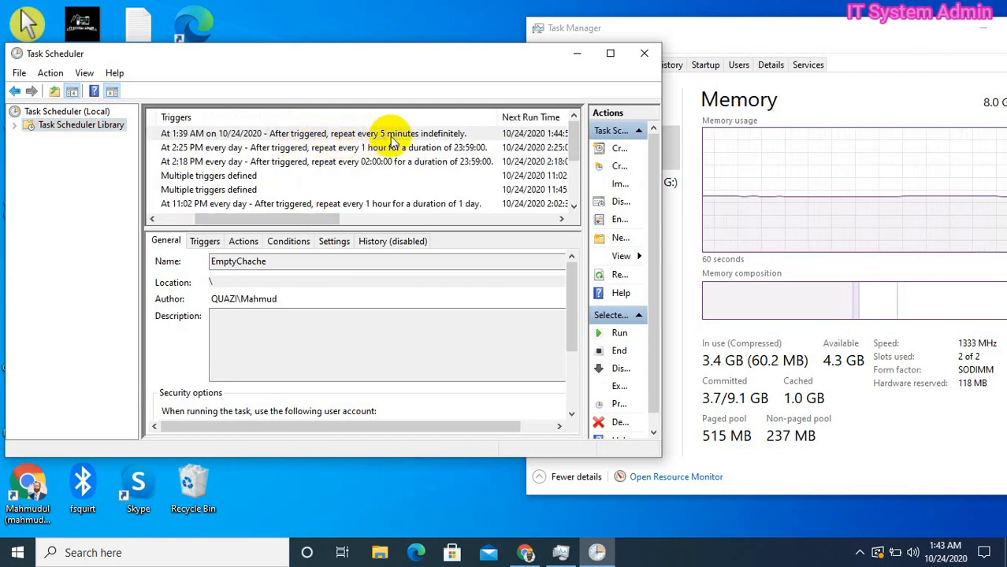
pyautogui.moveTo(460, 145)
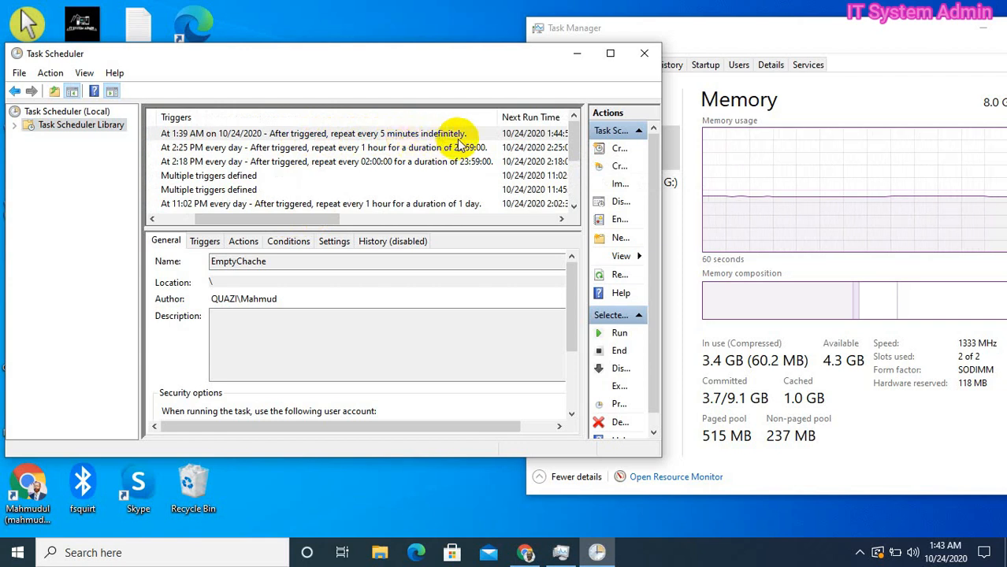
pyautogui.hscroll(3)
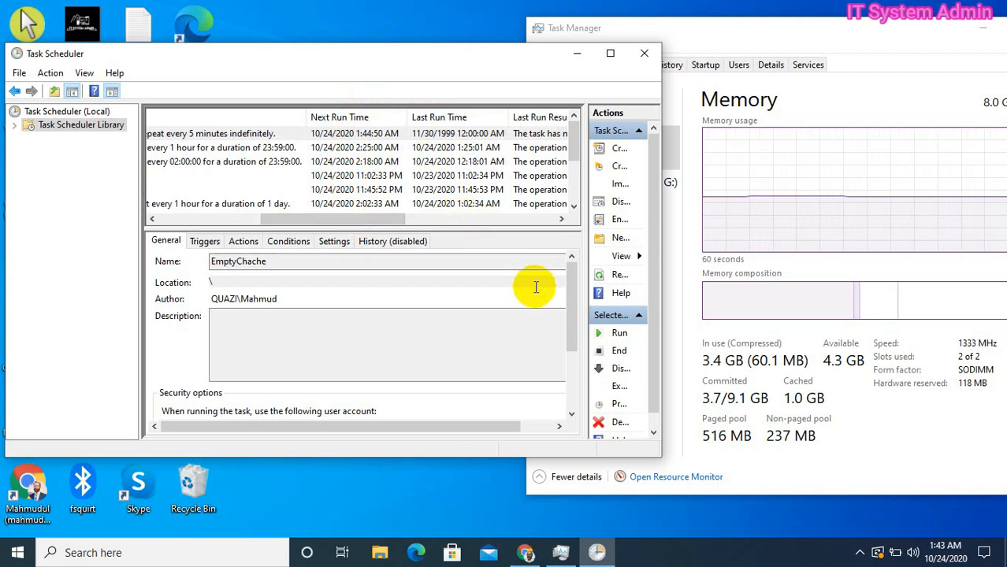
pyautogui.moveTo(786, 404)
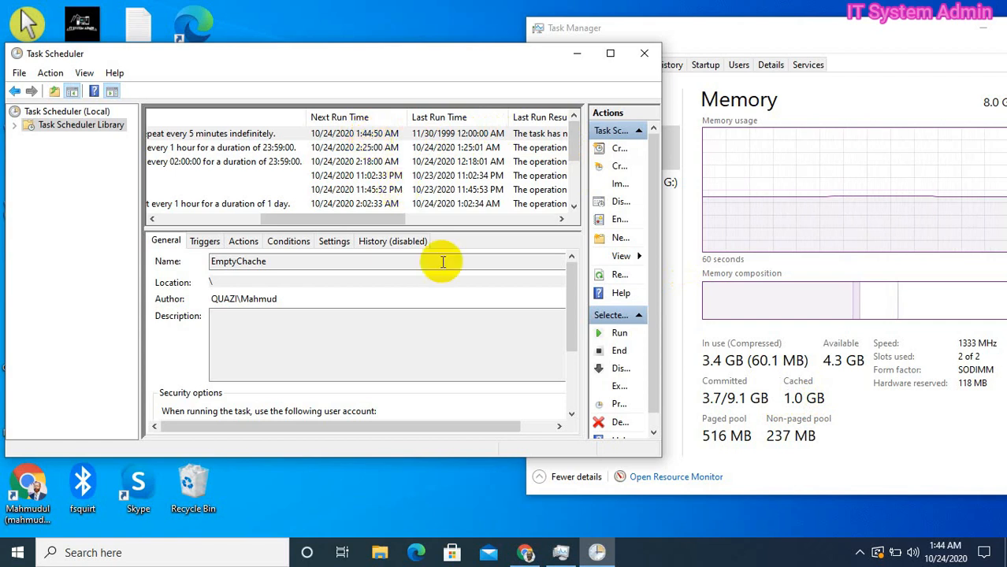
pyautogui.moveTo(803, 460)
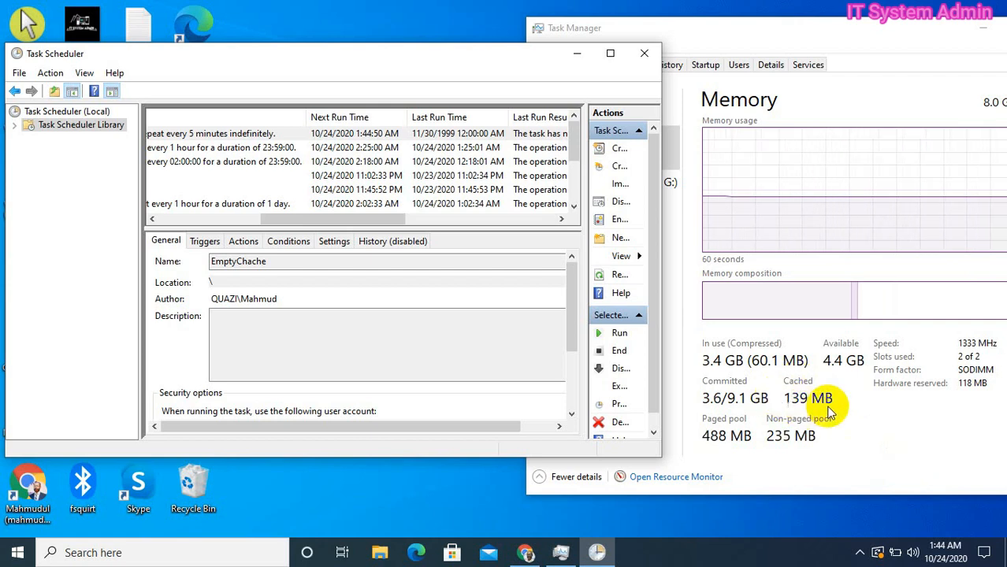
pyautogui.moveTo(690, 39)
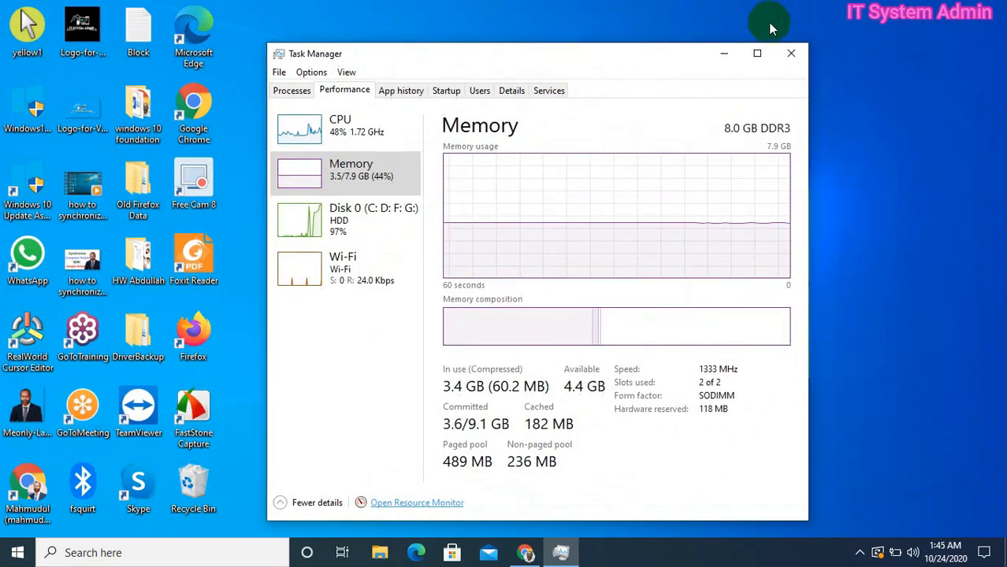
# Confirm cached memory fell to about 182 MB and close Task Manager.
pyautogui.click(791, 54)
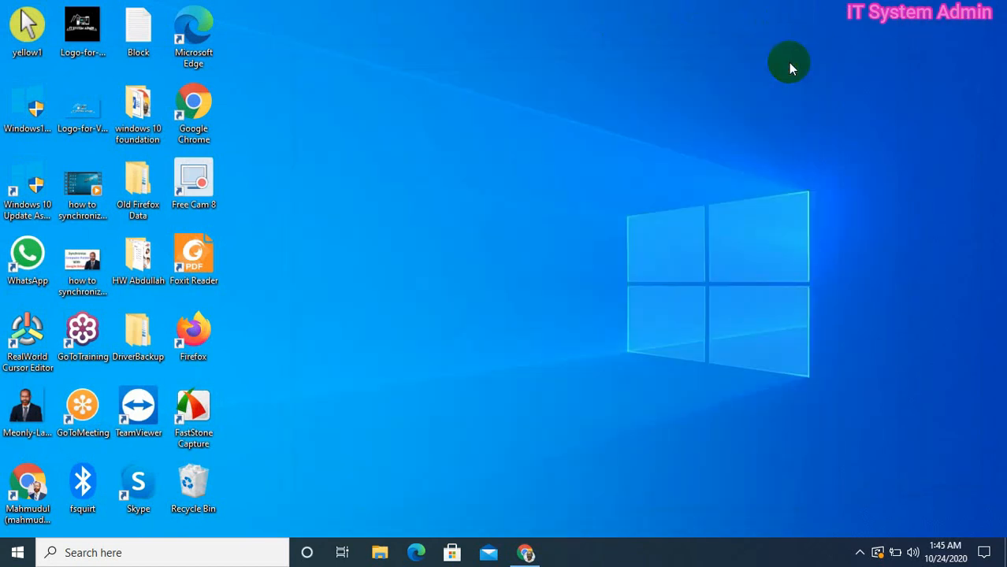